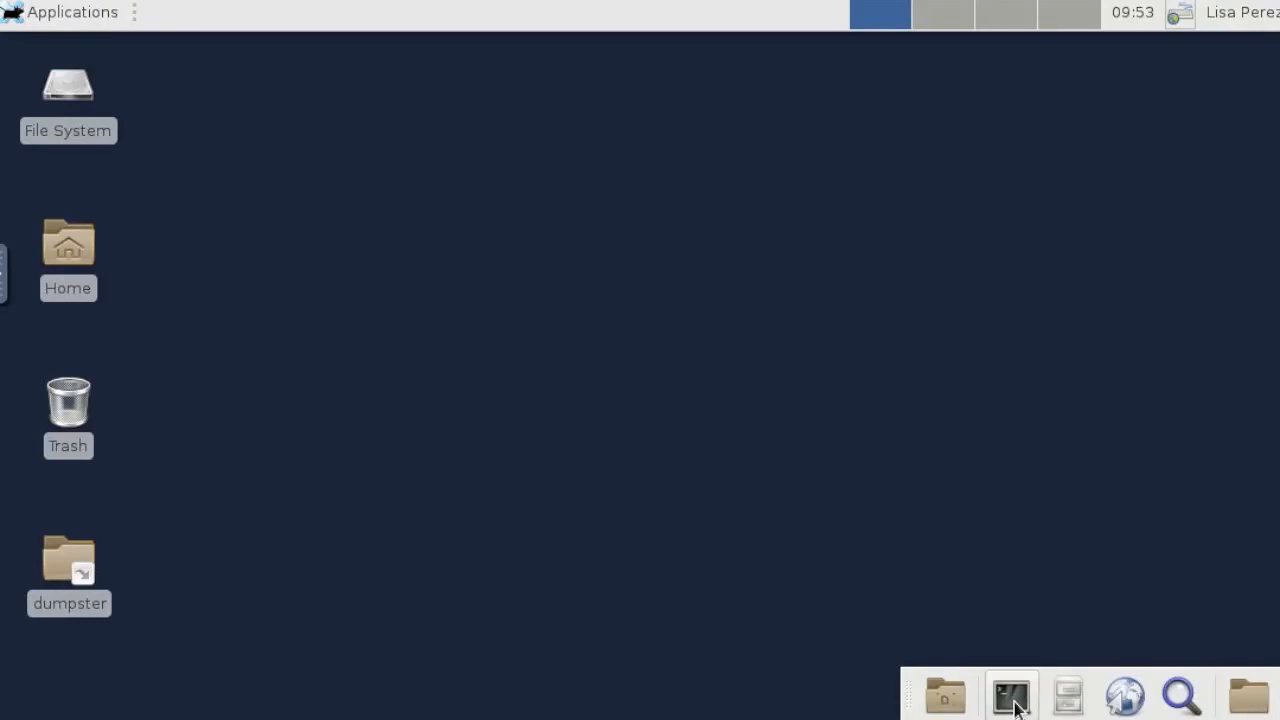
Launch AGui from a Terminal session with vglrun agui.
left_click(1010, 694)
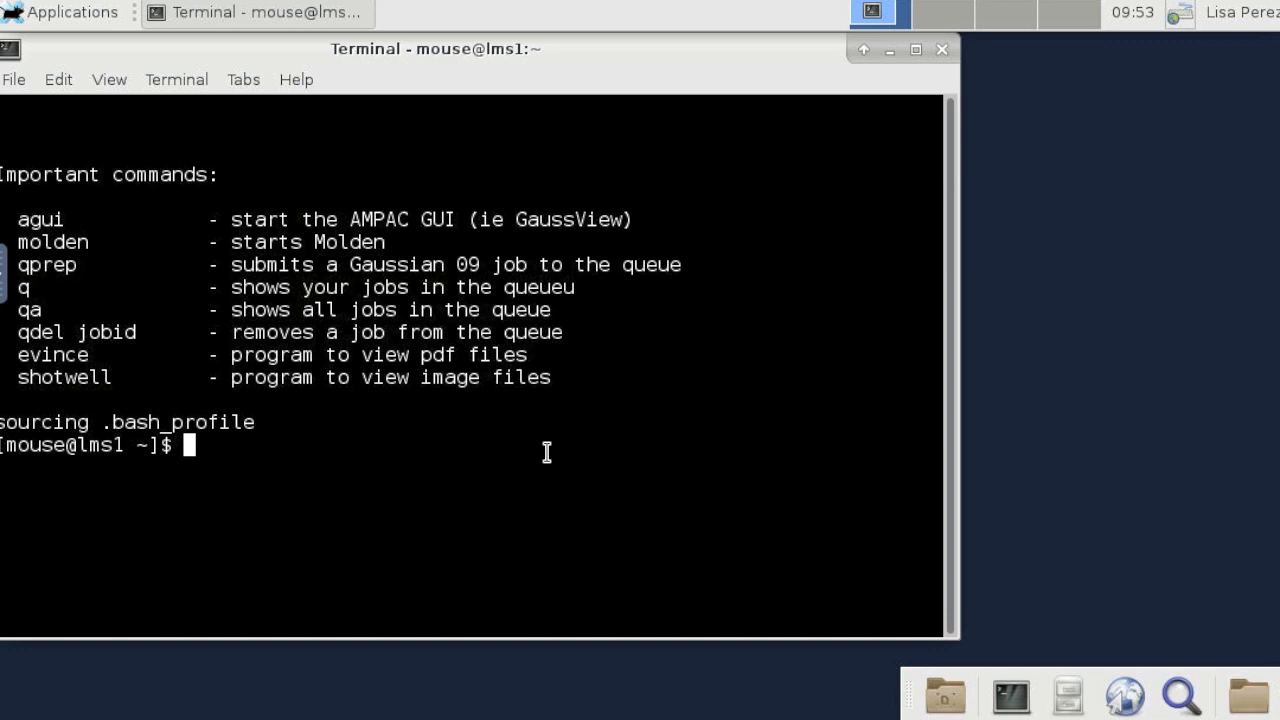
type("vglrun agui")
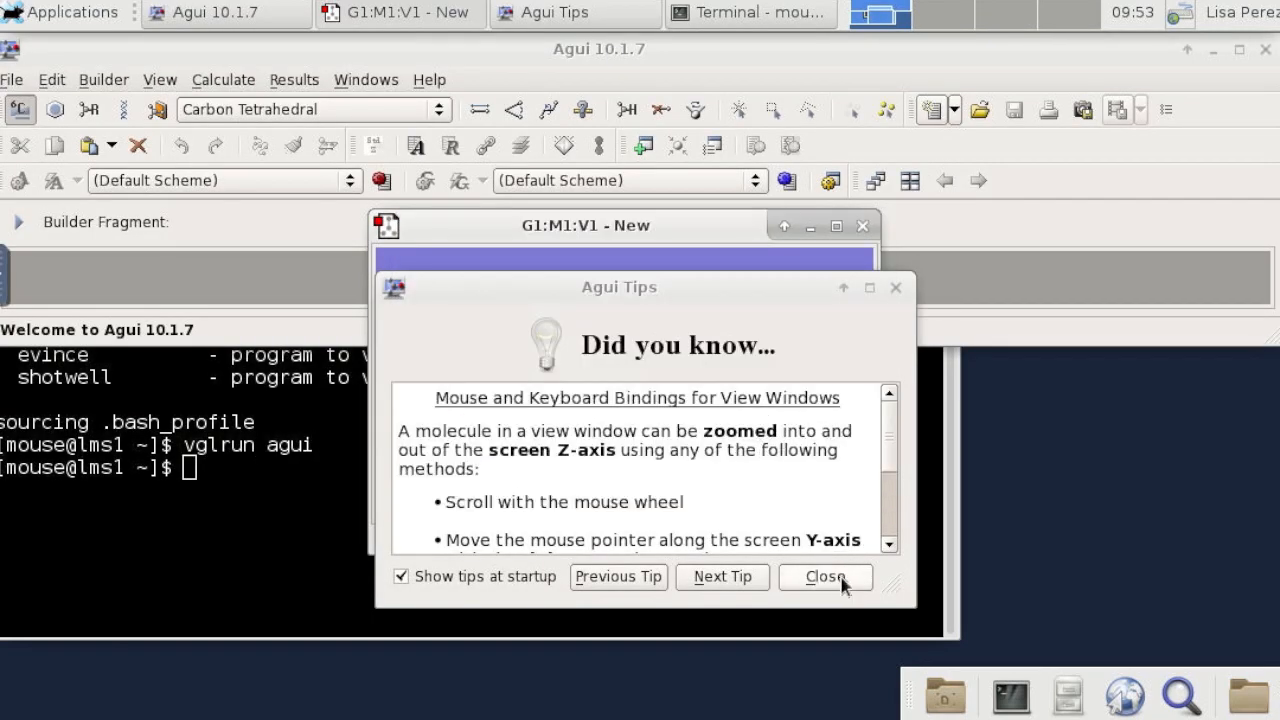
Dismiss the Agui Tips, move the molecule window right, and choose the Element Fragment tool.
left_click(824, 576)
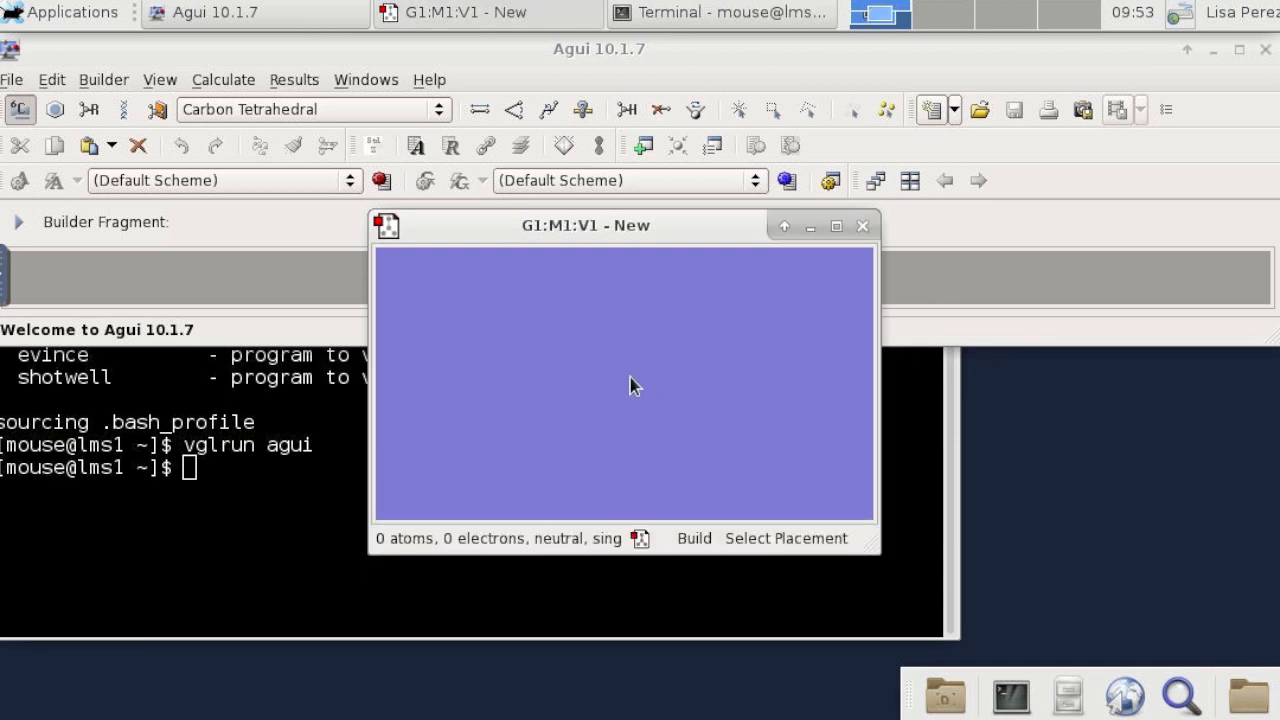
left_click_drag(584, 224, 650, 242)
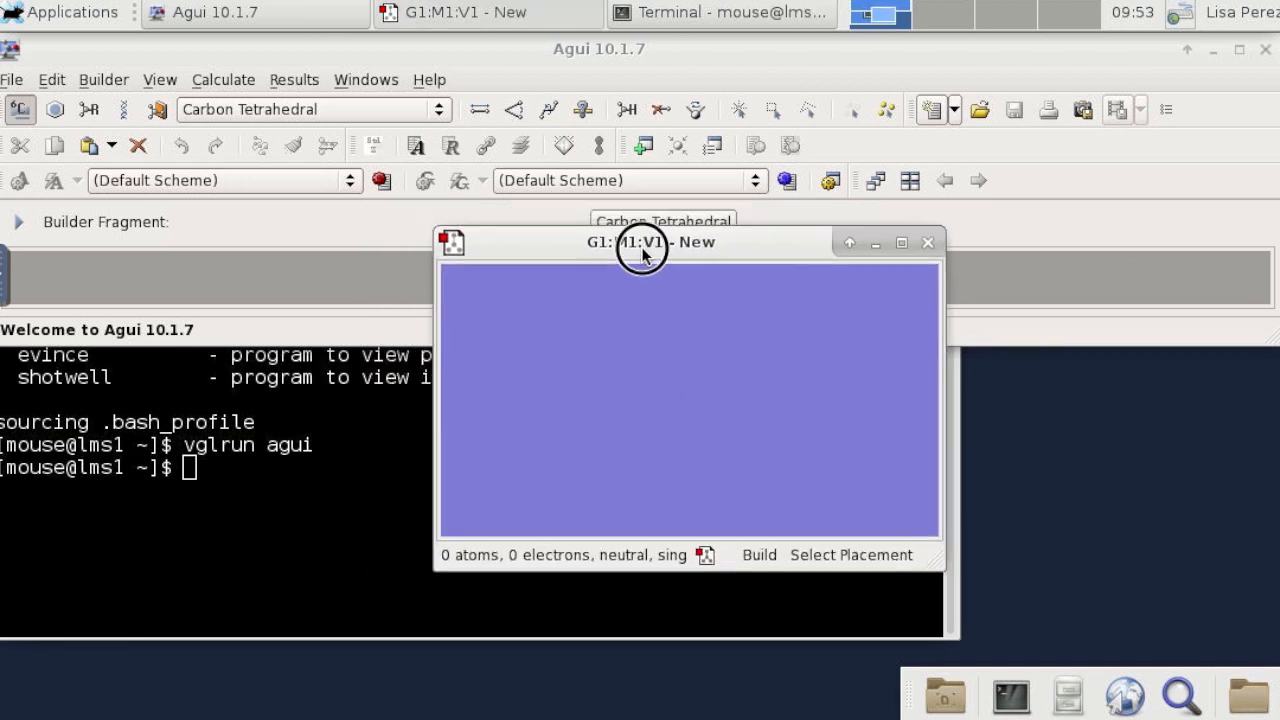
left_click_drag(640, 242, 788, 244)
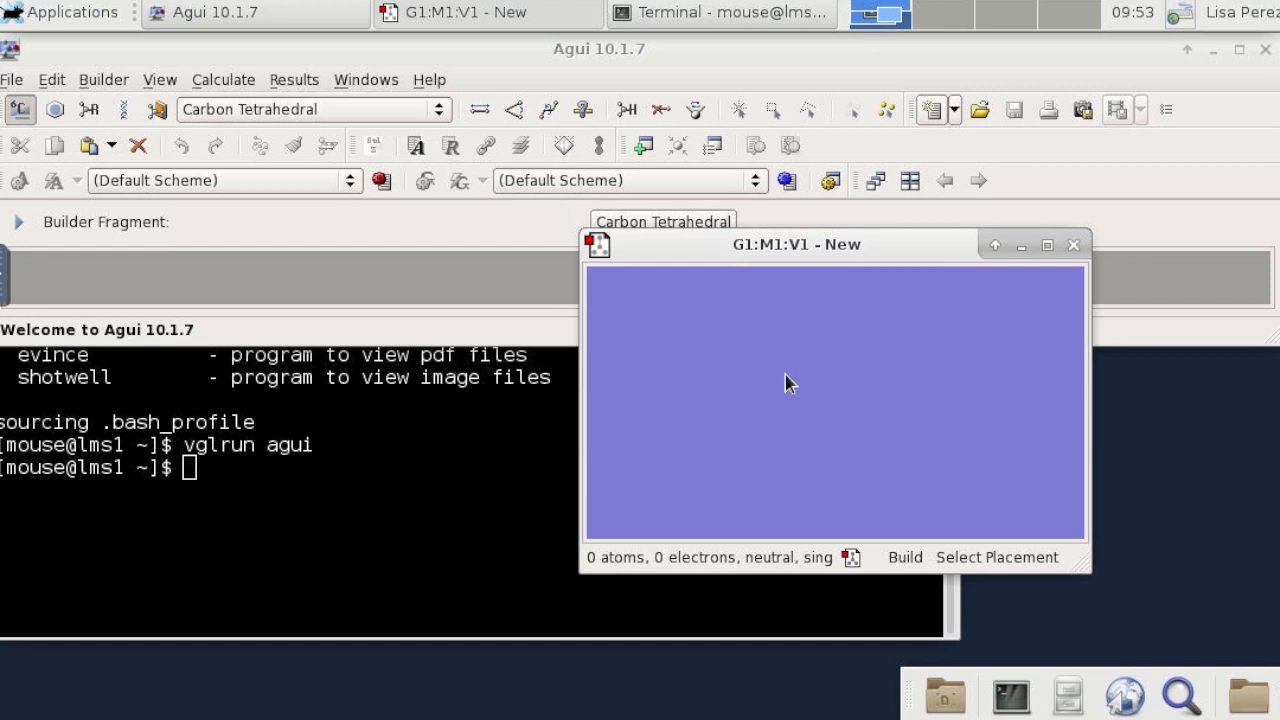
mouse_move(782, 404)
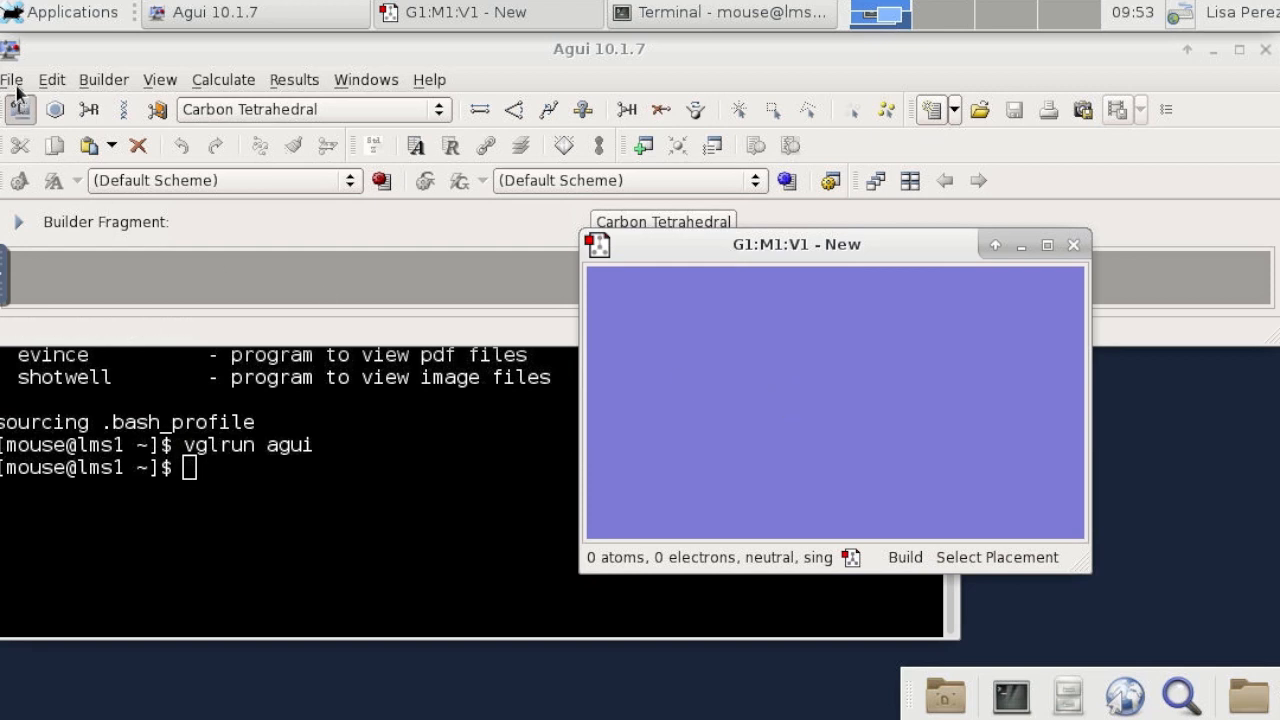
left_click(20, 108)
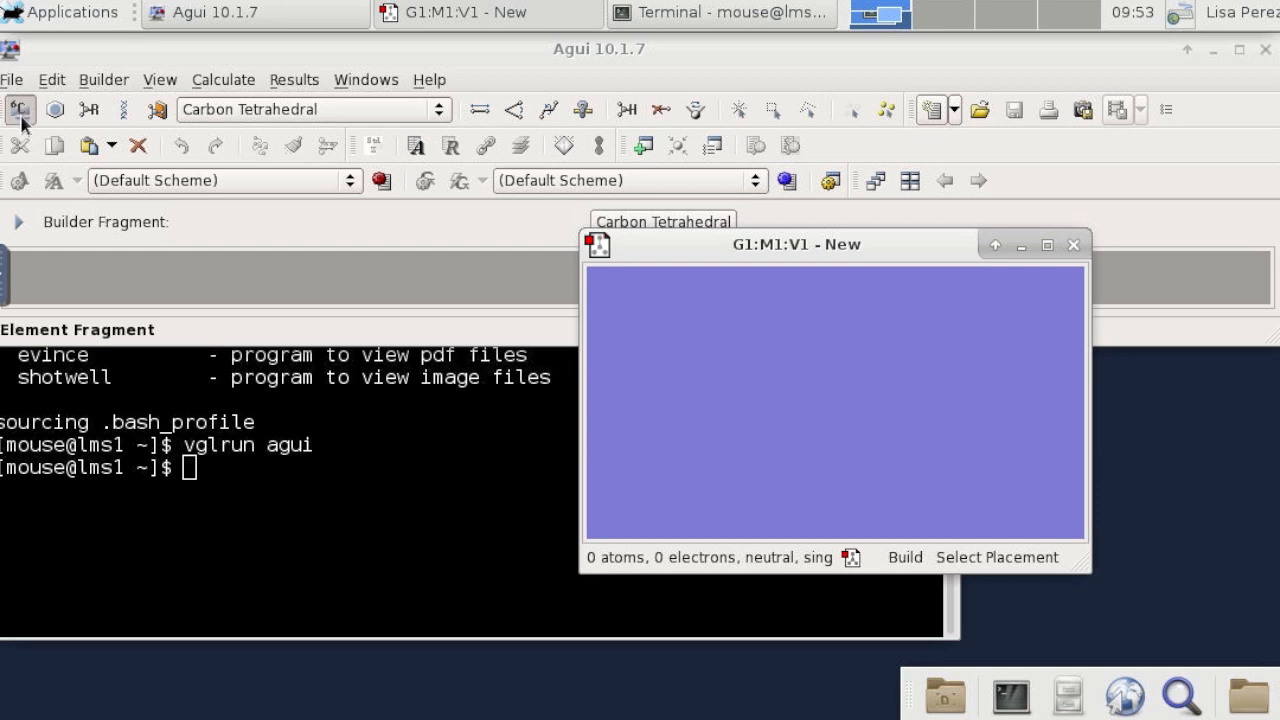
Place a tetrahedral carbon and attach an oxygen to form a 6-atom methanol molecule.
left_click(20, 108)
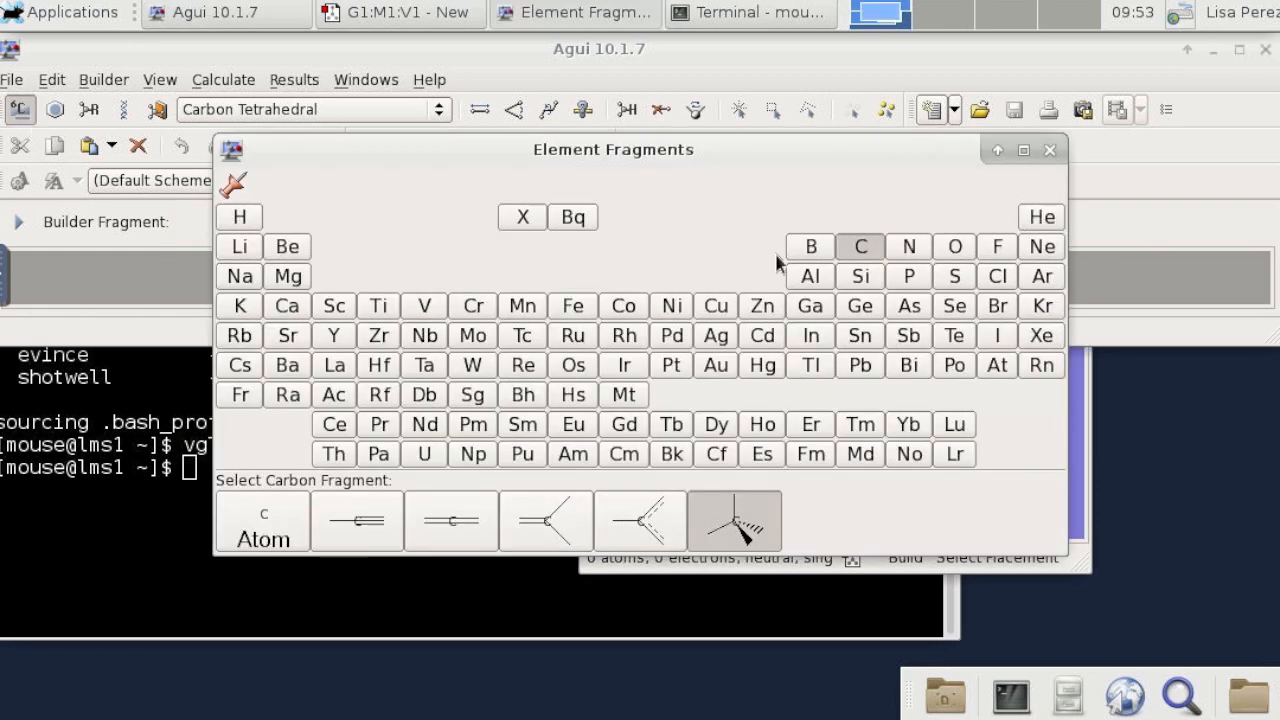
mouse_move(736, 520)
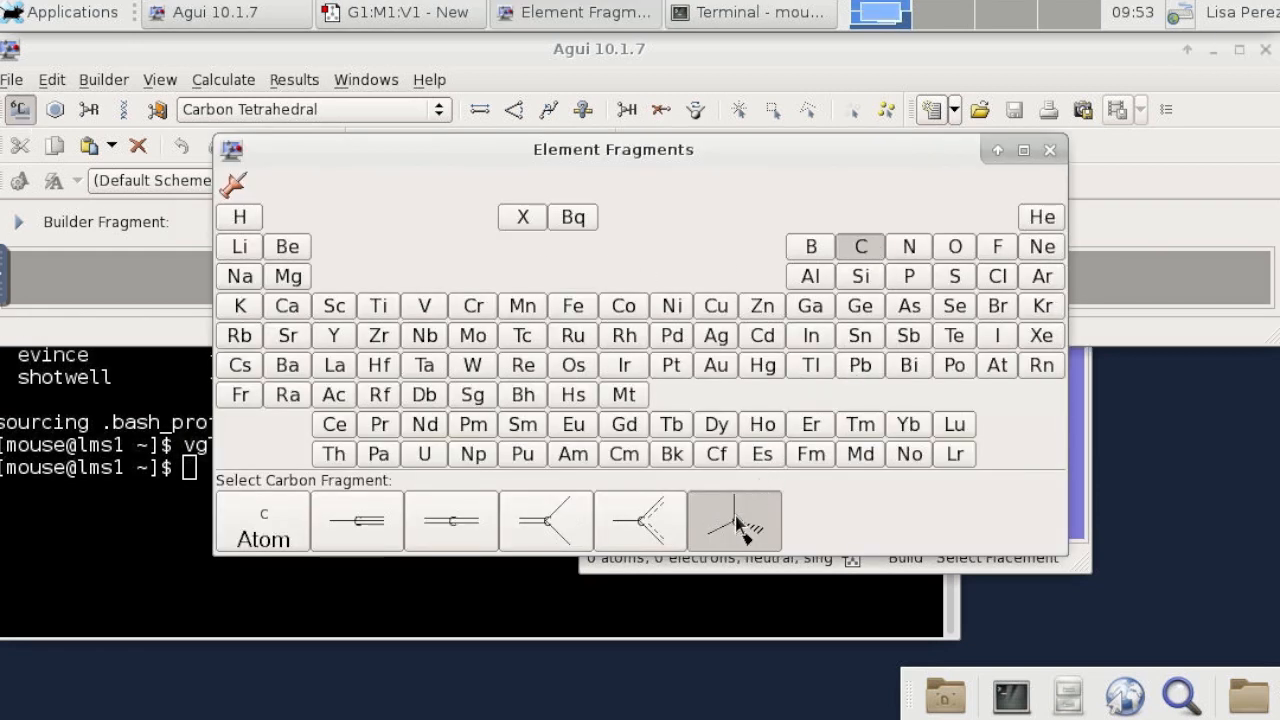
mouse_move(834, 524)
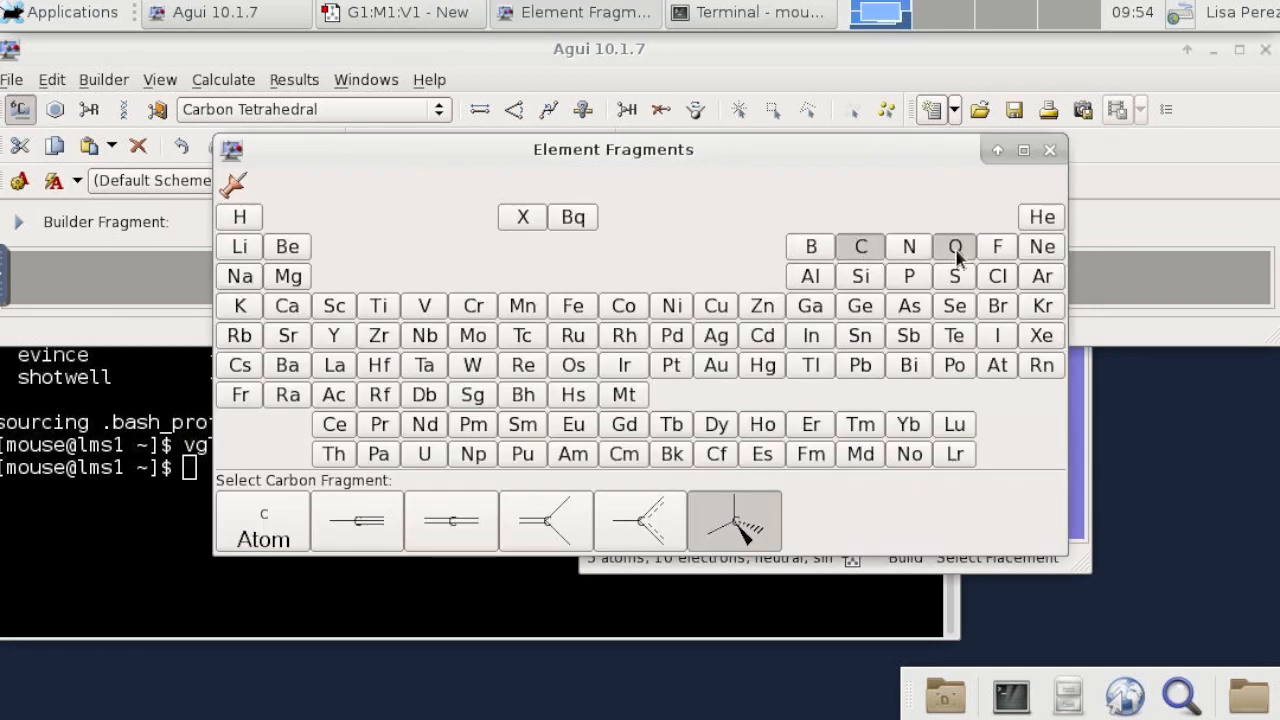
left_click(954, 246)
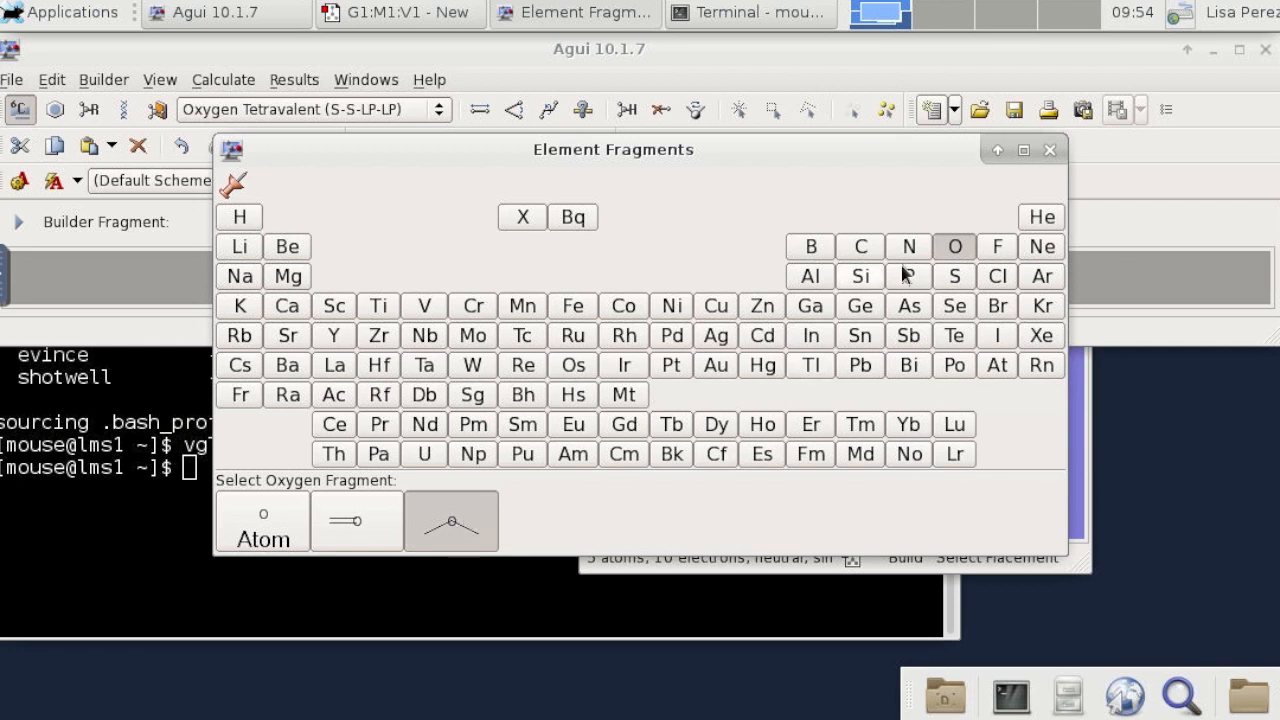
mouse_move(1018, 442)
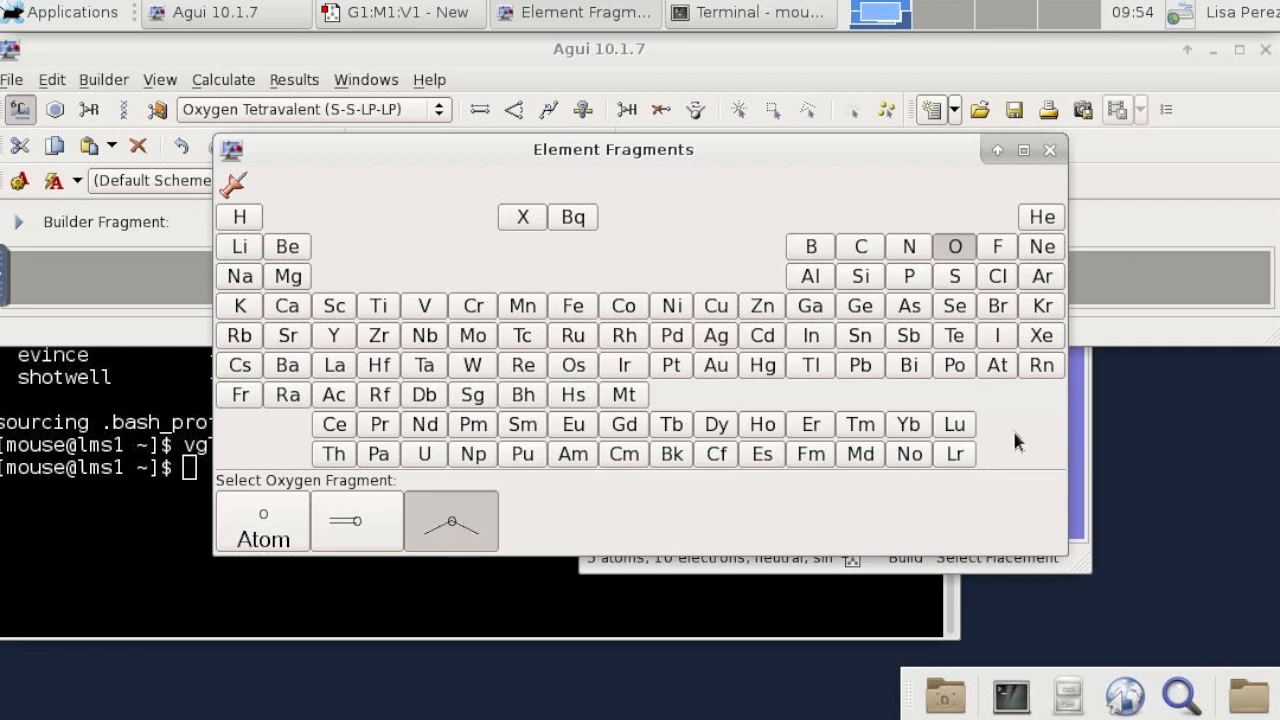
left_click(1048, 148)
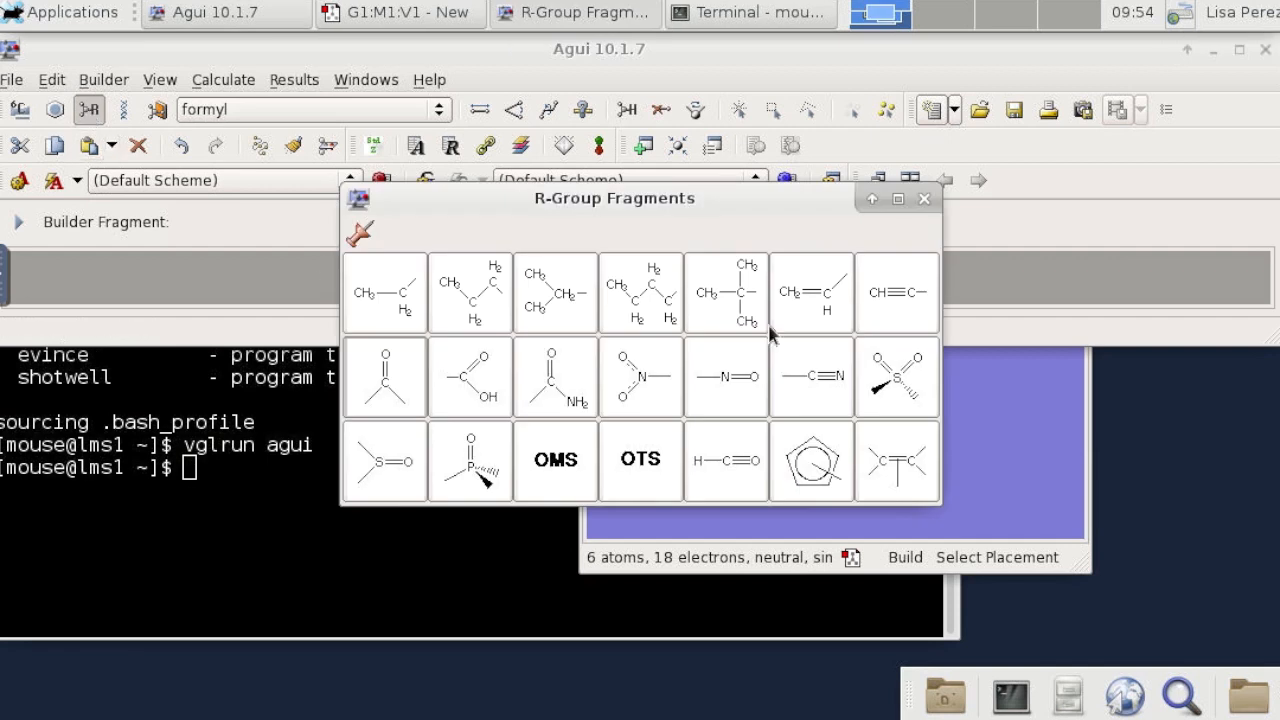
mouse_move(724, 356)
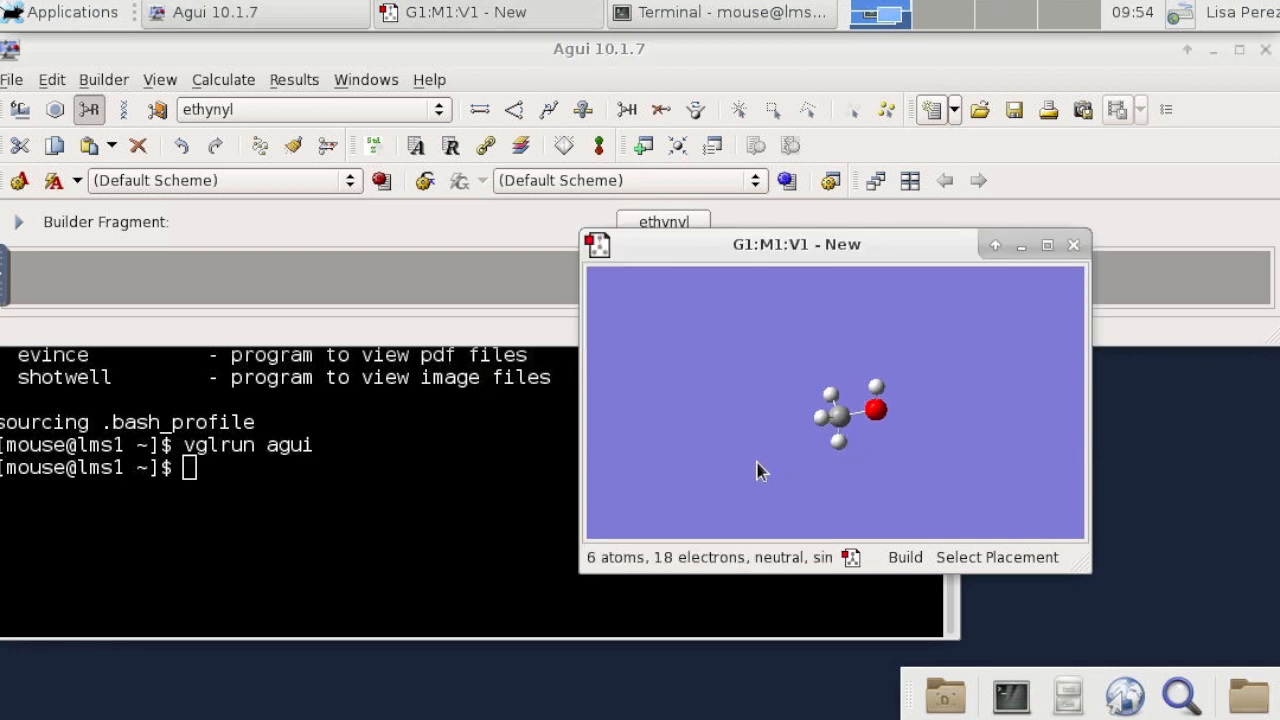
left_click(56, 110)
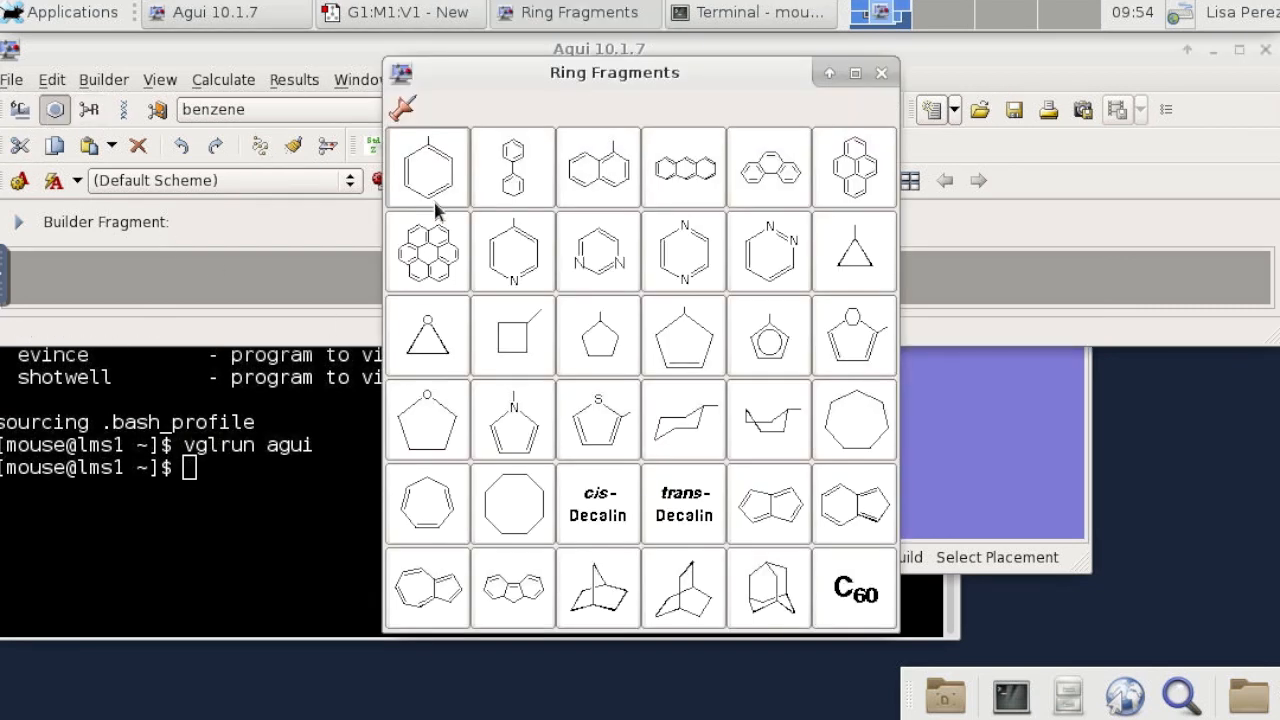
mouse_move(876, 100)
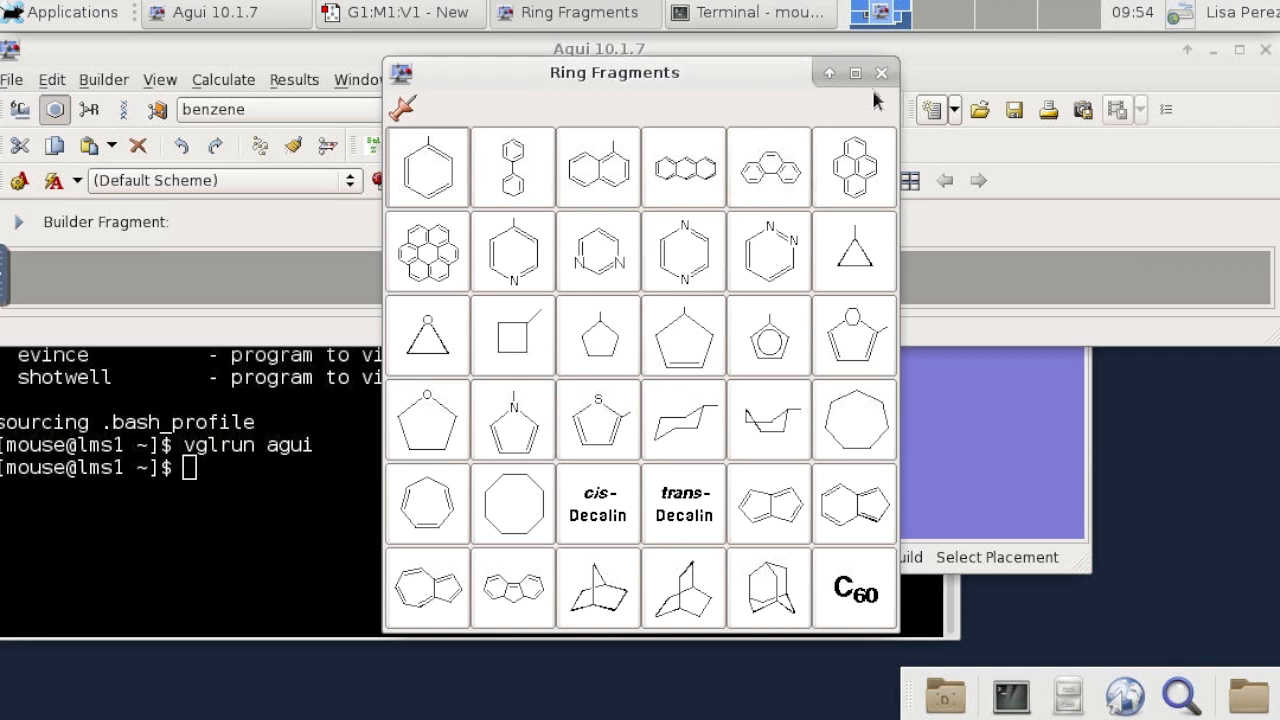
left_click(880, 72)
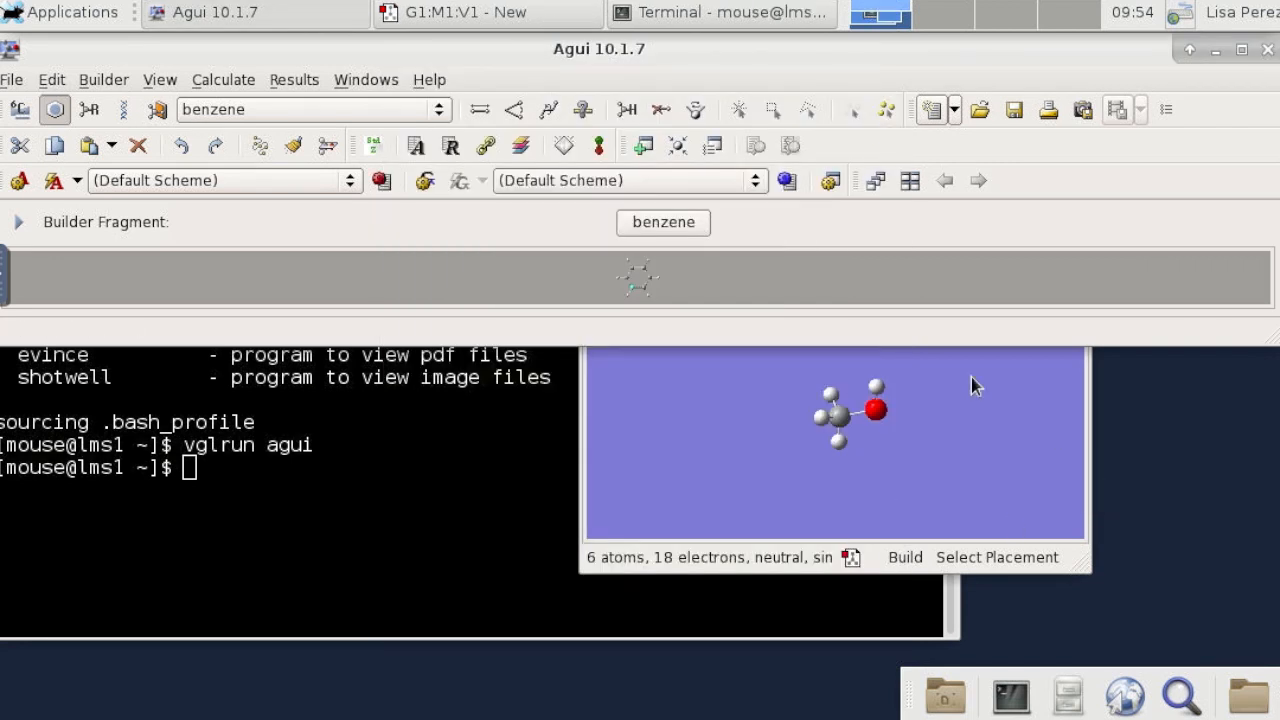
mouse_move(1058, 572)
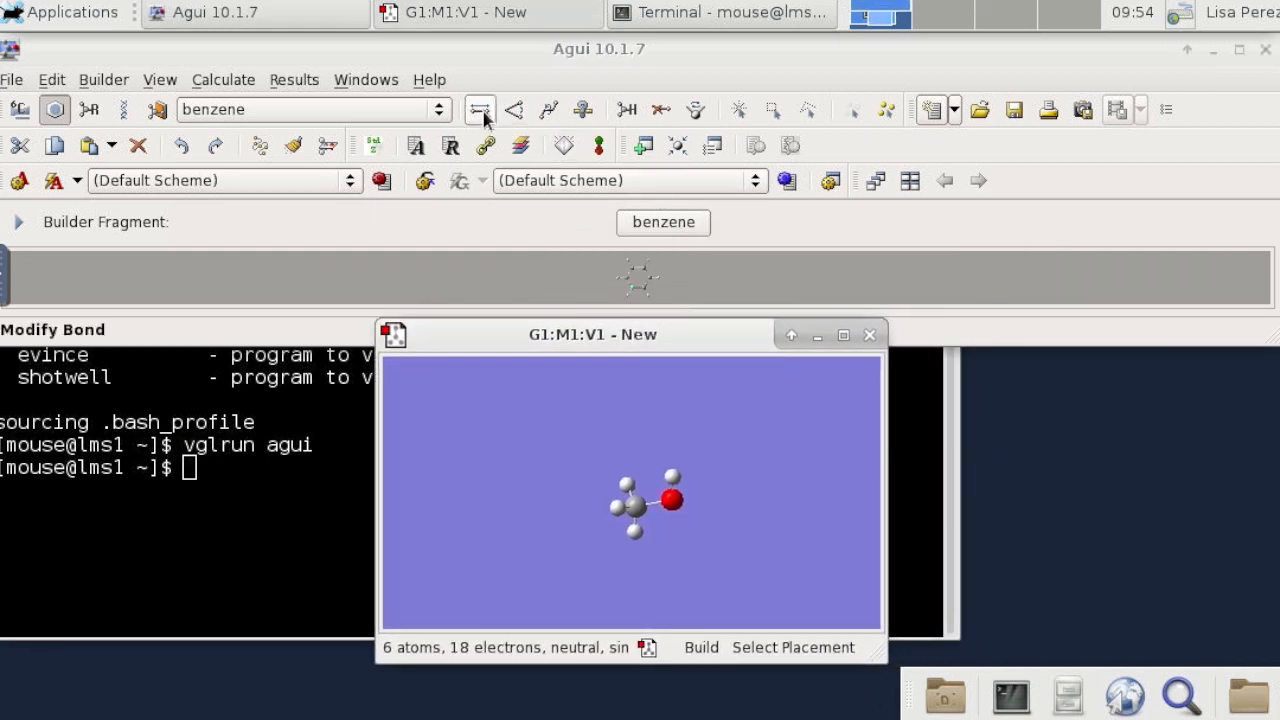
left_click(512, 108)
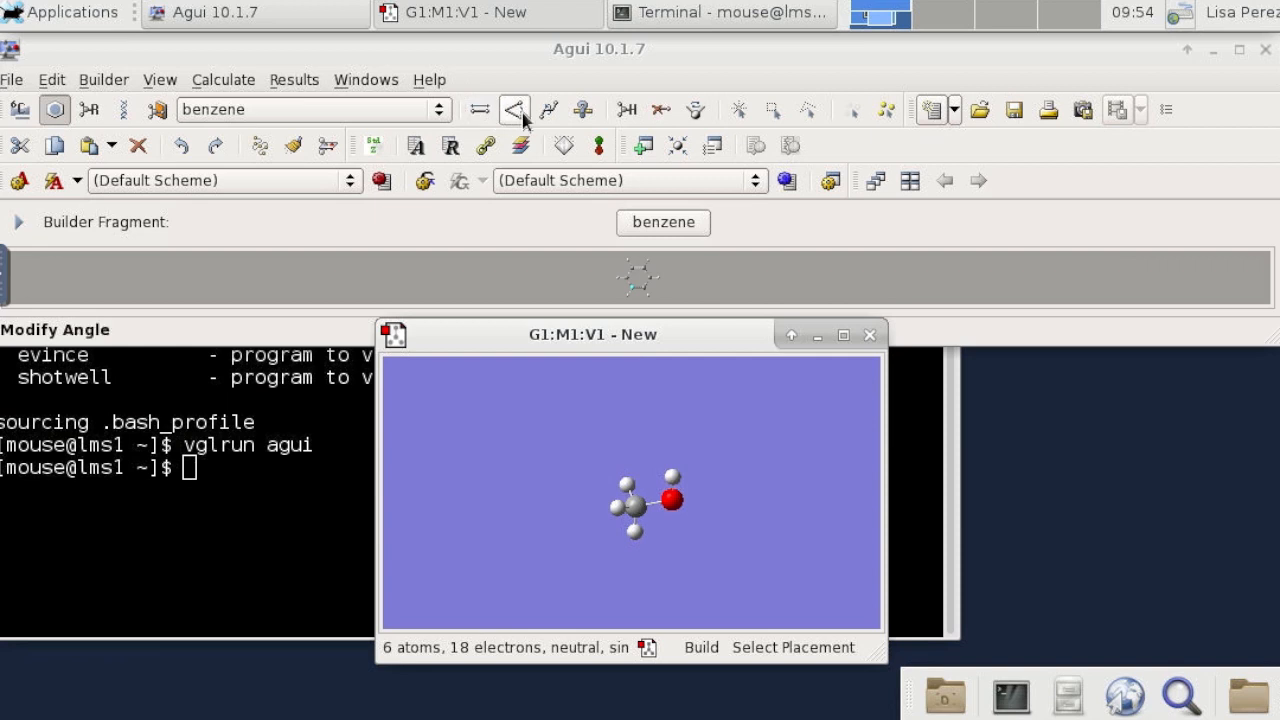
left_click(548, 108)
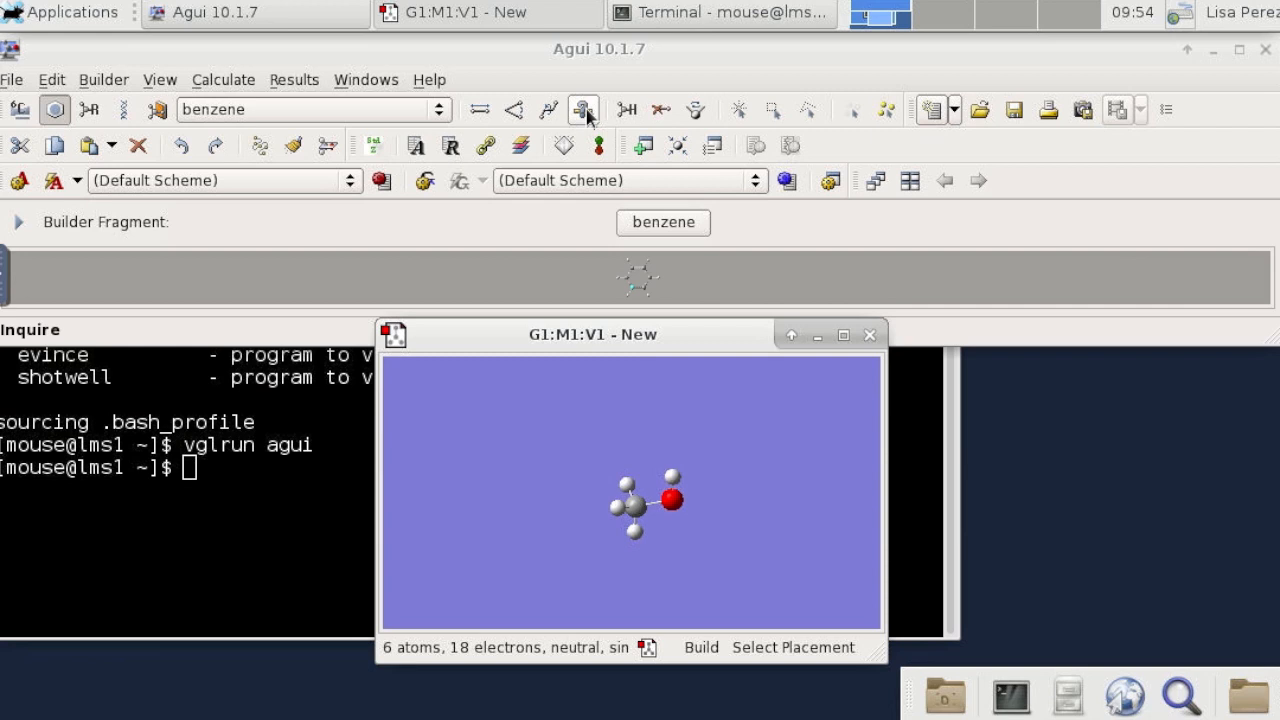
left_click(480, 110)
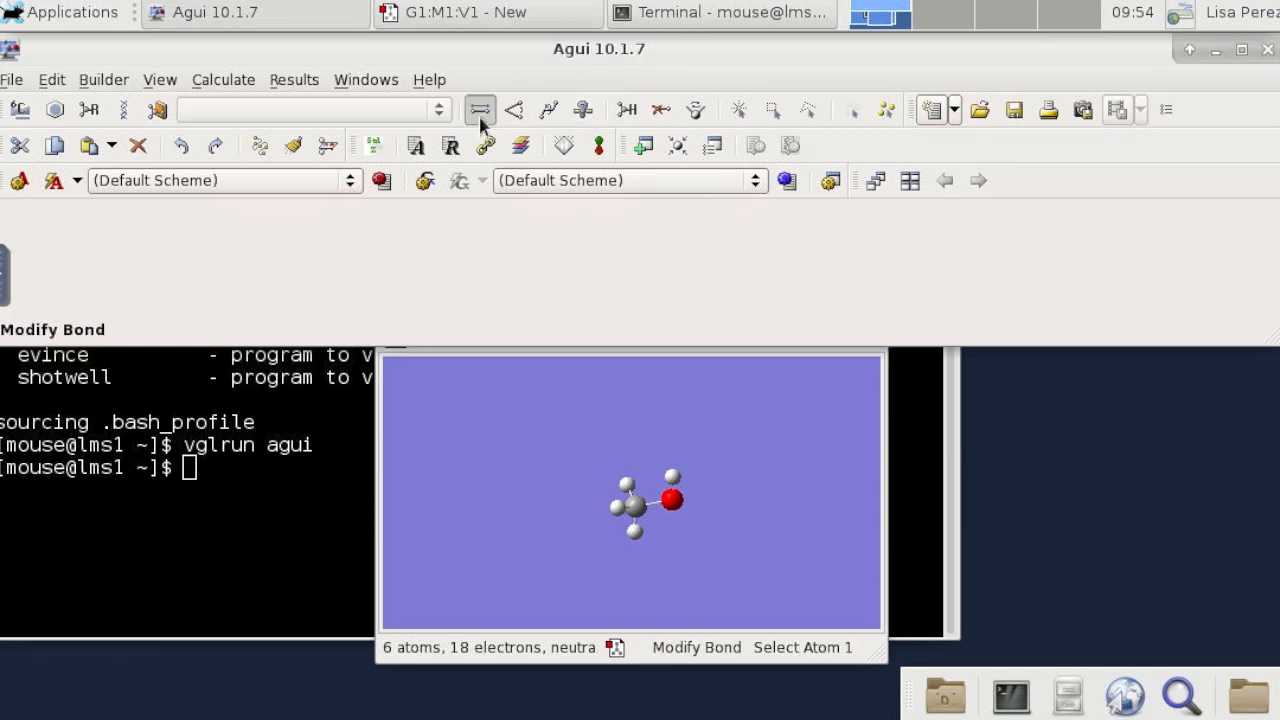
left_click(632, 502)
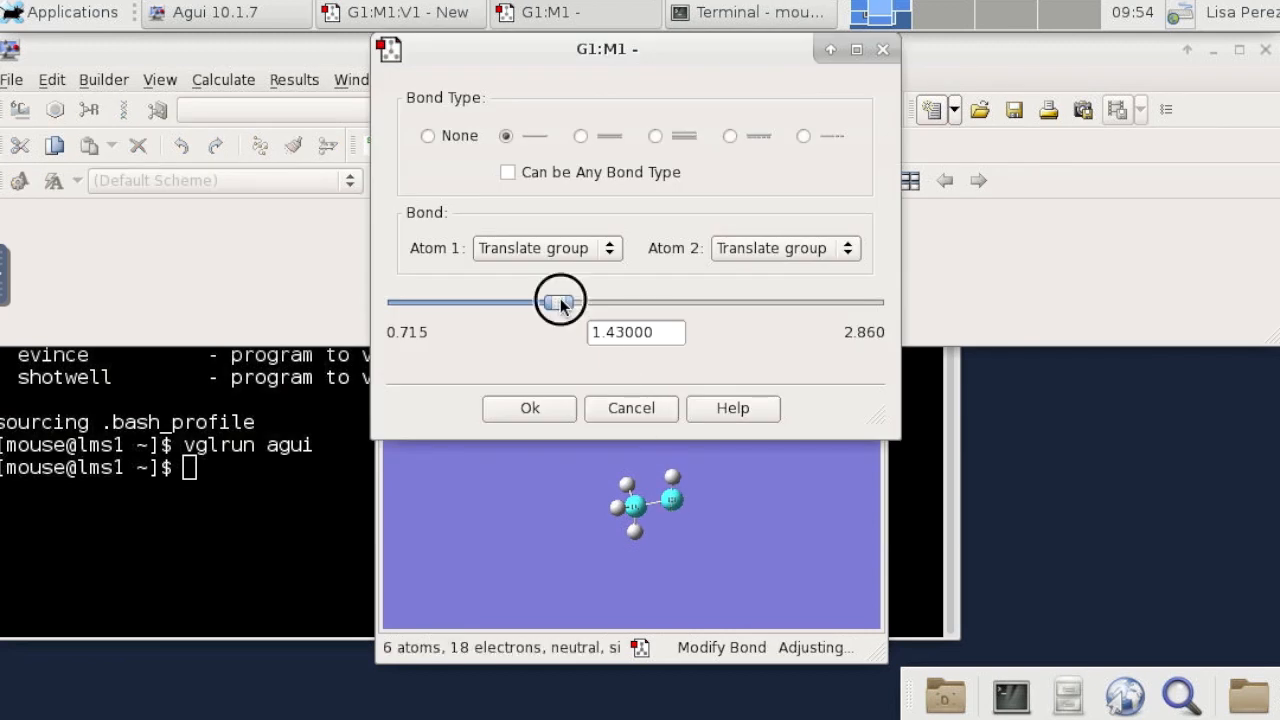
left_click_drag(560, 300, 476, 302)
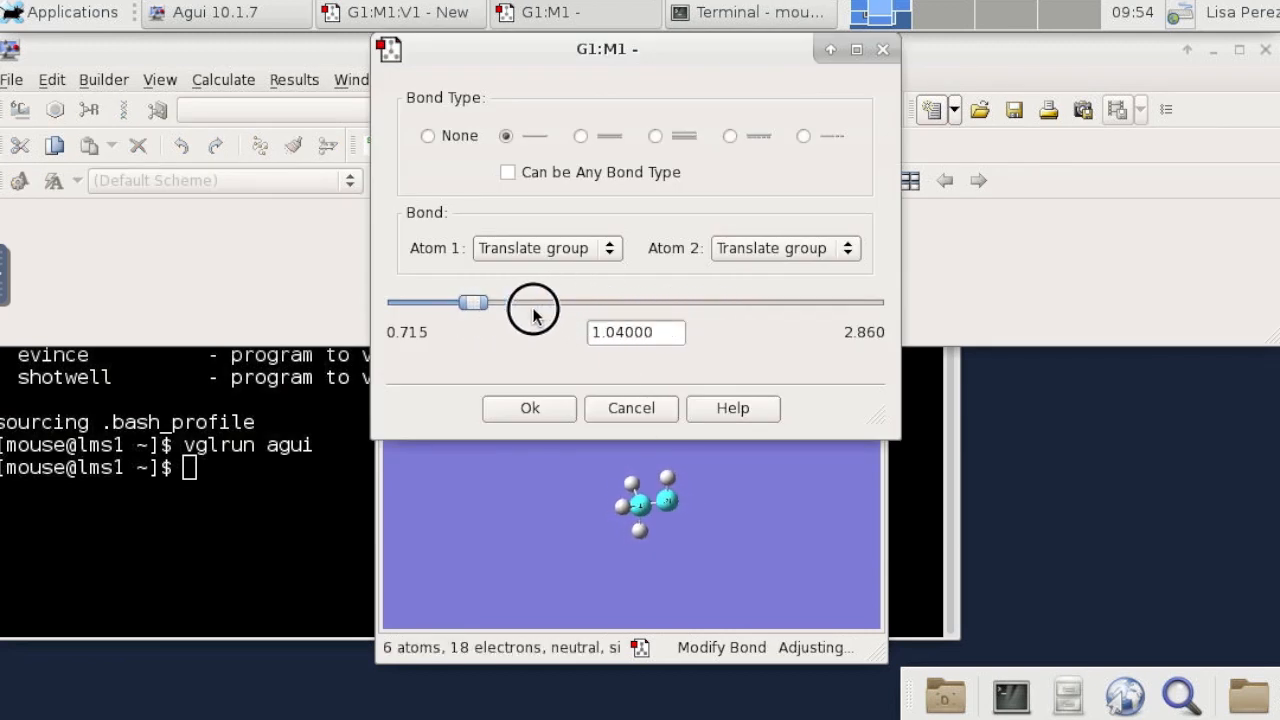
left_click_drag(472, 302, 556, 302)
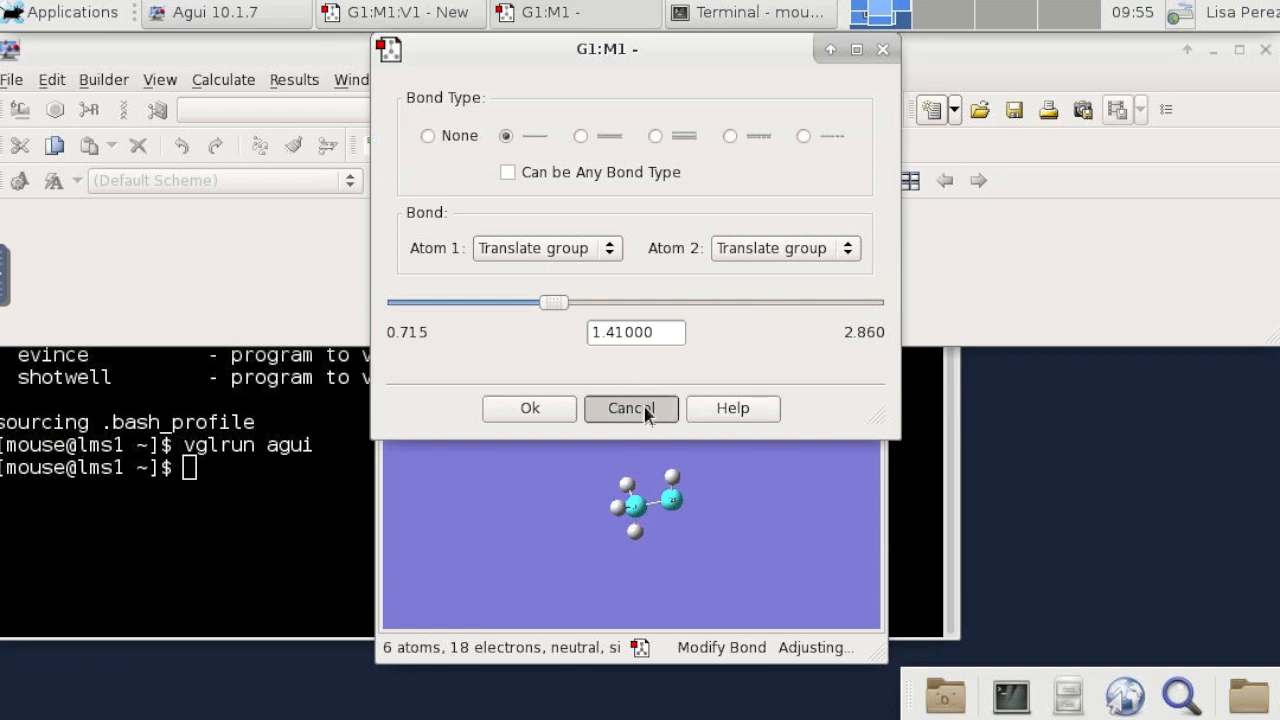
left_click(632, 408)
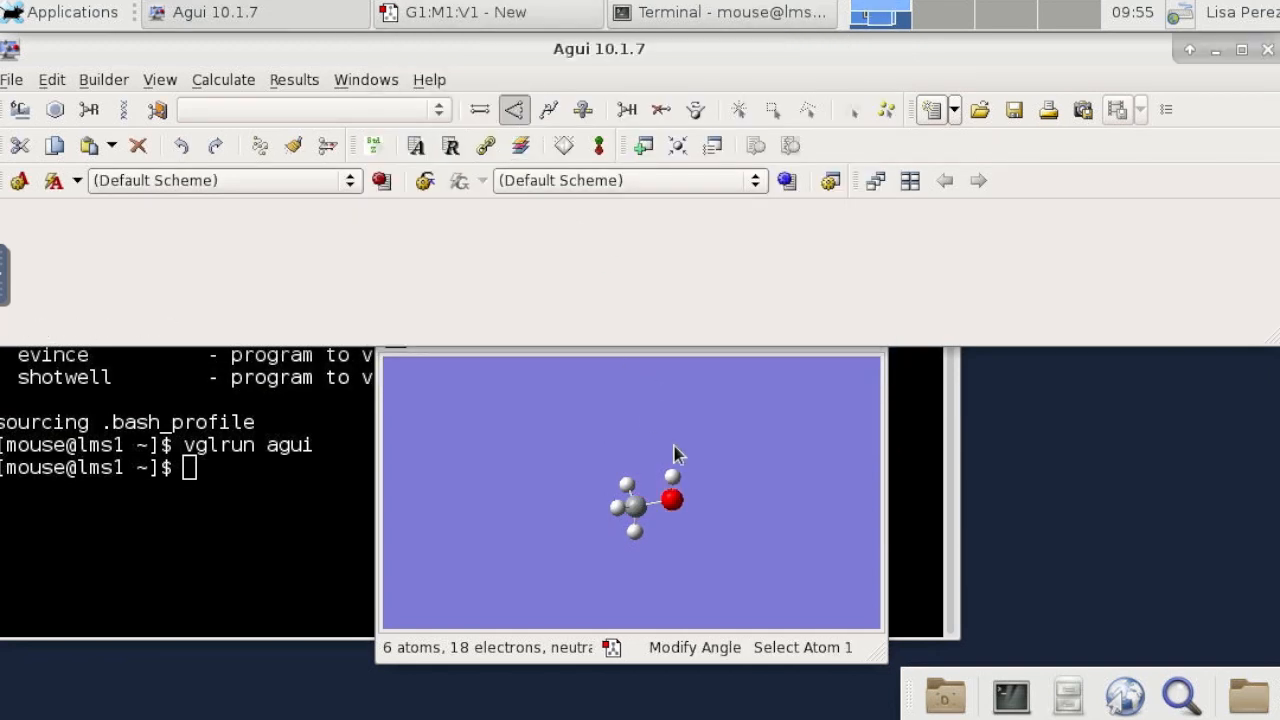
Widen the selected bond angle to about 136.6°, then move on to dihedral editing.
left_click(670, 496)
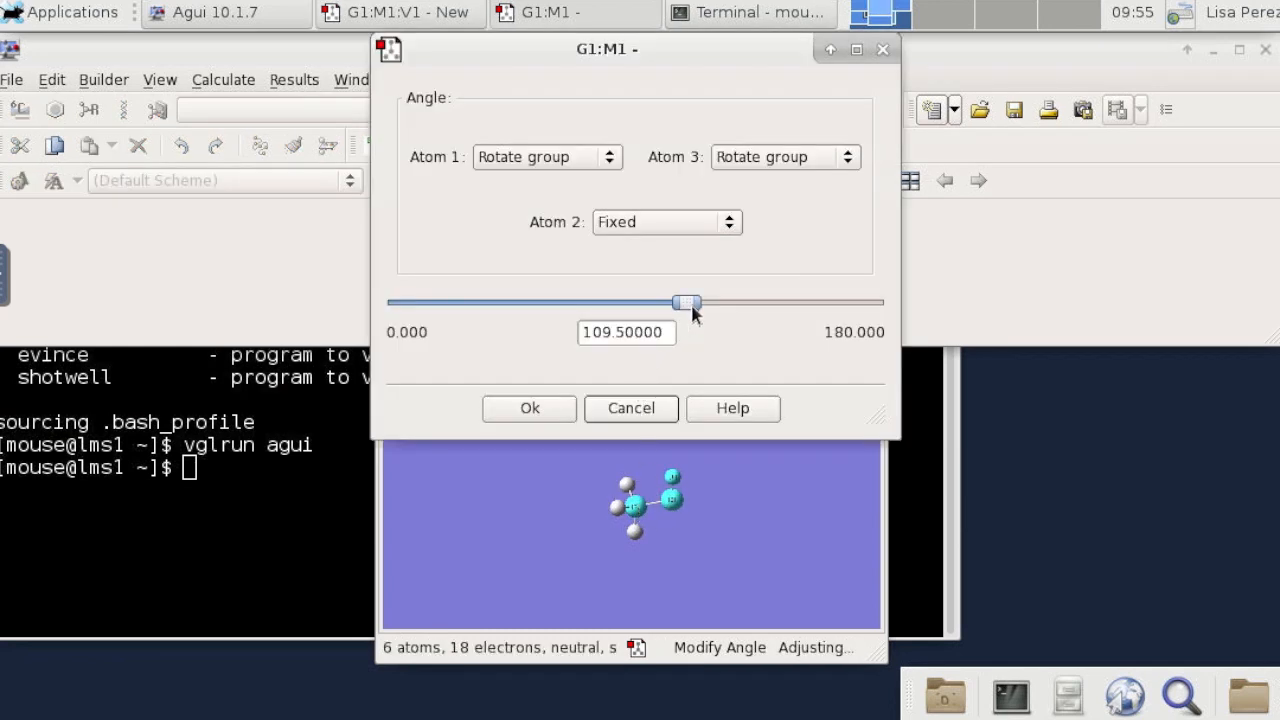
left_click_drag(688, 302, 756, 302)
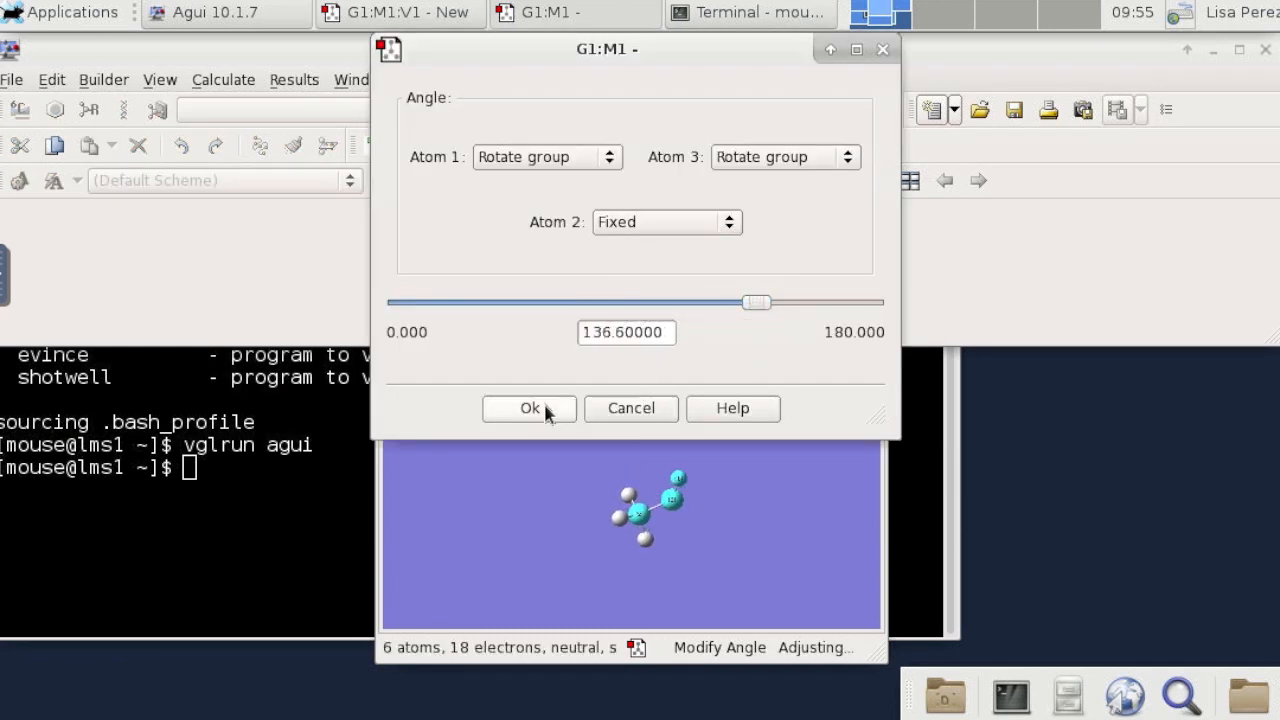
left_click(528, 408)
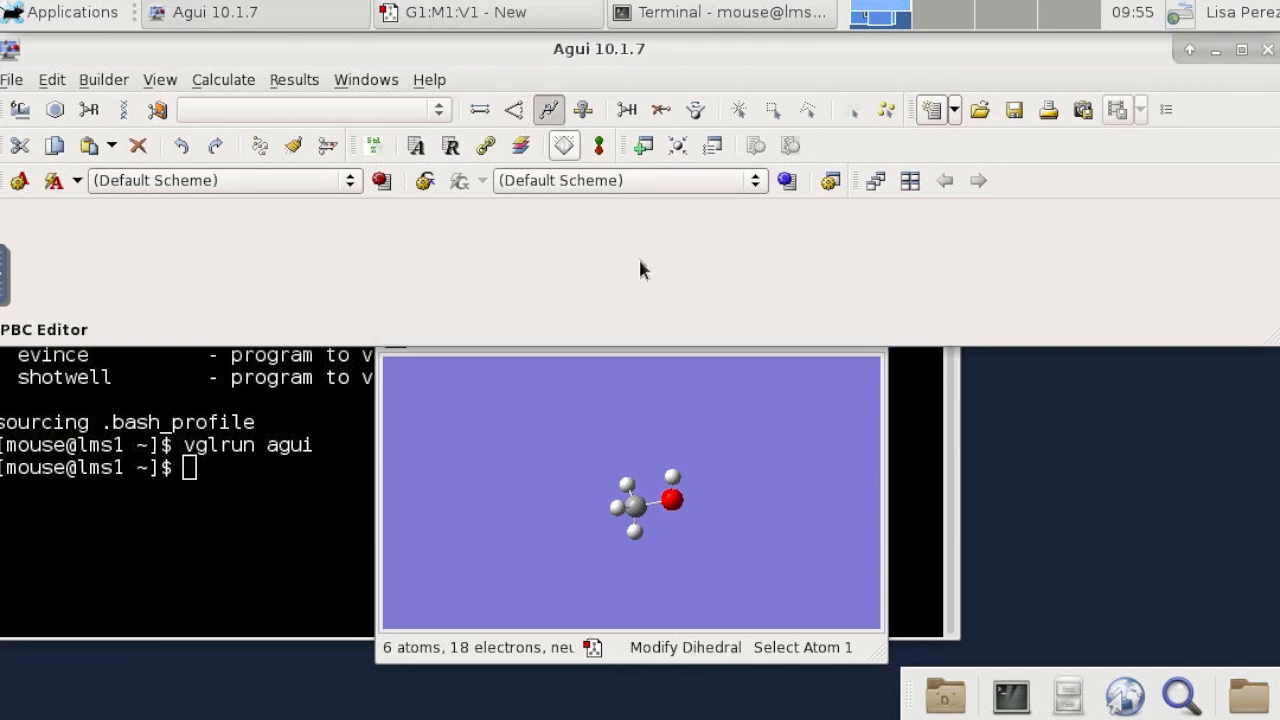
Pick the dihedral atoms and adjust the dihedral from about 59.9° to roughly 77.7°.
left_click(672, 498)
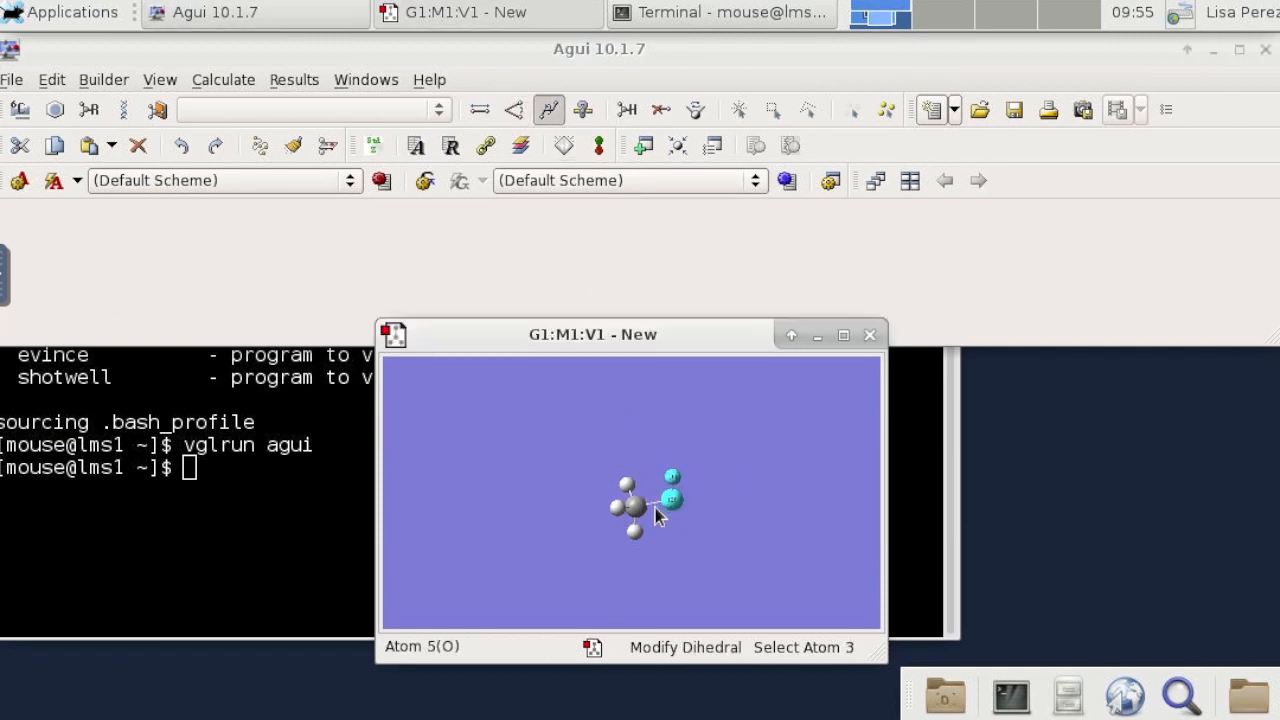
left_click(672, 496)
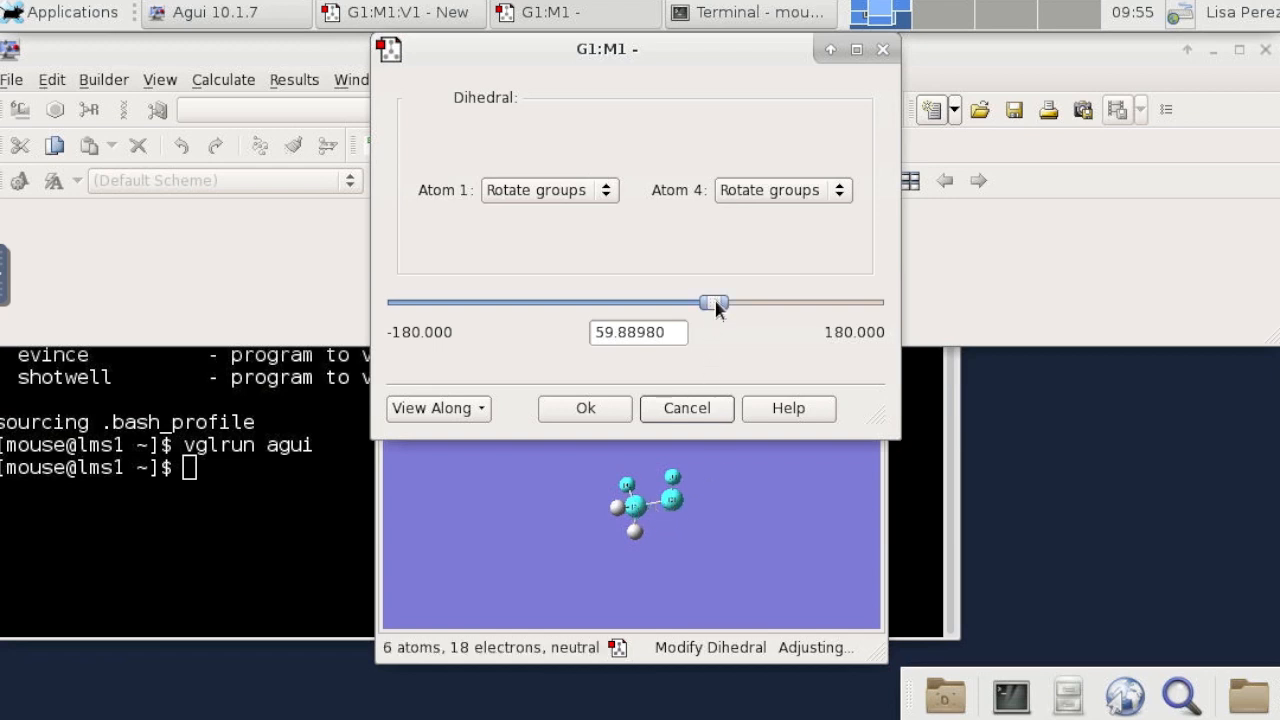
left_click_drag(712, 302, 740, 302)
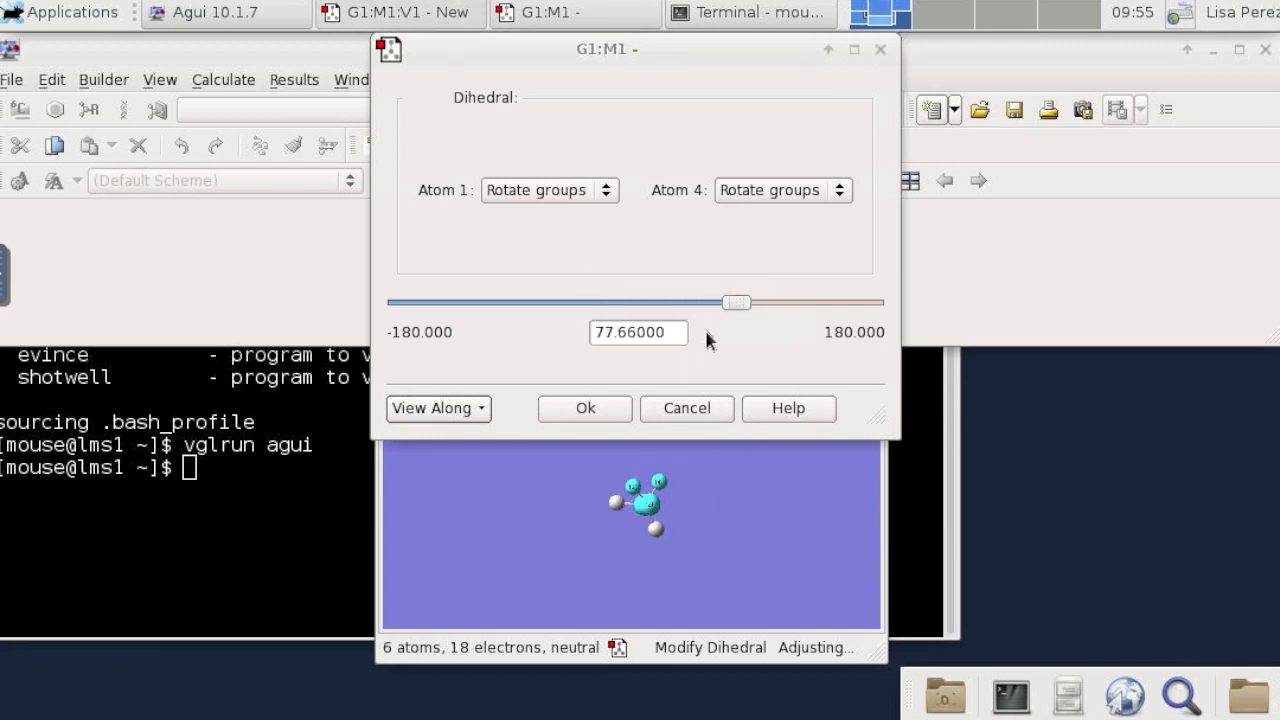
left_click_drag(736, 302, 742, 298)
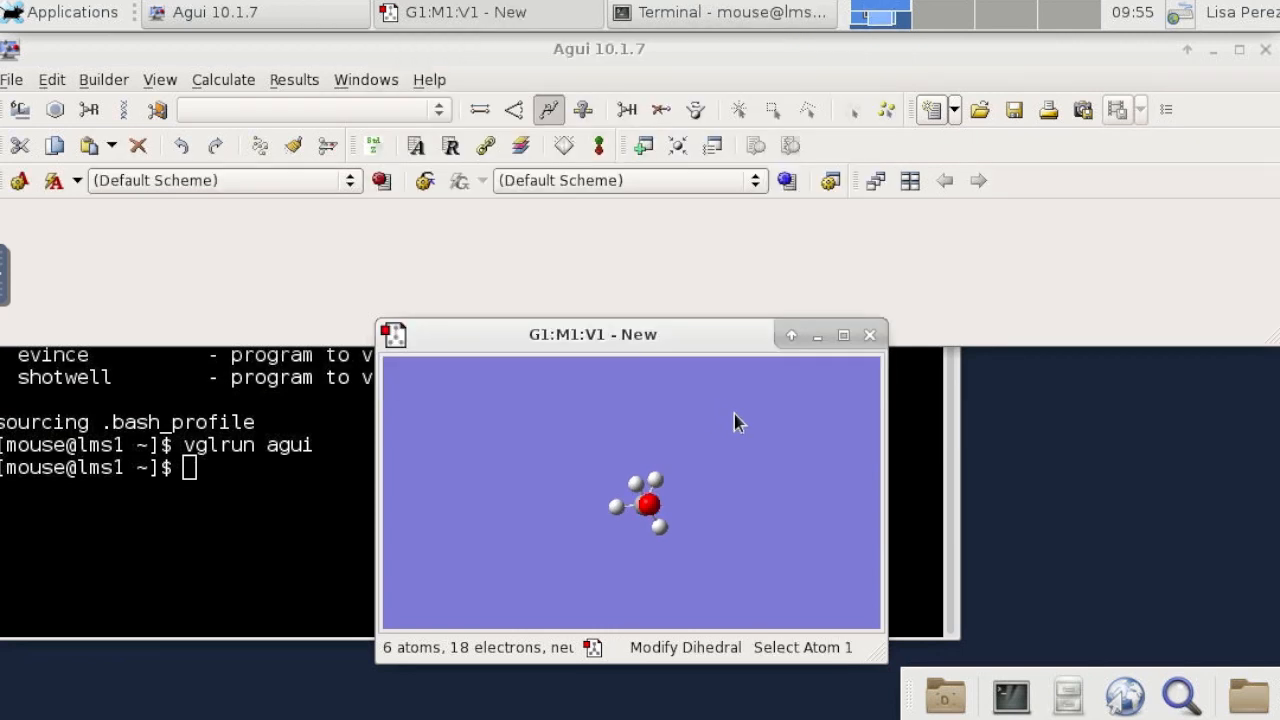
Measure methanol bond lengths and angles with Inquire, reading the O–H bond at 0.96.
left_click(584, 110)
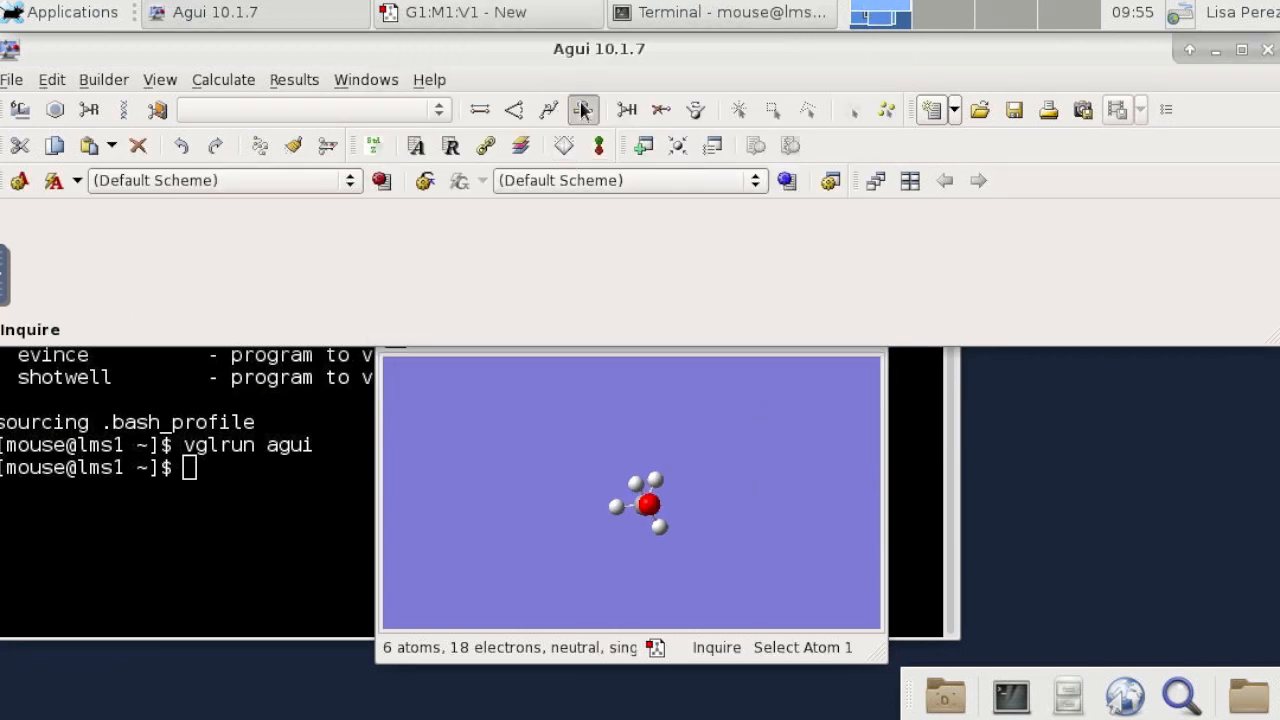
left_click(644, 504)
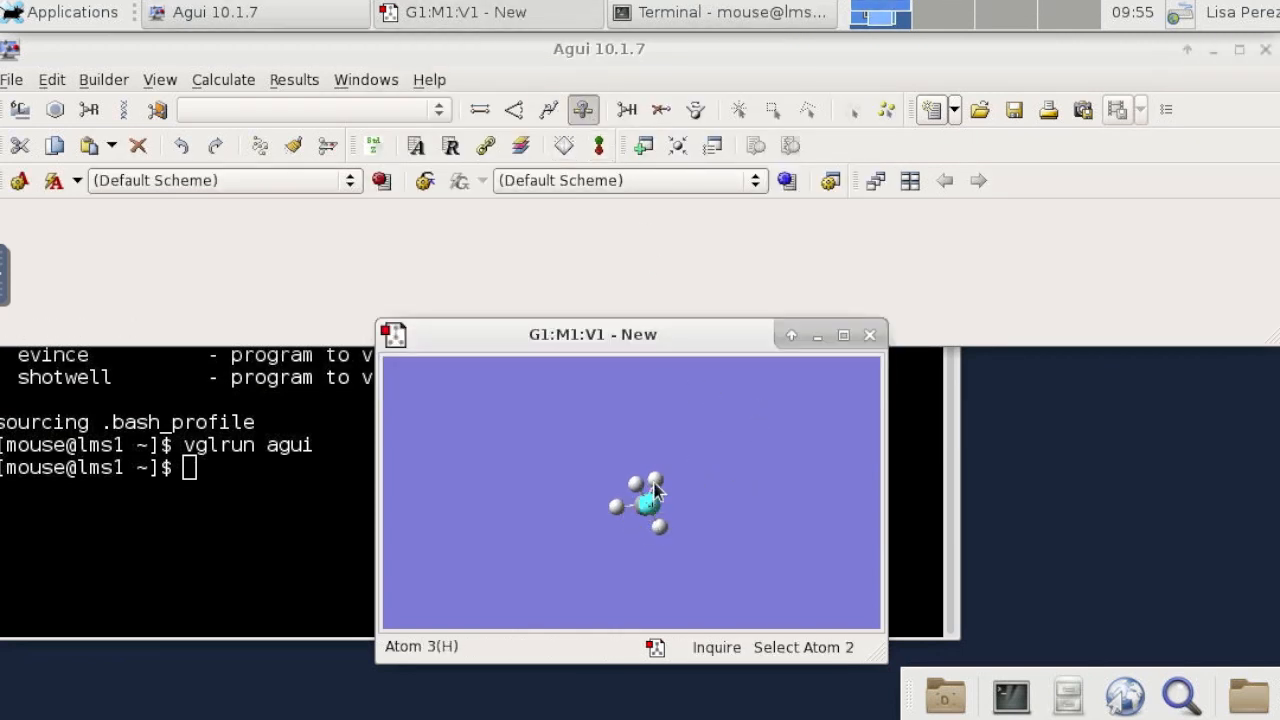
left_click(656, 480)
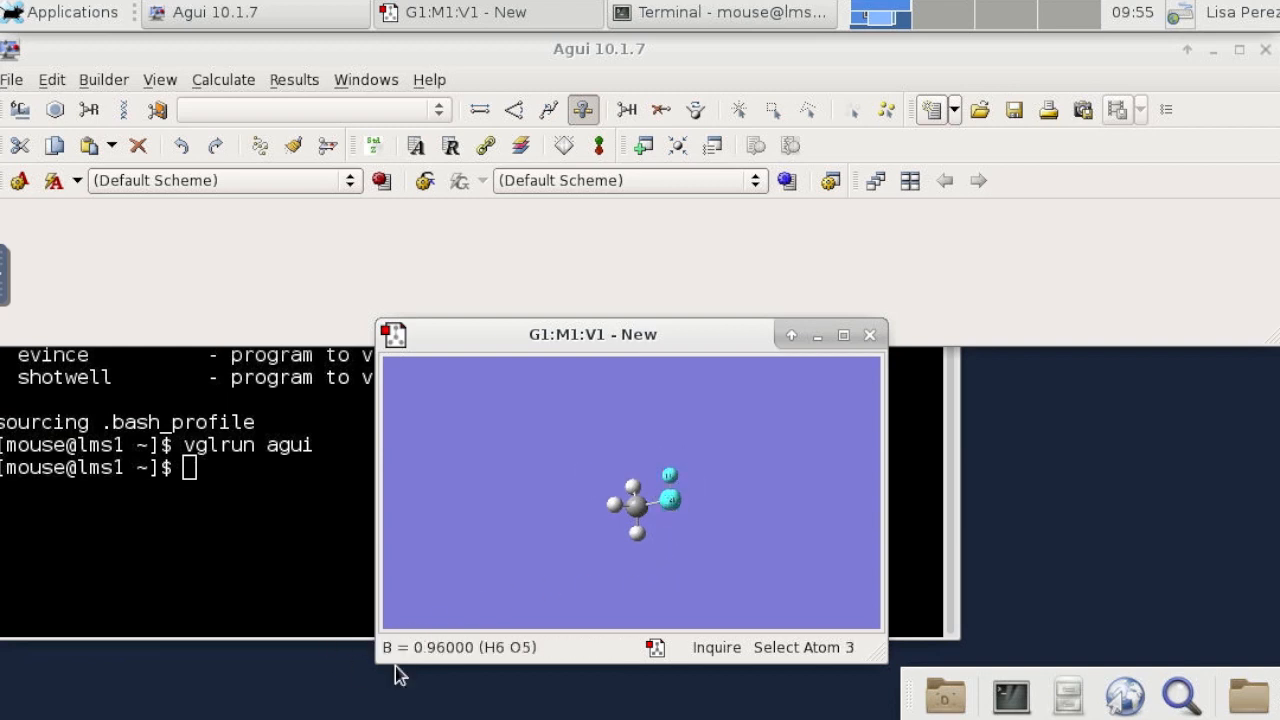
mouse_move(630, 564)
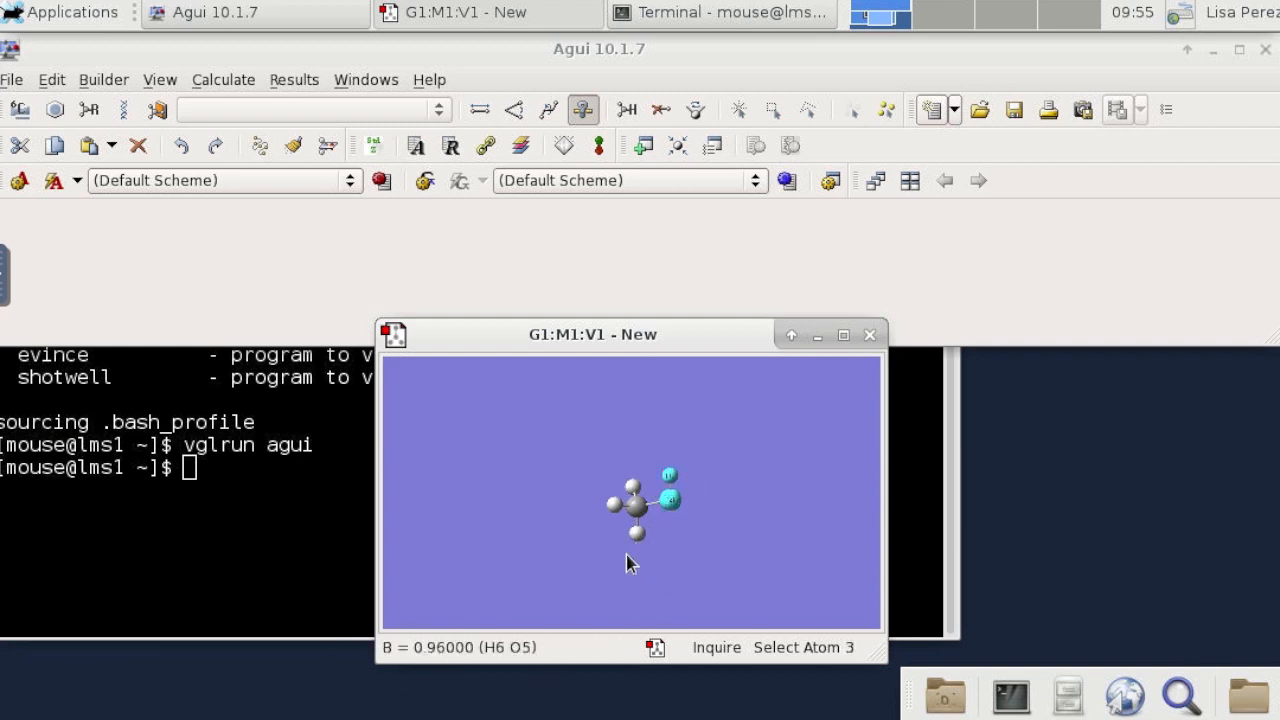
left_click(670, 500)
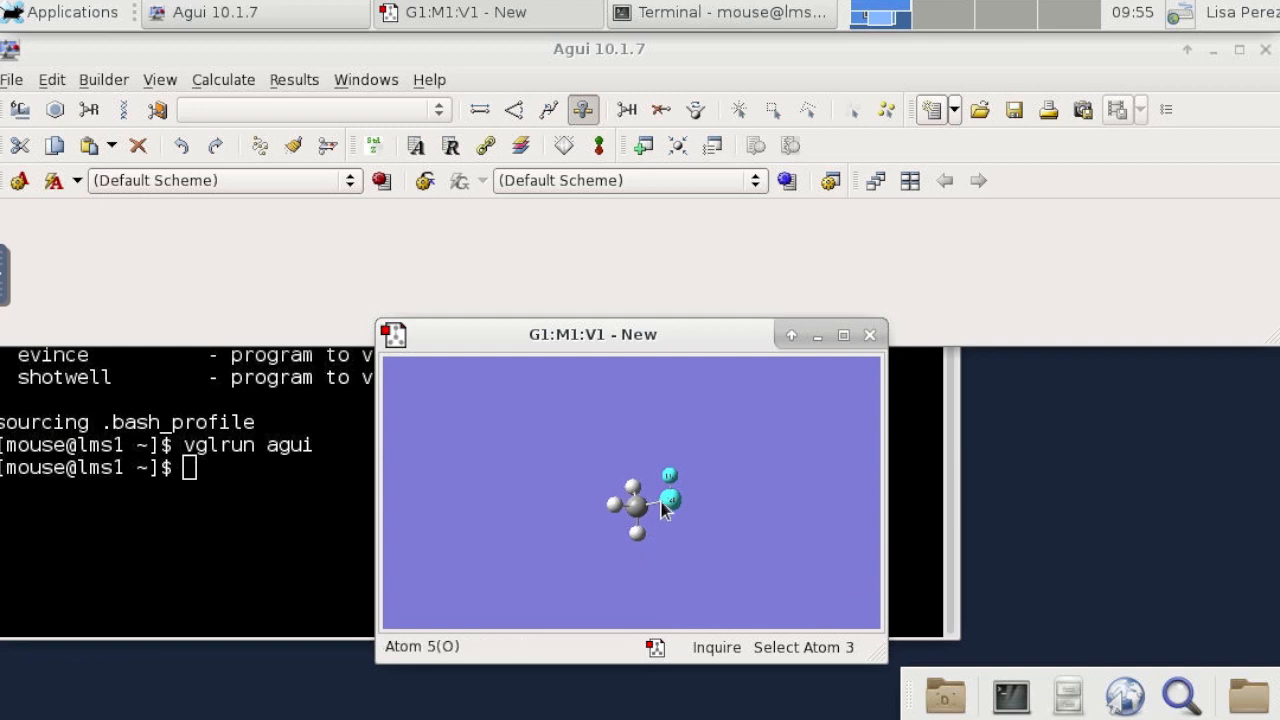
left_click(634, 504)
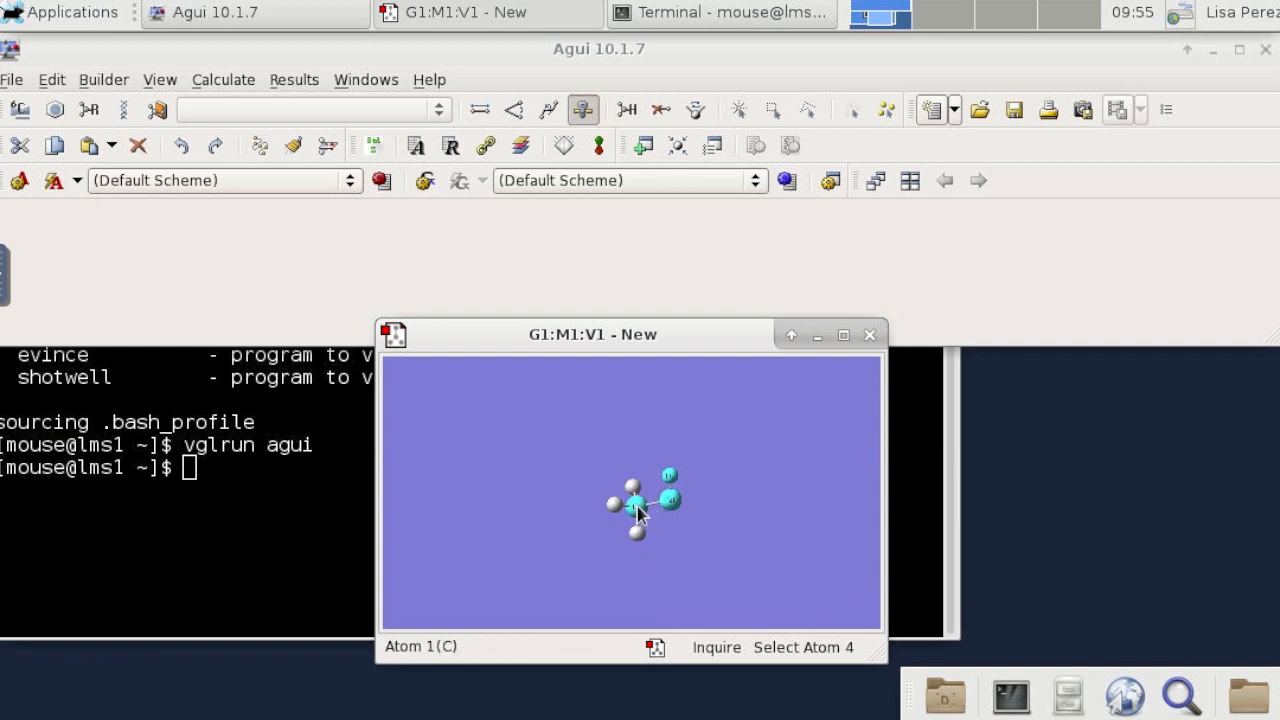
left_click(636, 504)
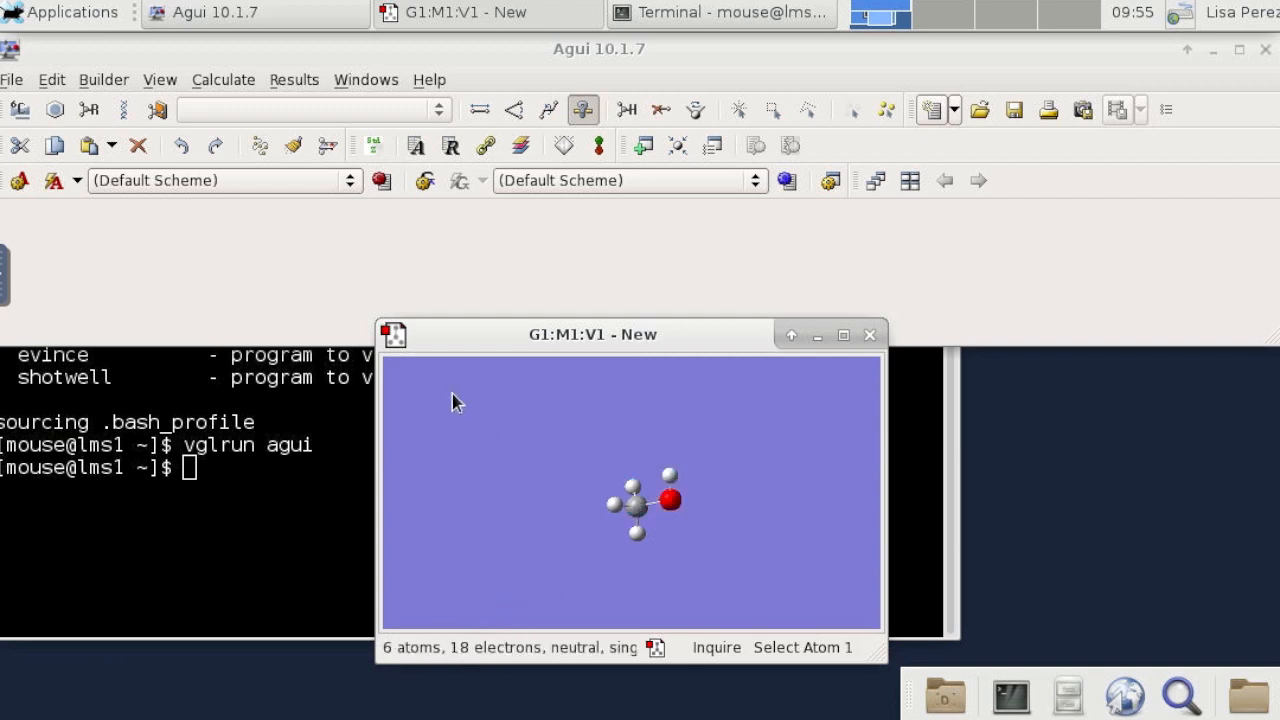
mouse_move(196, 90)
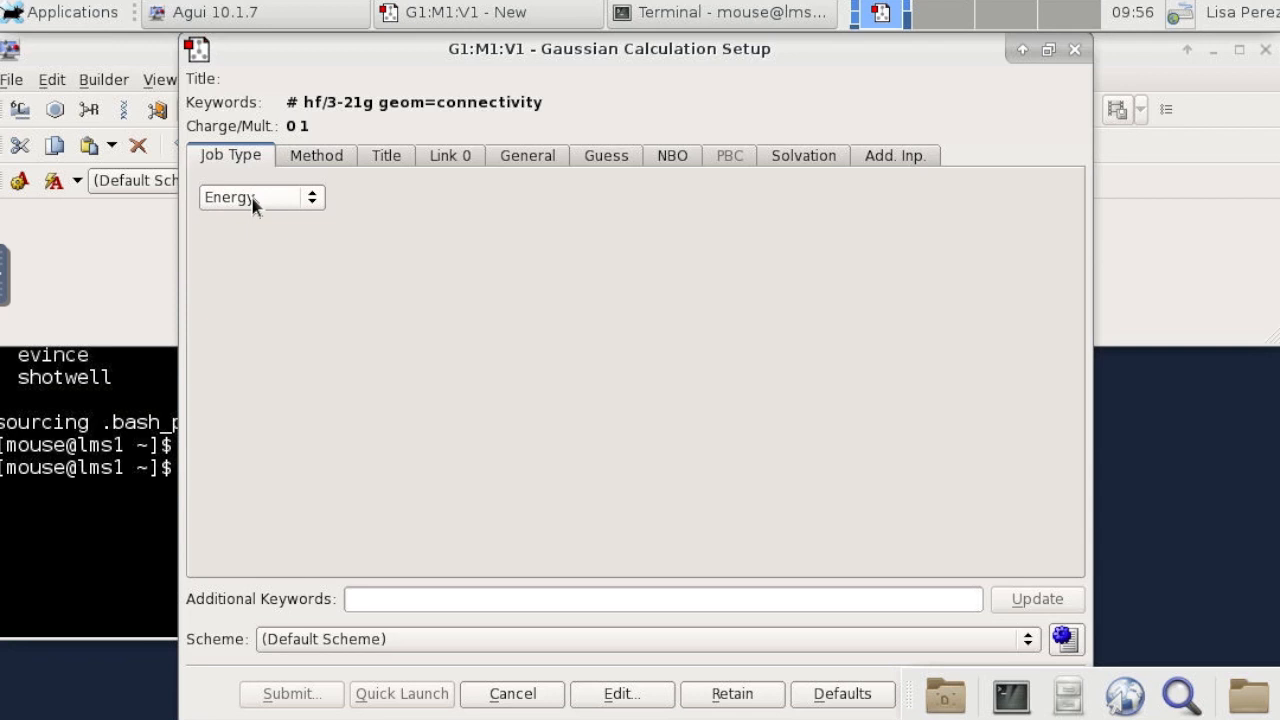
Set the Gaussian job type to Opt+Freq.
left_click(260, 198)
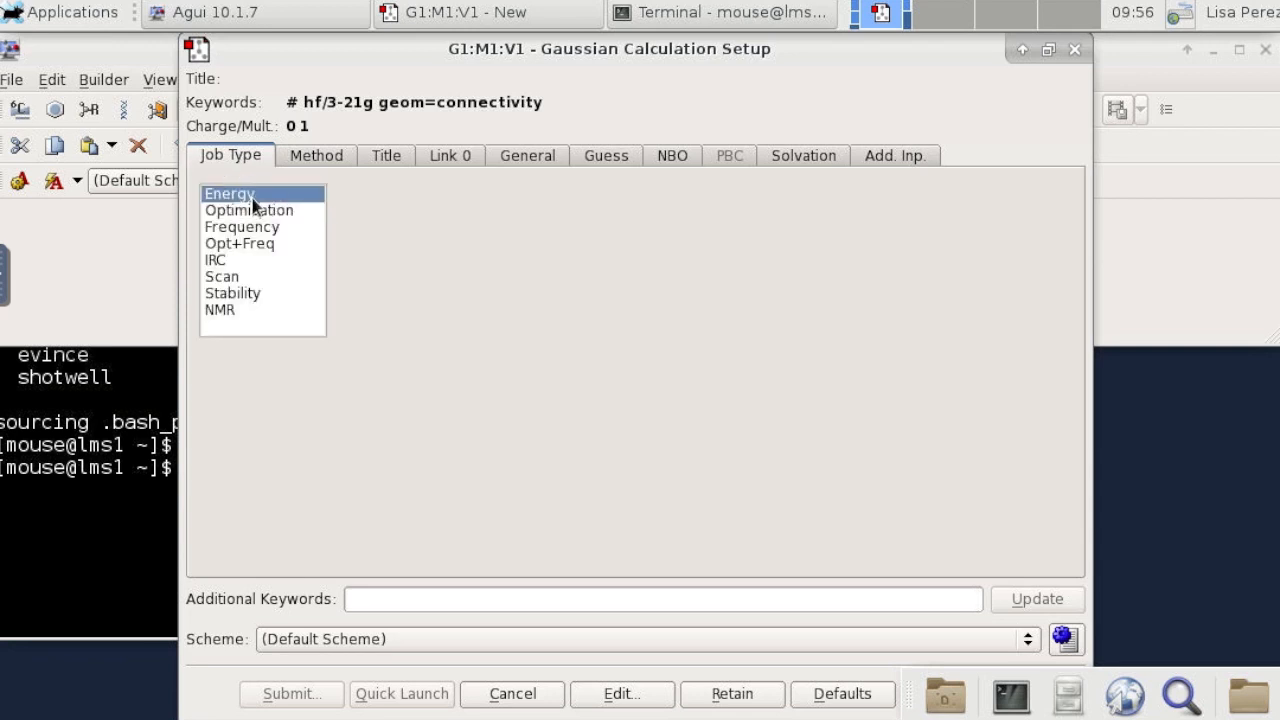
left_click(248, 210)
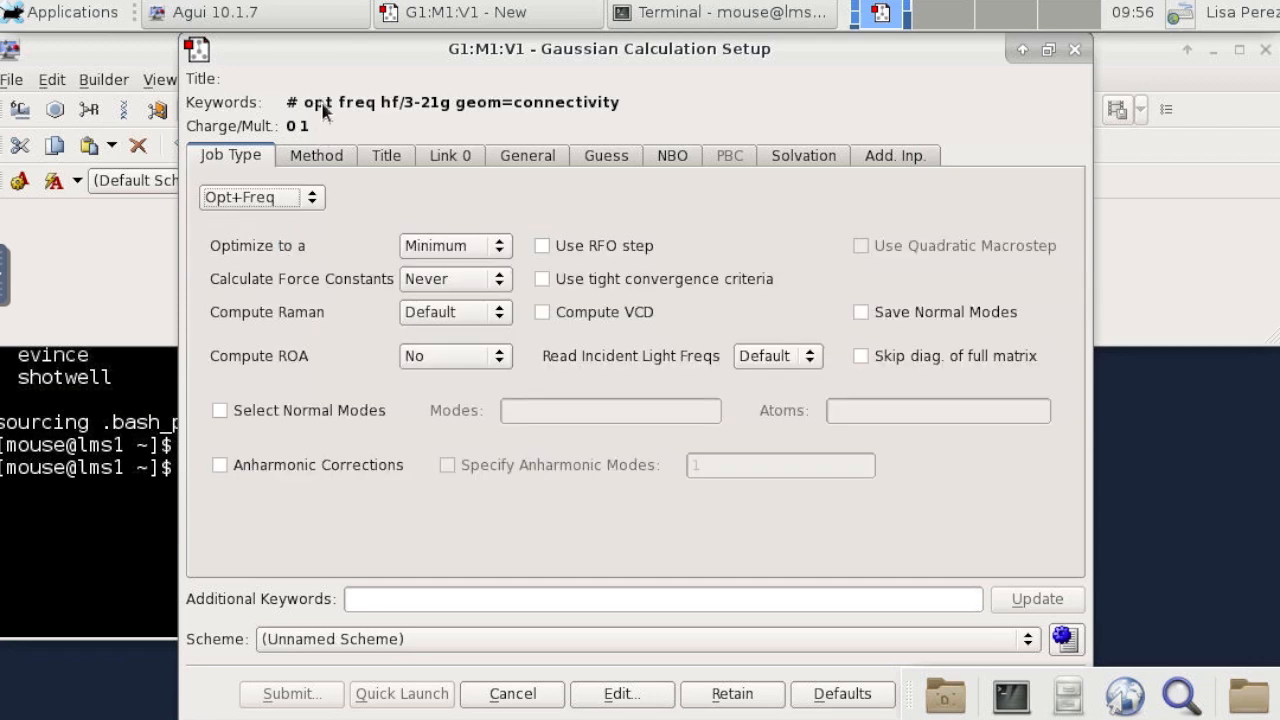
mouse_move(240, 114)
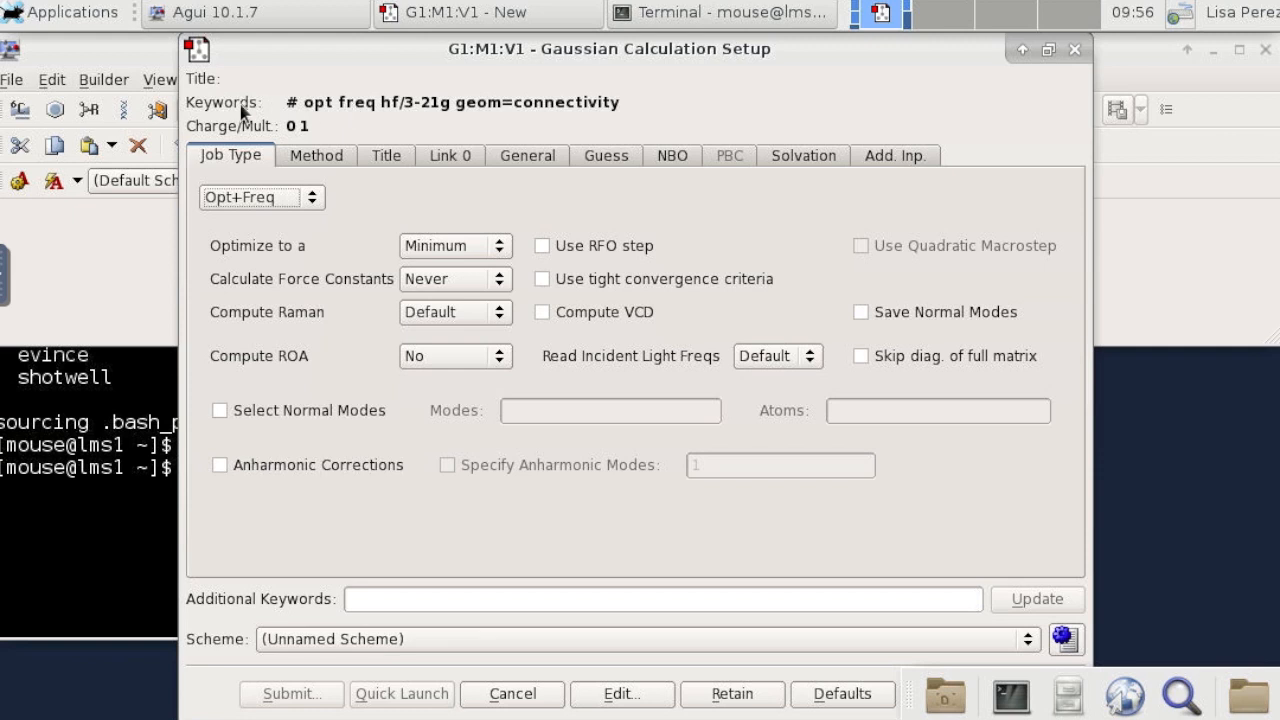
mouse_move(374, 216)
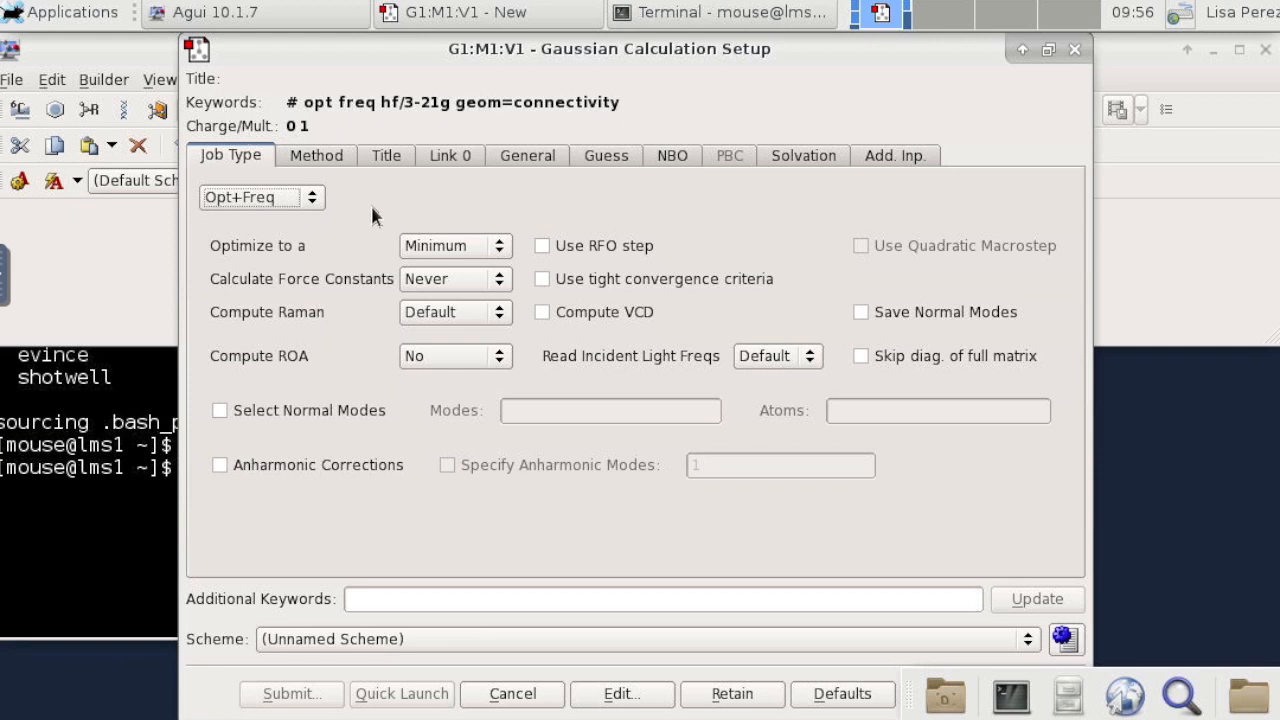
Set the method to ground-state DFT B3LYP with the 6-311++G(d,p) basis.
left_click(316, 156)
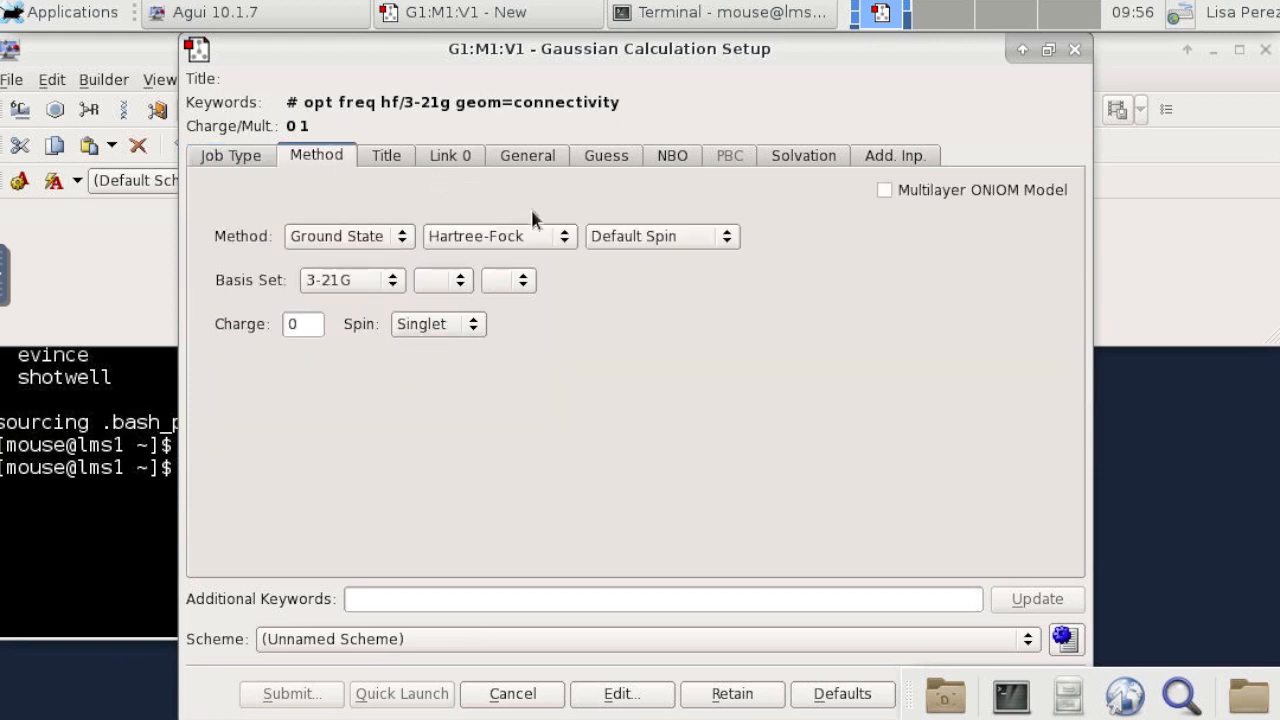
left_click(500, 236)
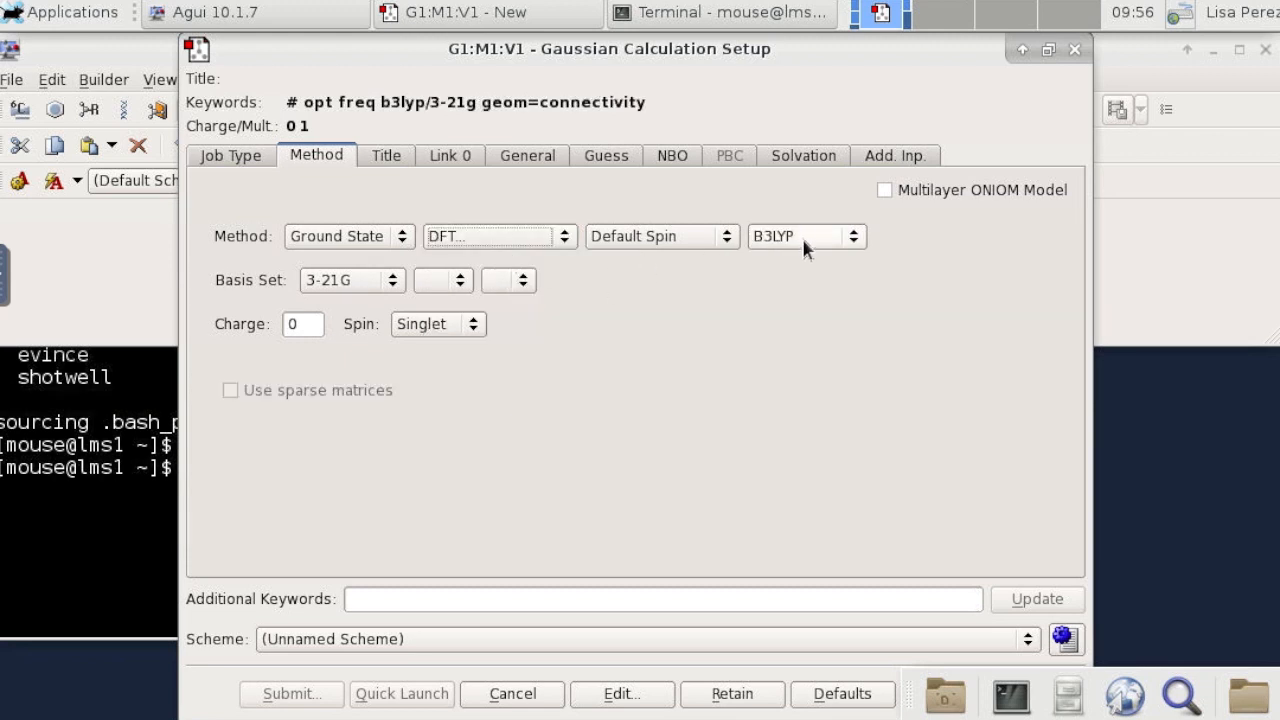
left_click(804, 236)
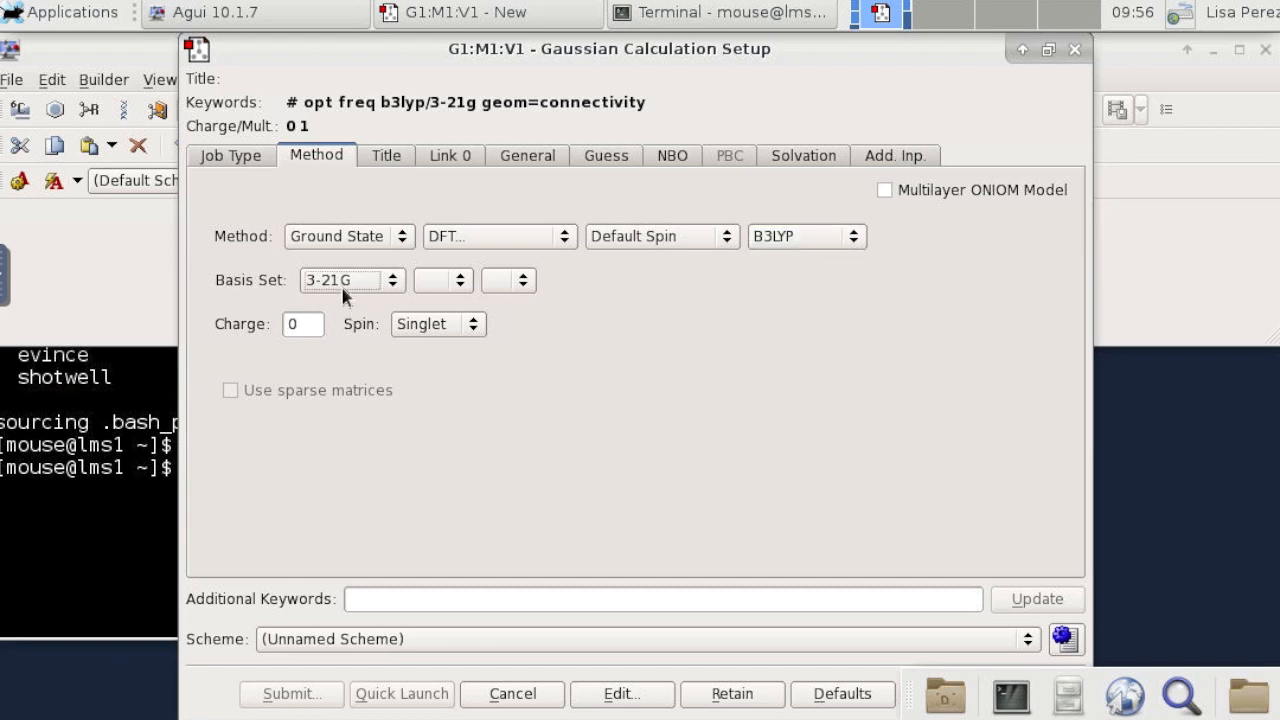
left_click(344, 280)
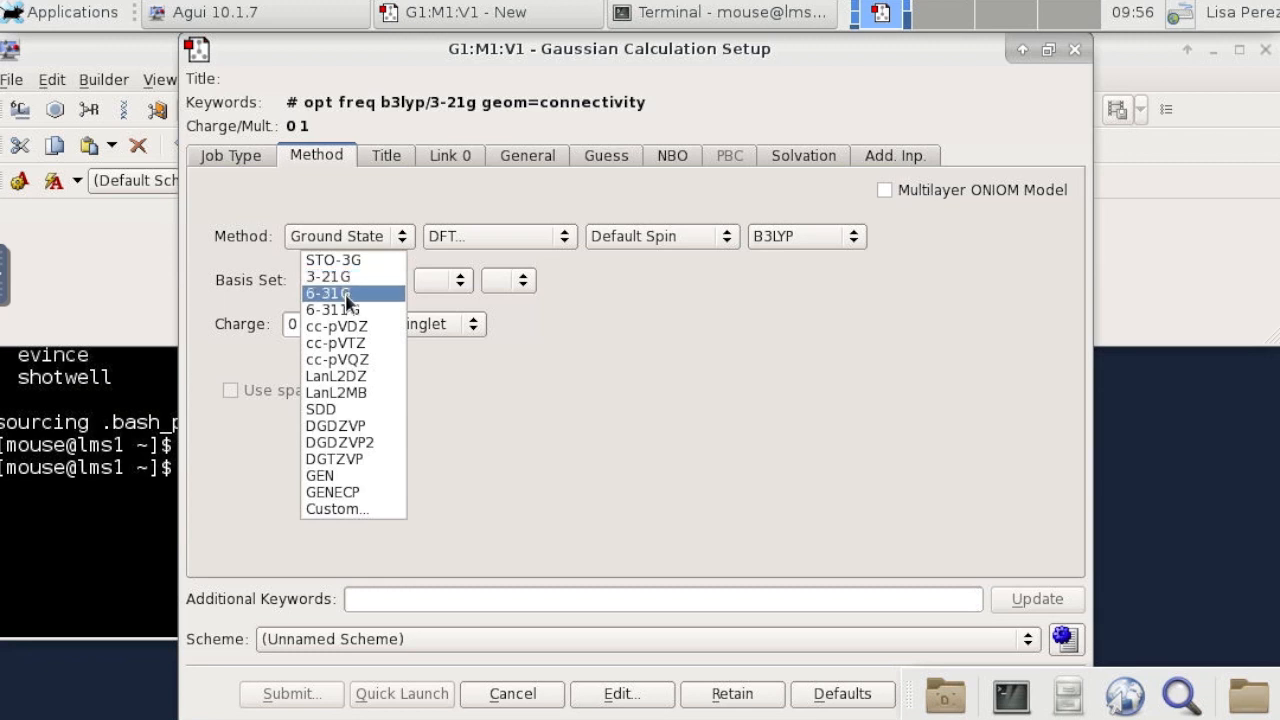
mouse_move(352, 308)
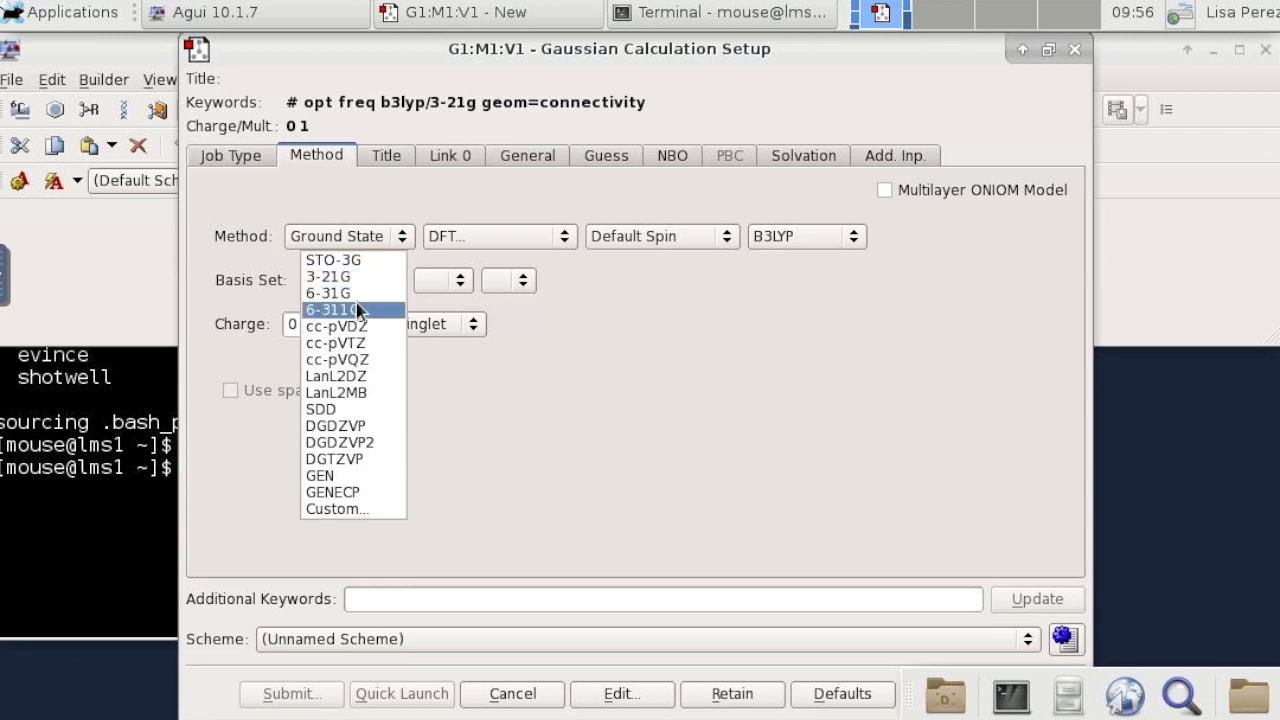
mouse_move(352, 292)
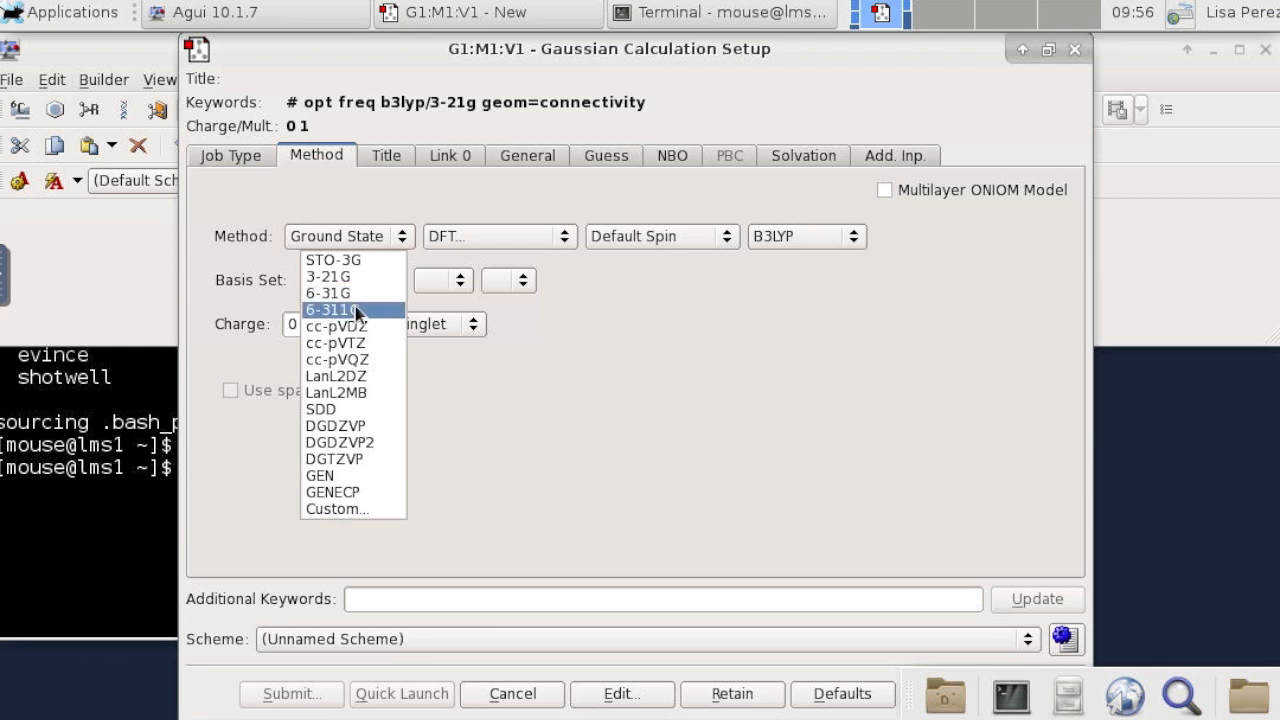
left_click(334, 308)
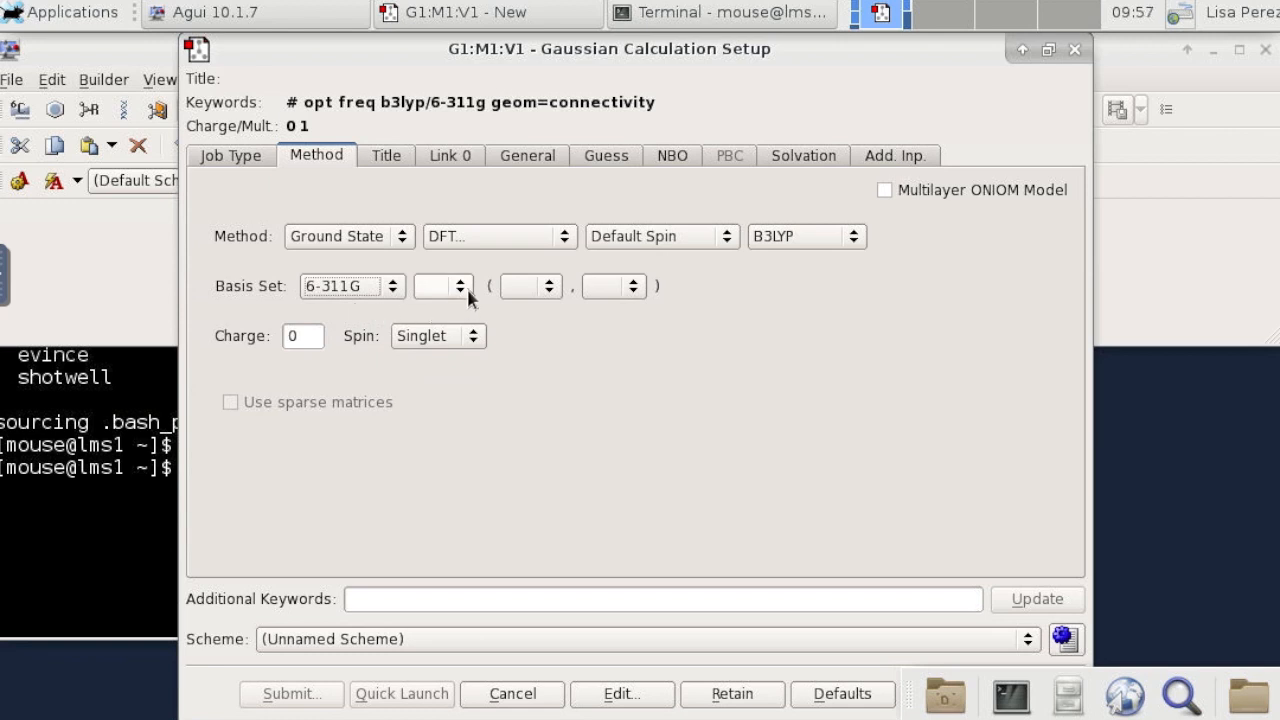
left_click(432, 286)
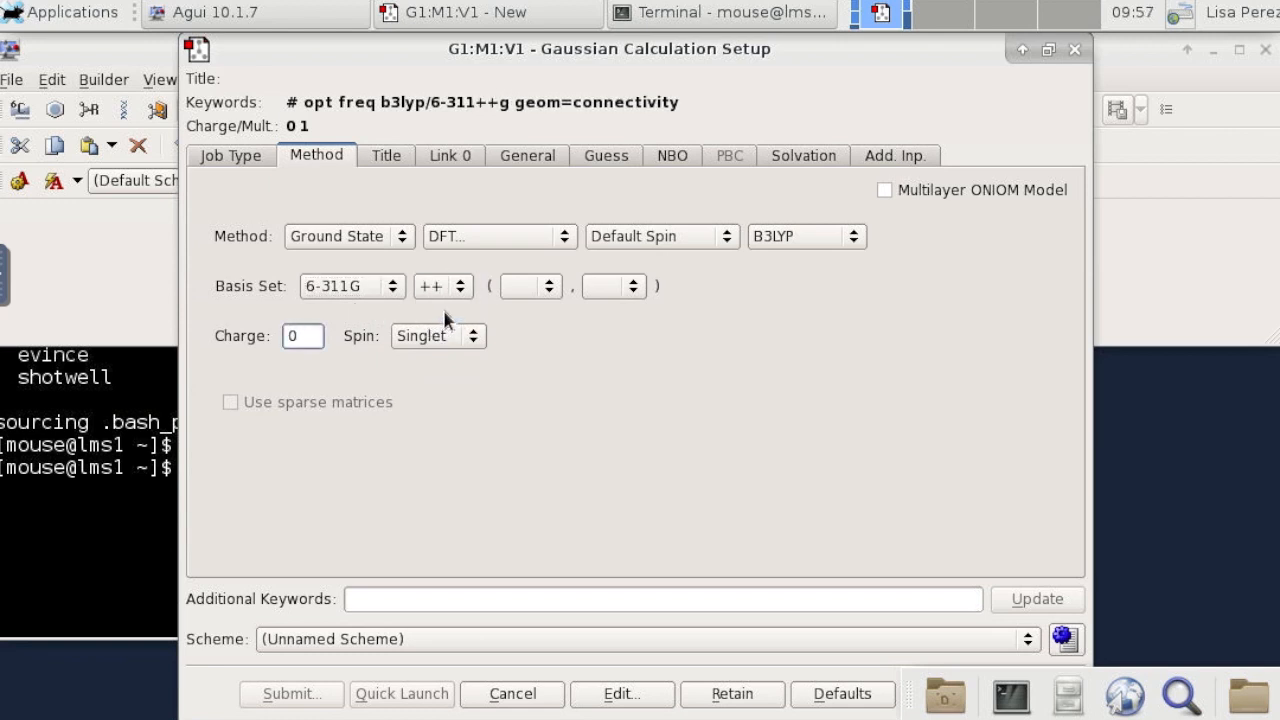
left_click(524, 286)
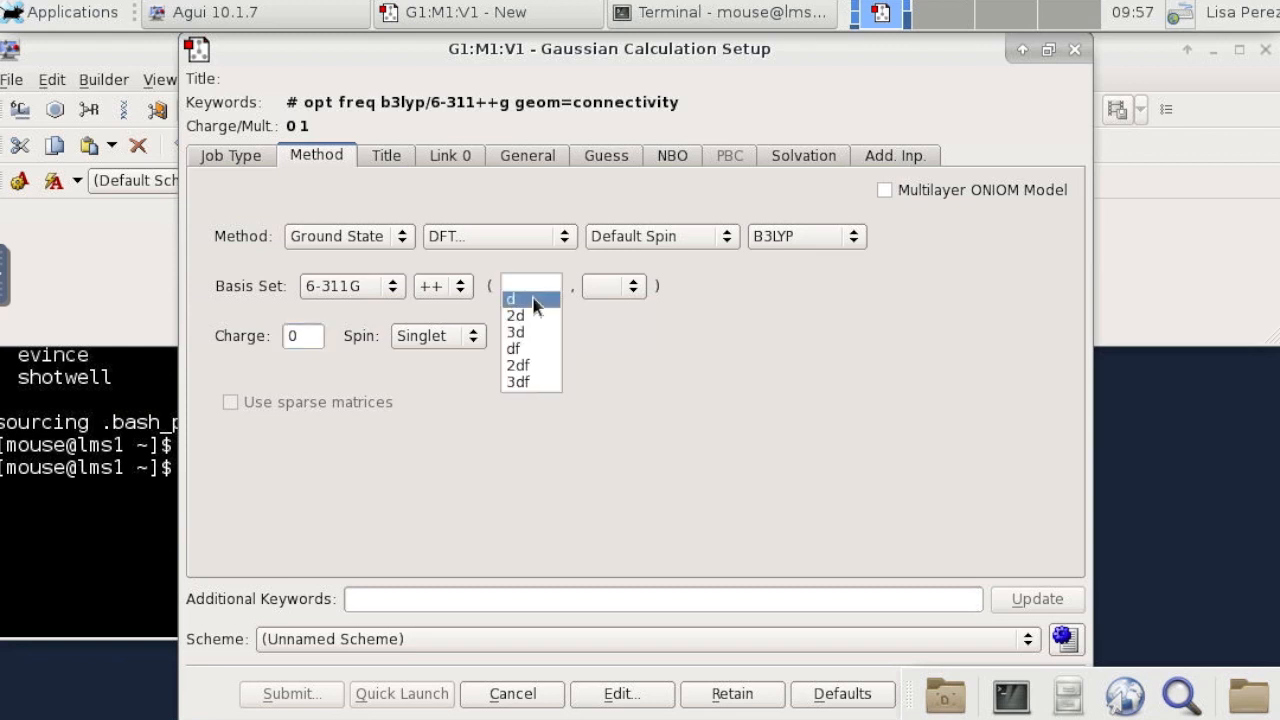
left_click(512, 300)
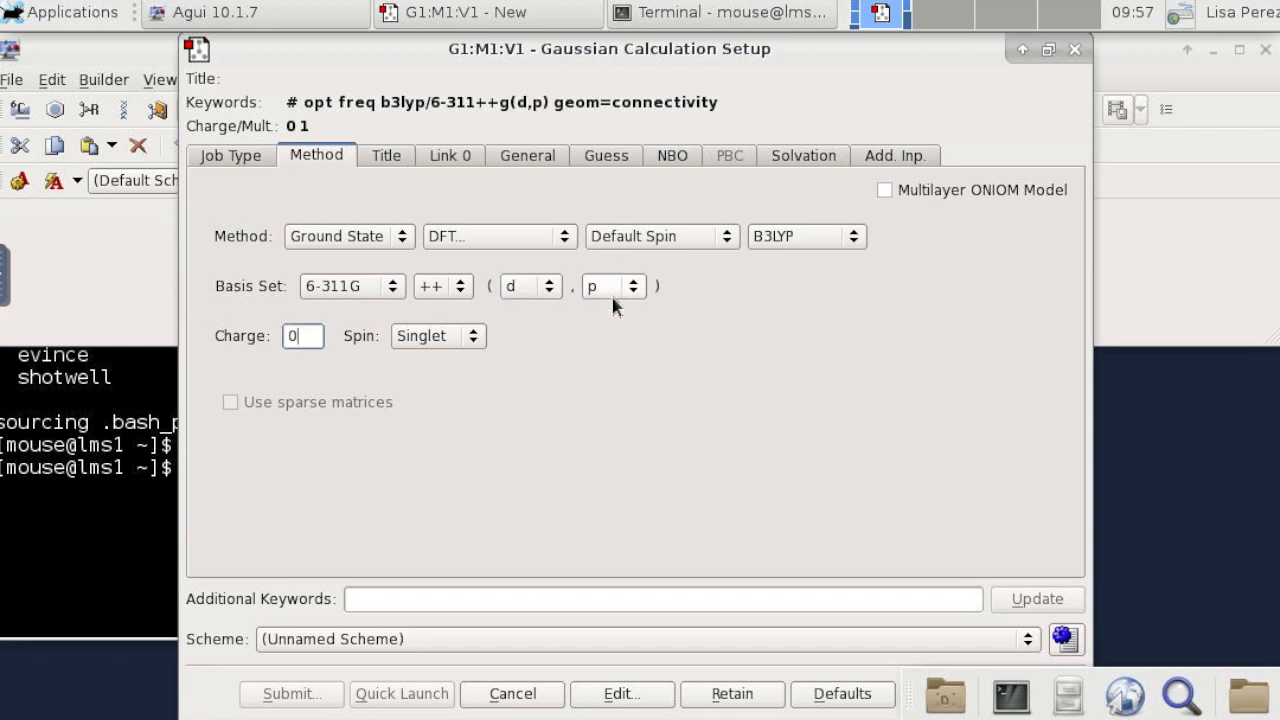
mouse_move(460, 114)
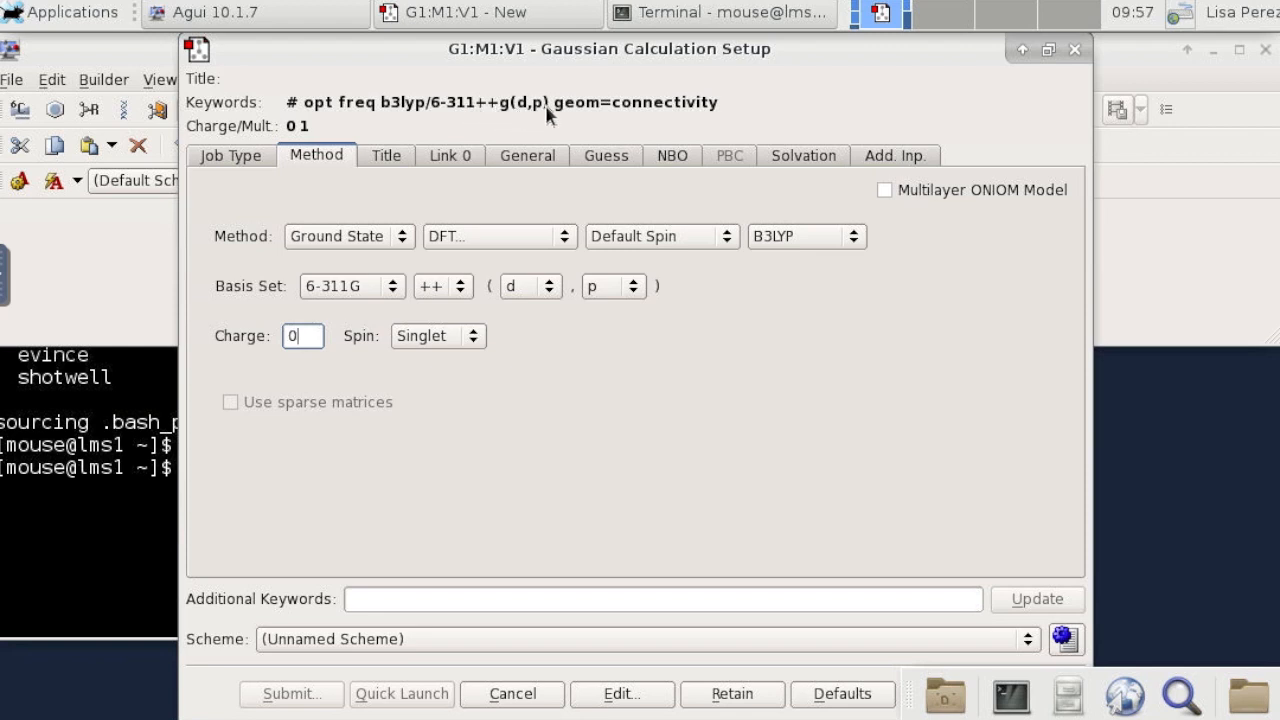
mouse_move(476, 118)
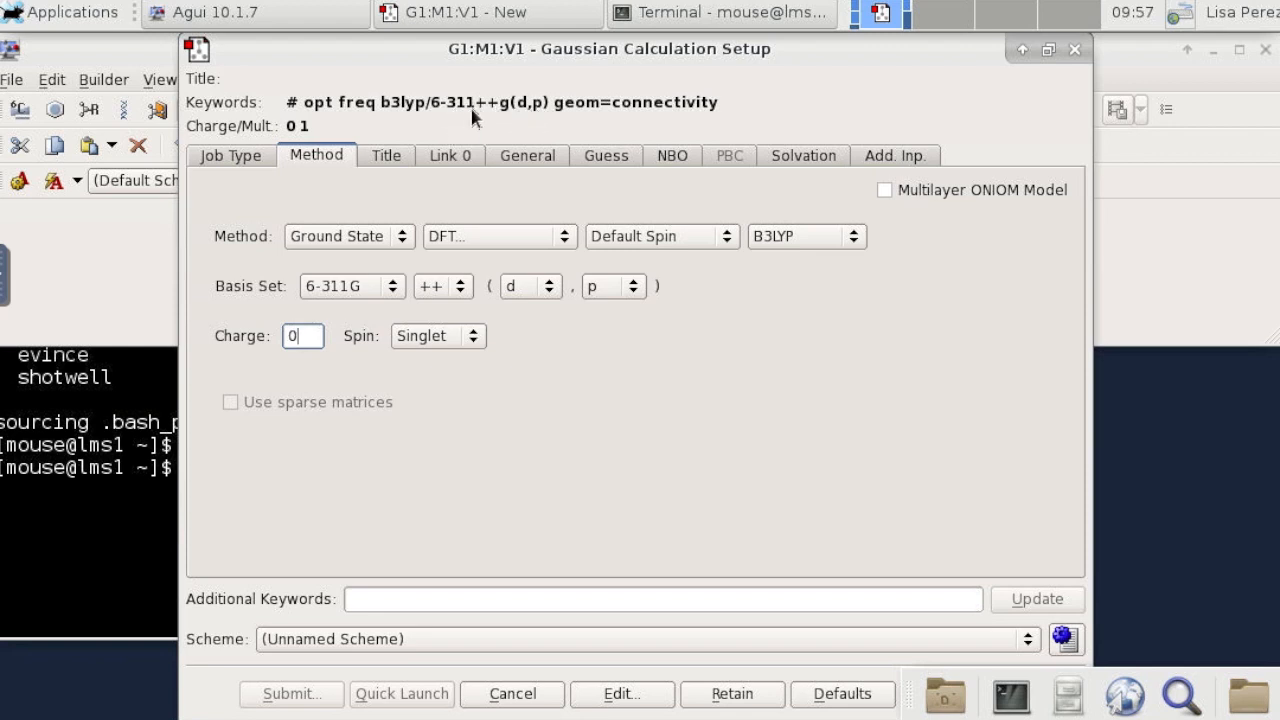
mouse_move(548, 116)
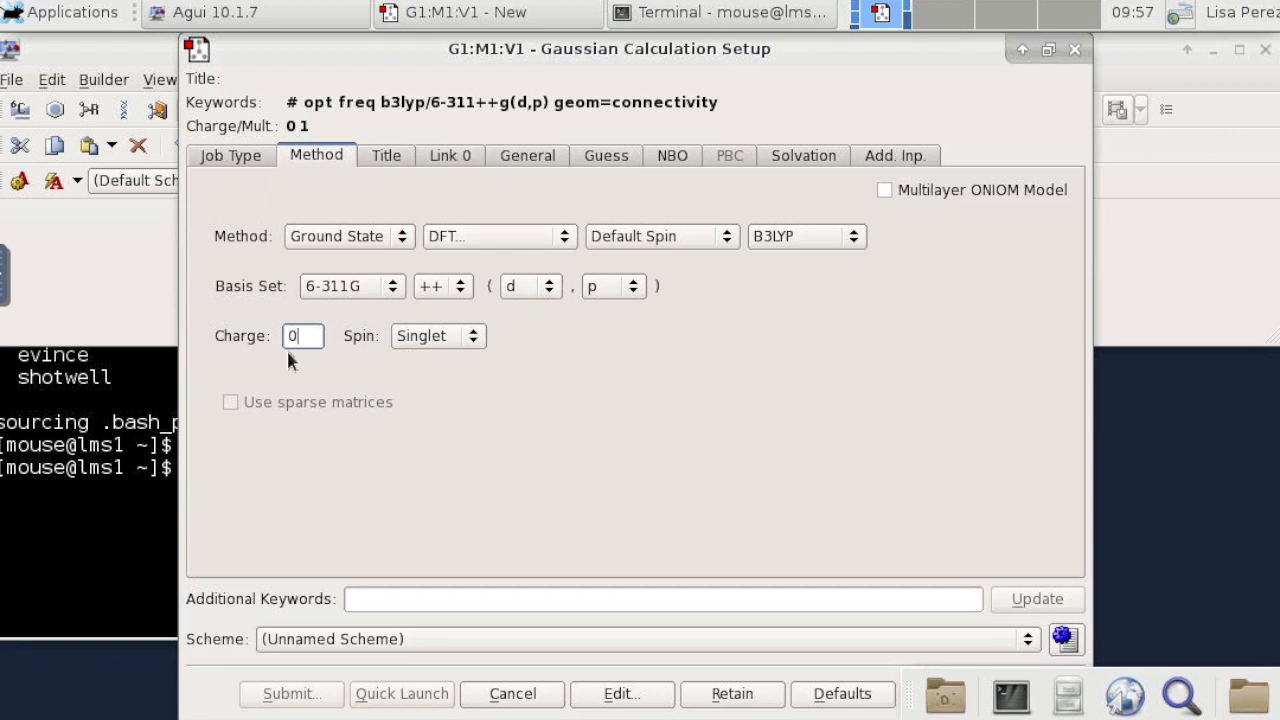
mouse_move(284, 354)
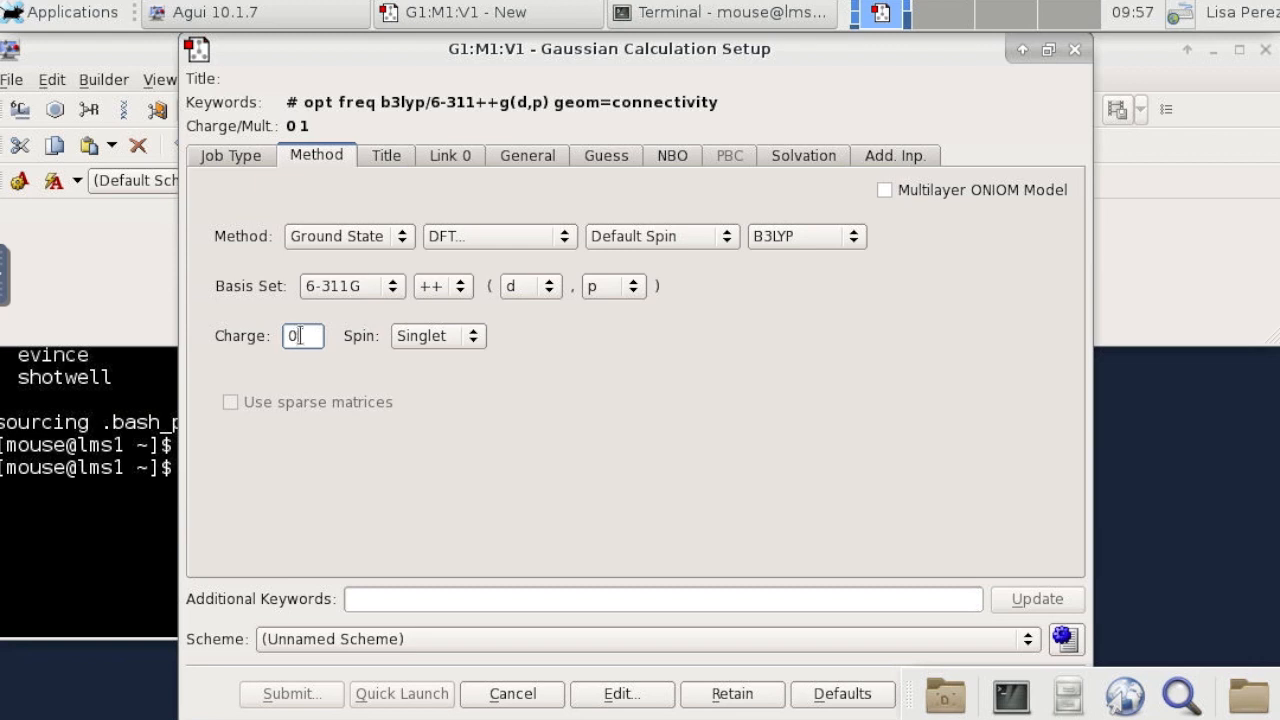
mouse_move(308, 336)
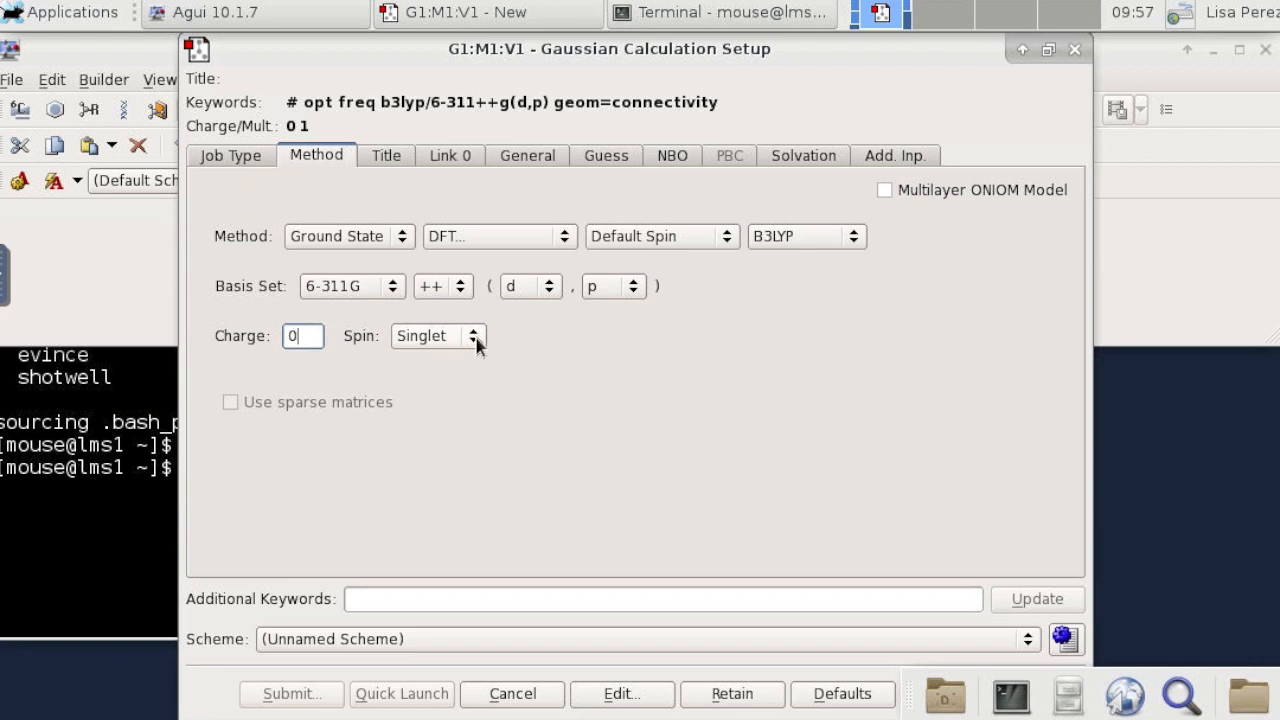
mouse_move(470, 290)
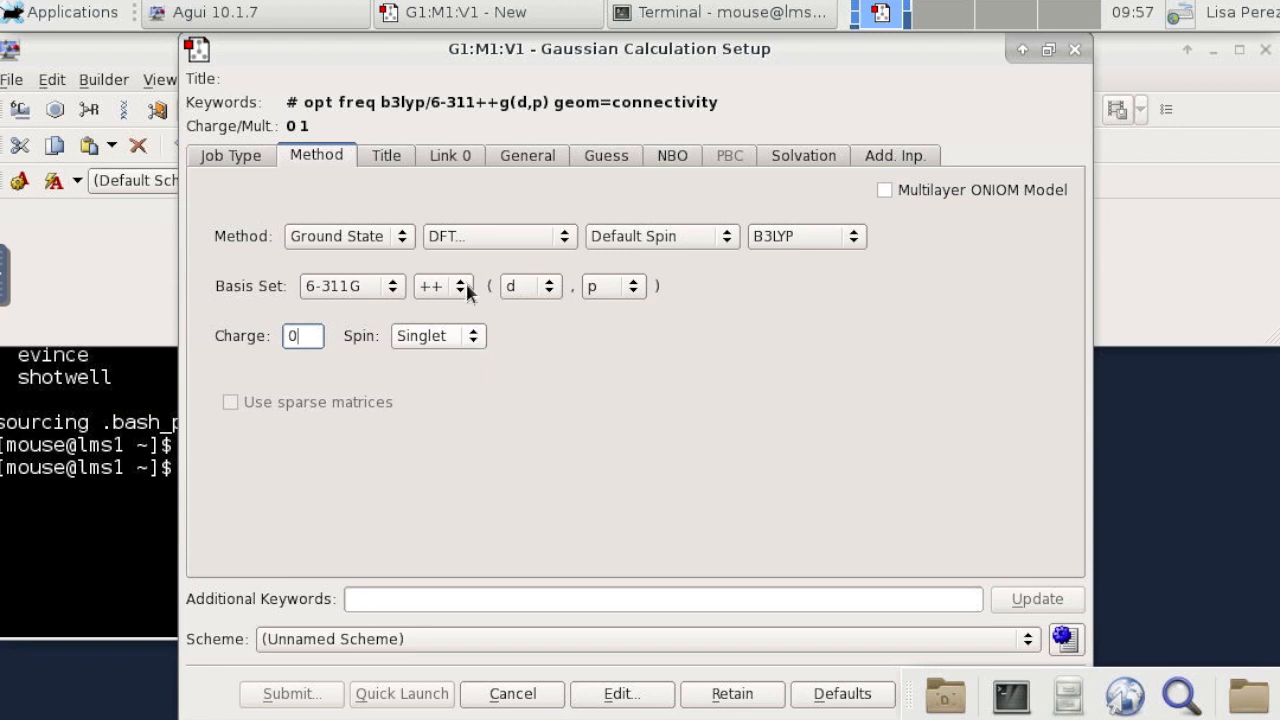
Give the Gaussian job the title methanol.
left_click(386, 156)
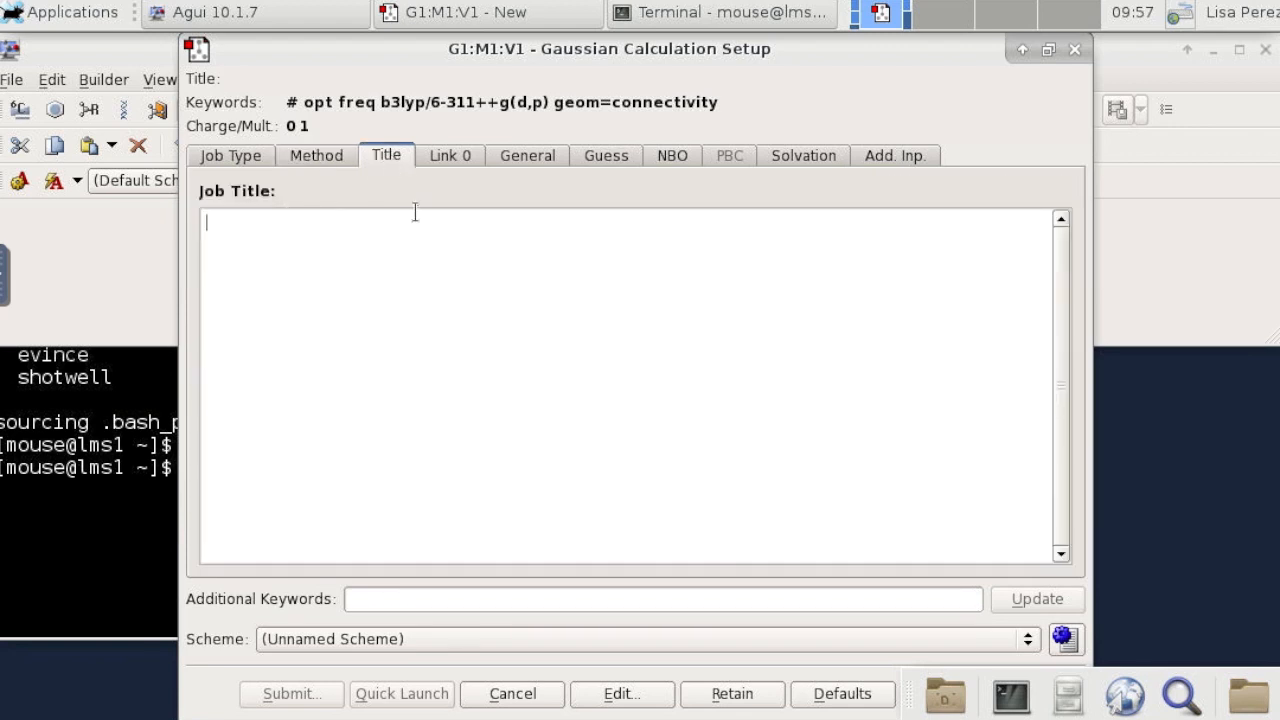
type("metha")
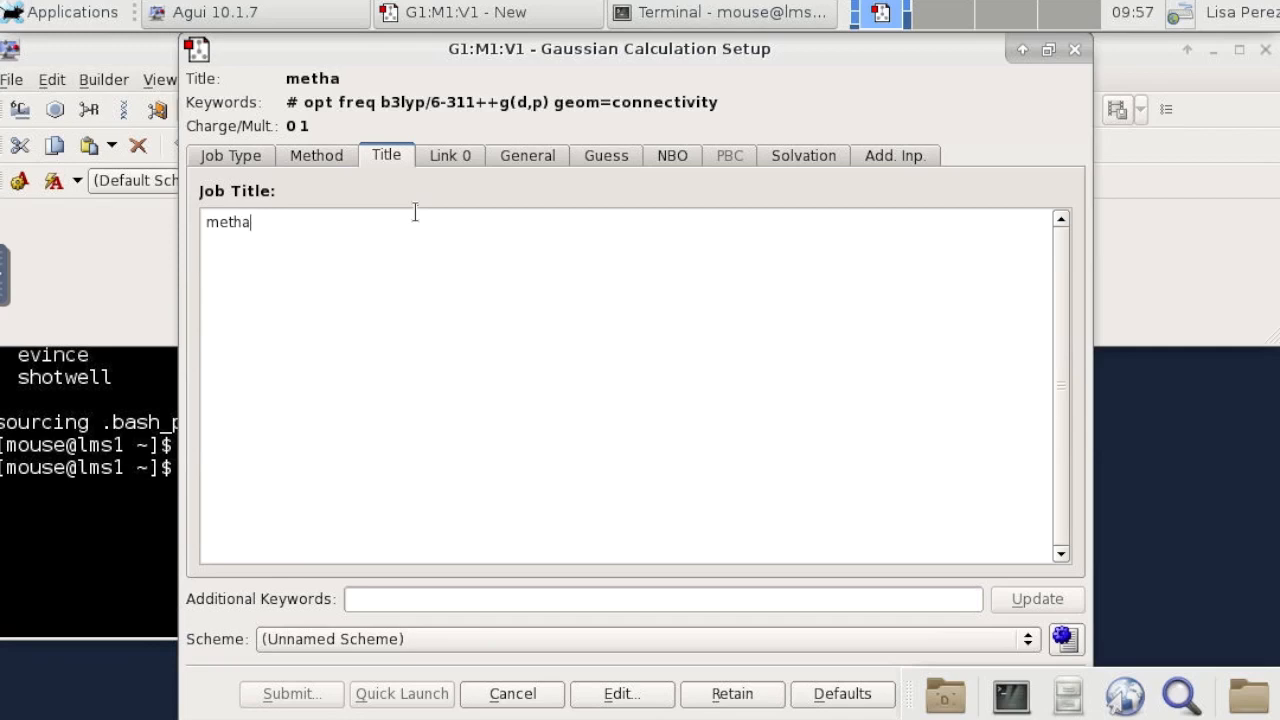
type("nol")
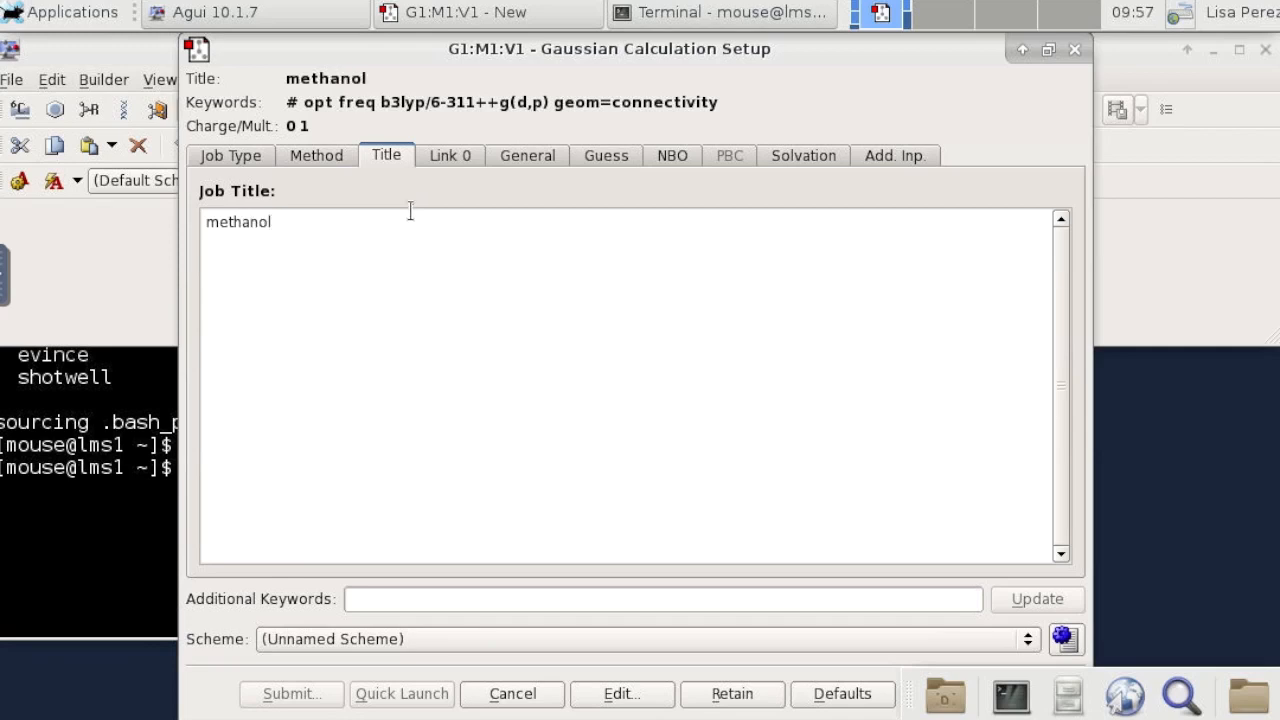
mouse_move(378, 232)
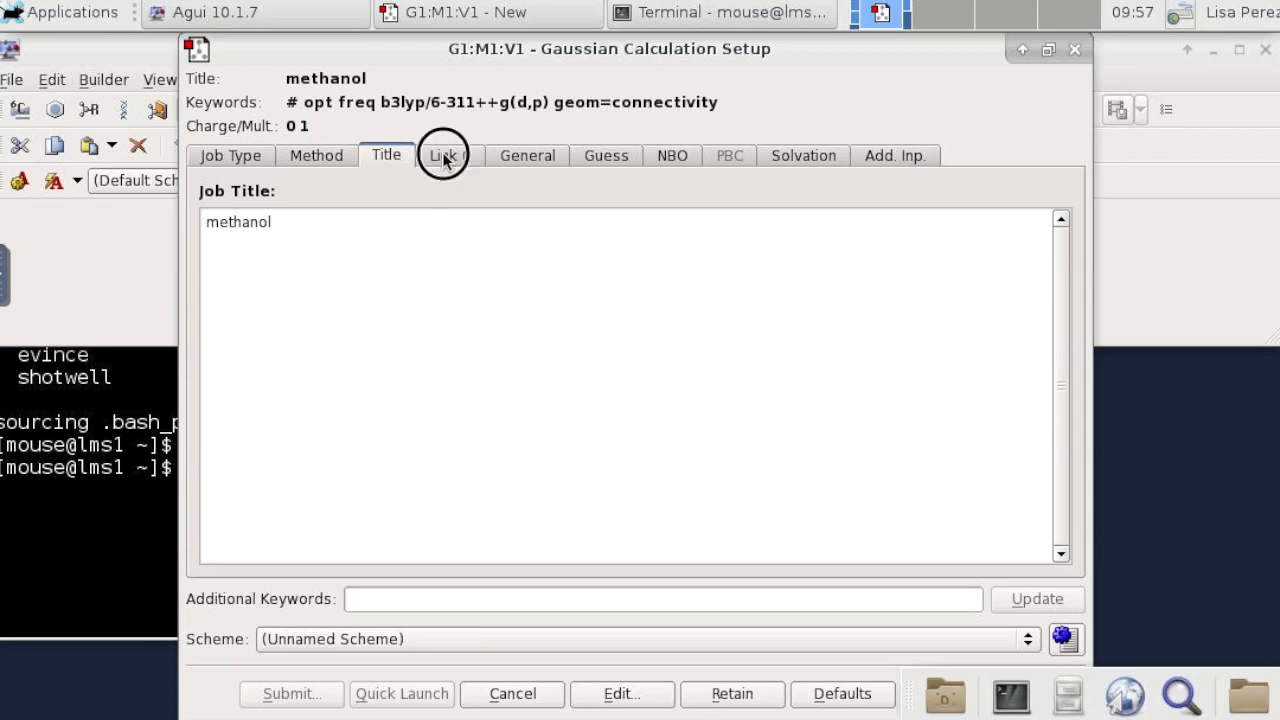
Enable Additional Print and disable writing connectivity and PDB data in the General options.
left_click(444, 156)
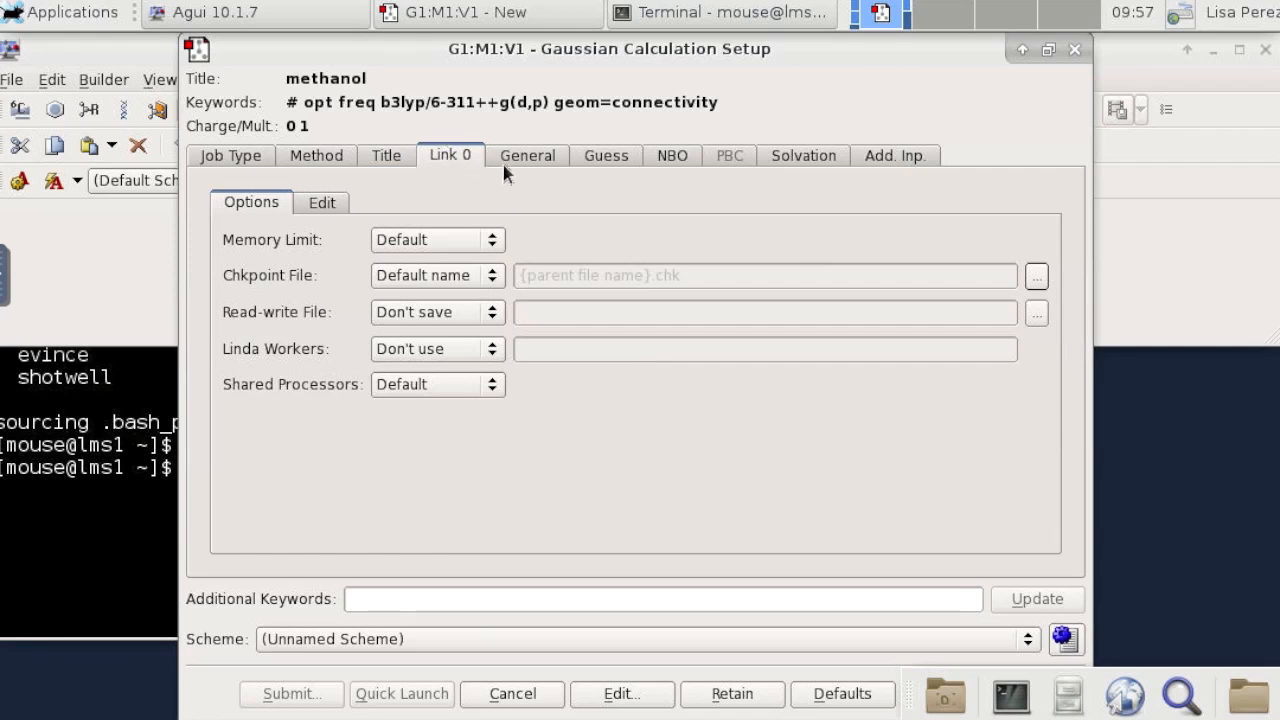
left_click(528, 156)
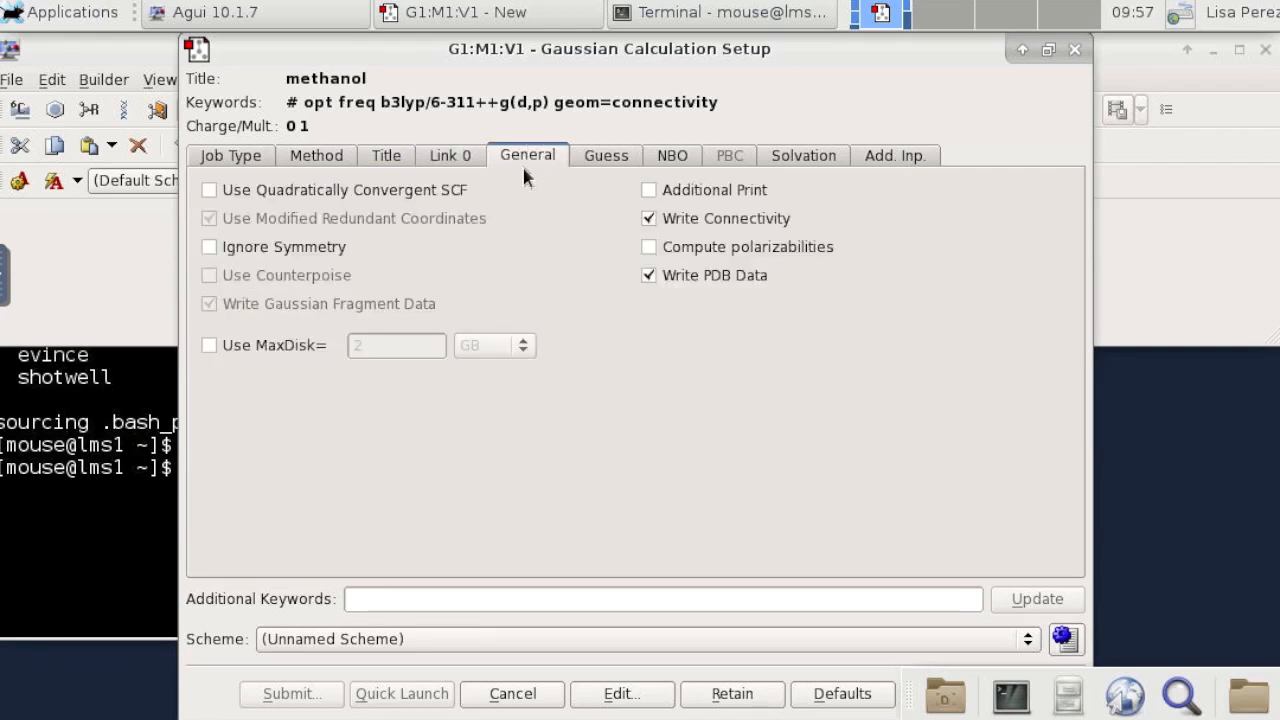
left_click(648, 190)
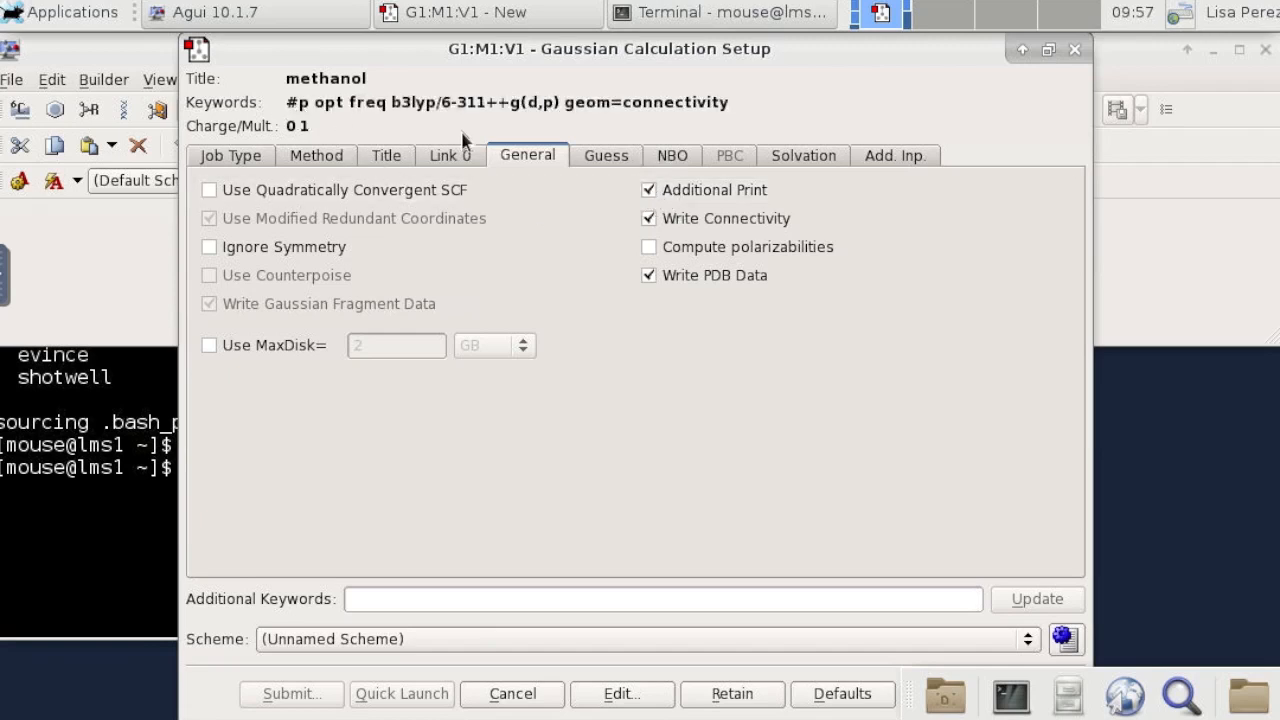
left_click(648, 218)
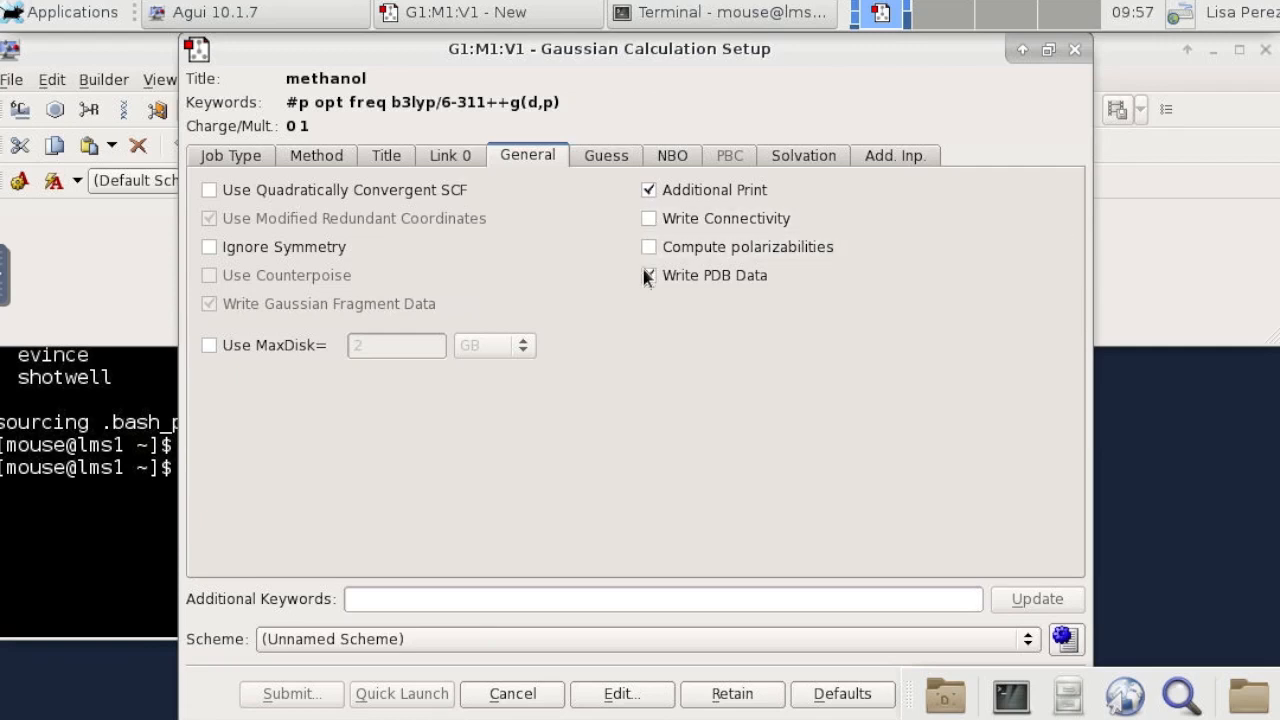
left_click(648, 276)
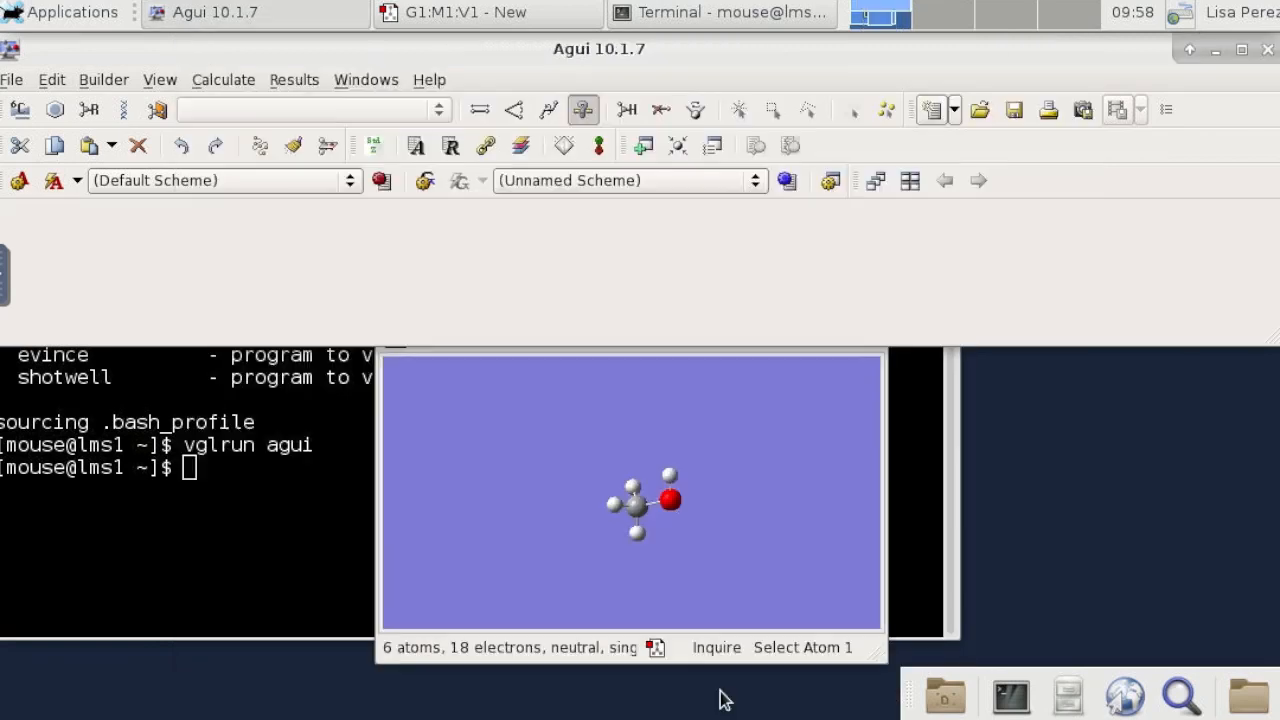
Start saving the methanol job with the file type set to Gaussian Input Files.
right_click(630, 490)
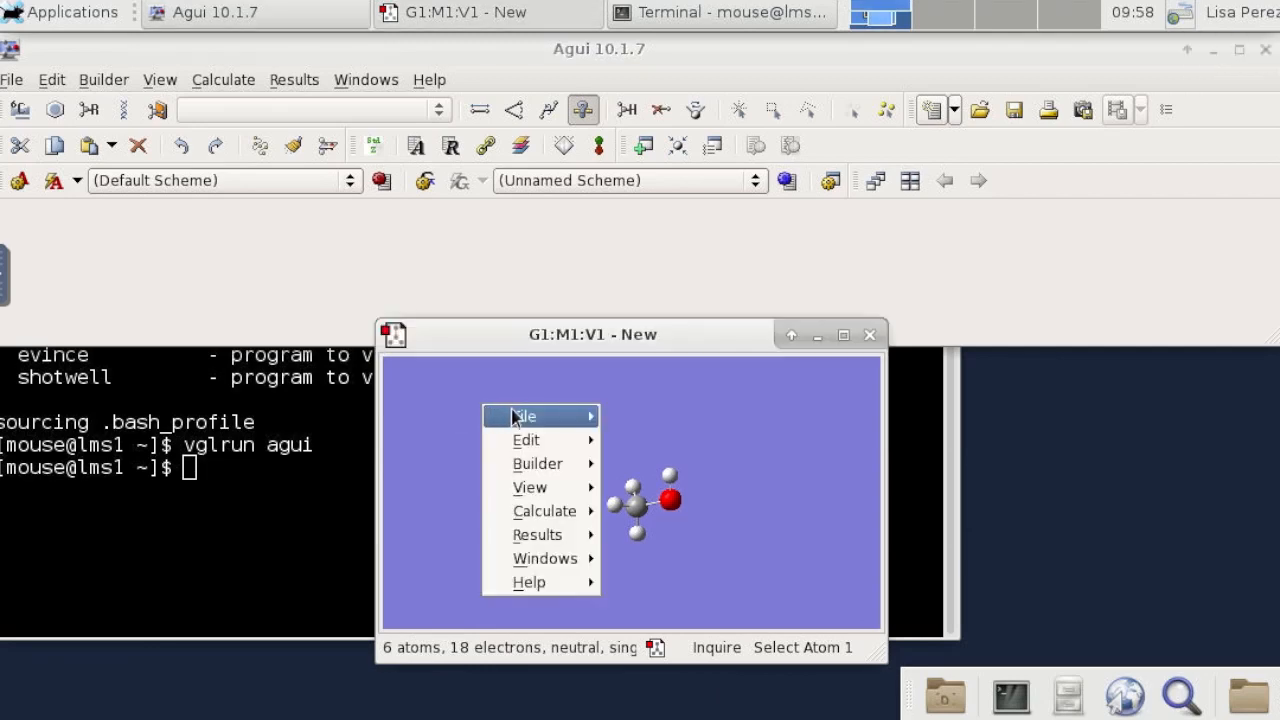
left_click(524, 416)
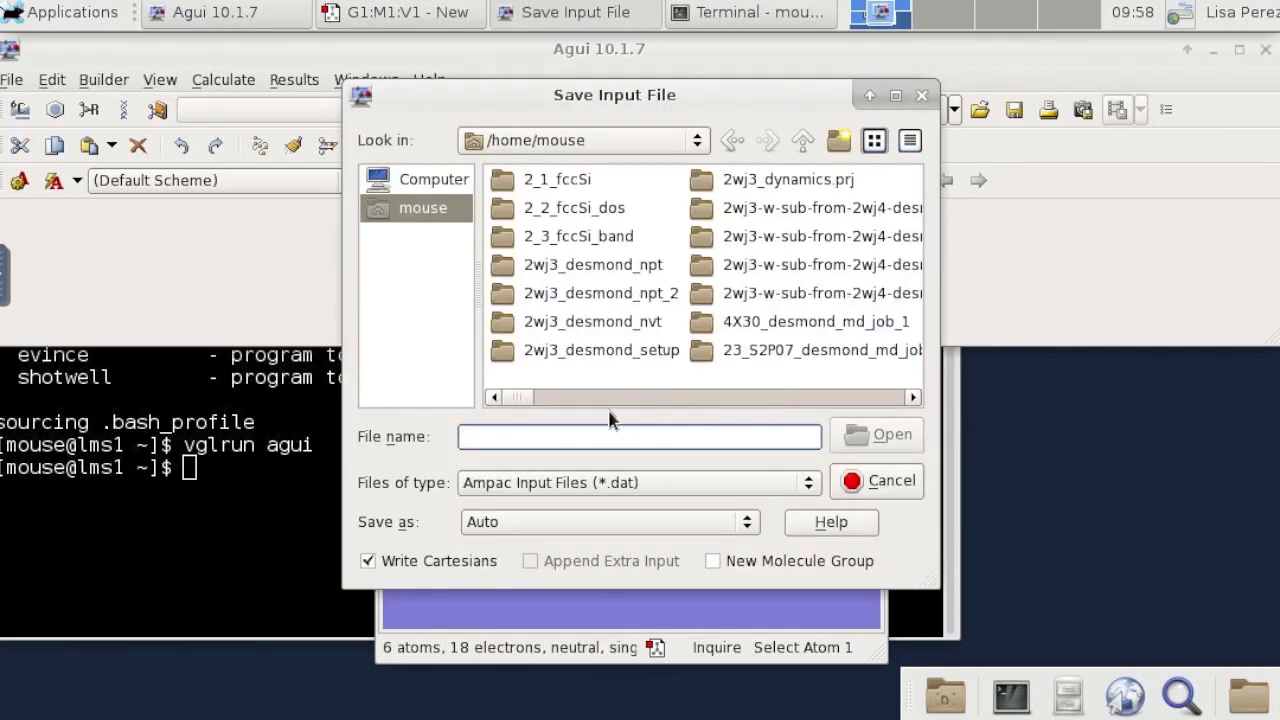
left_click(638, 482)
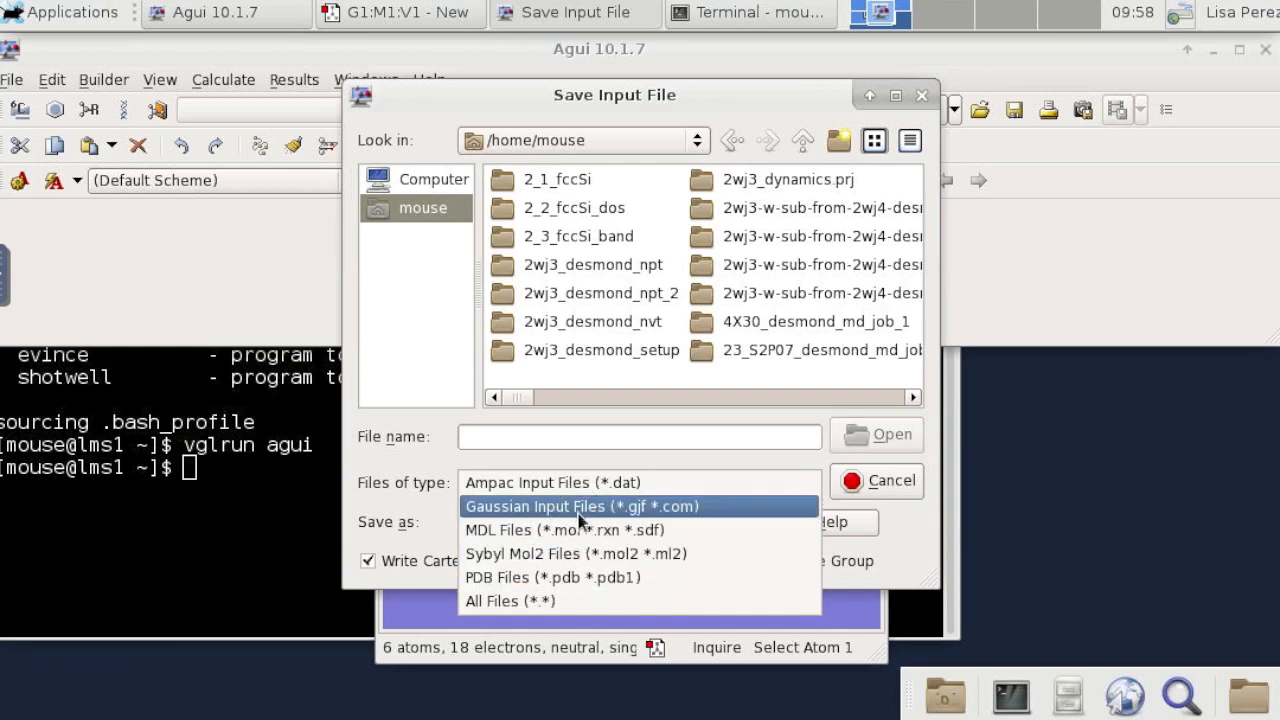
left_click(582, 506)
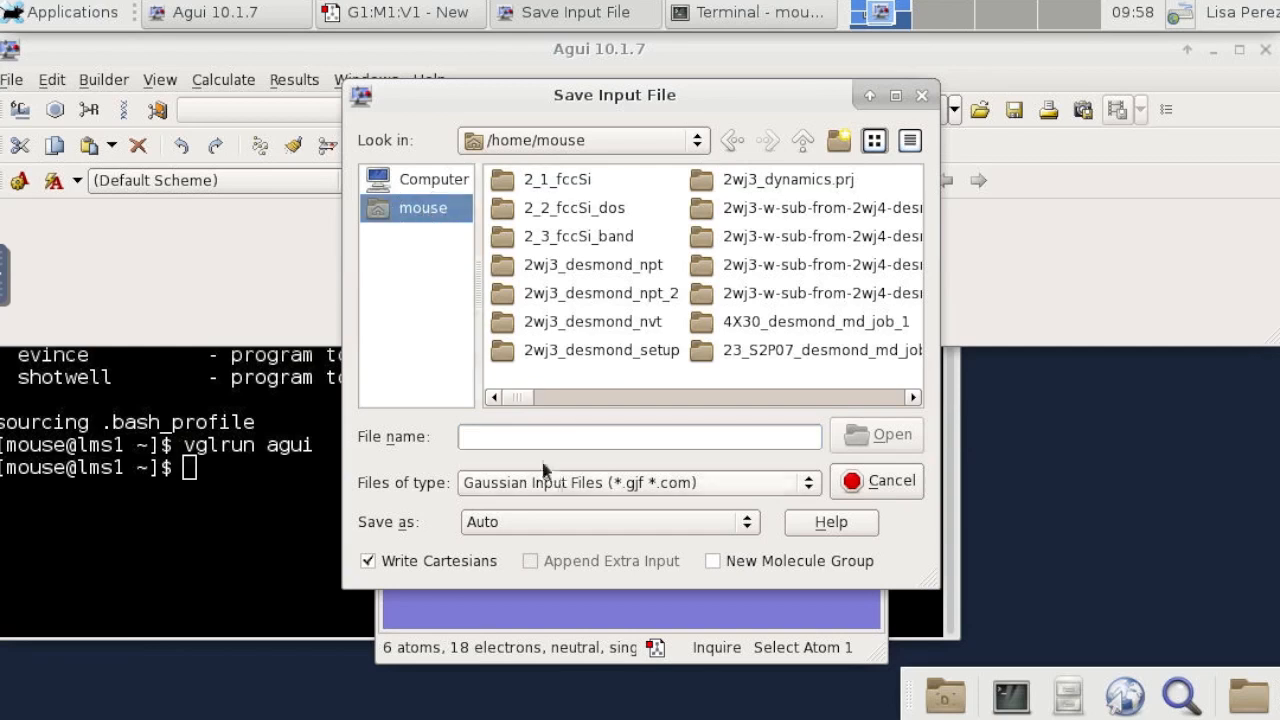
Save it in the home folder as methanol_opt_freq.com and return to the terminal.
left_click(640, 436)
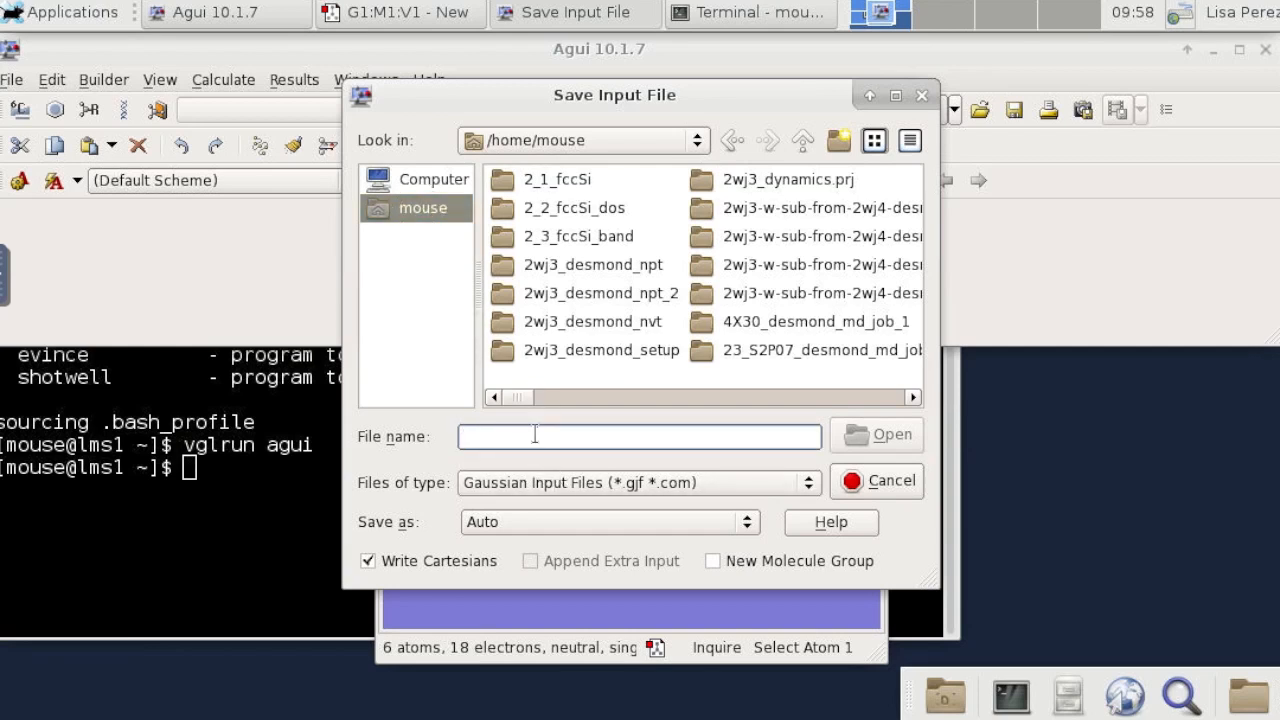
type("methanol-opt")
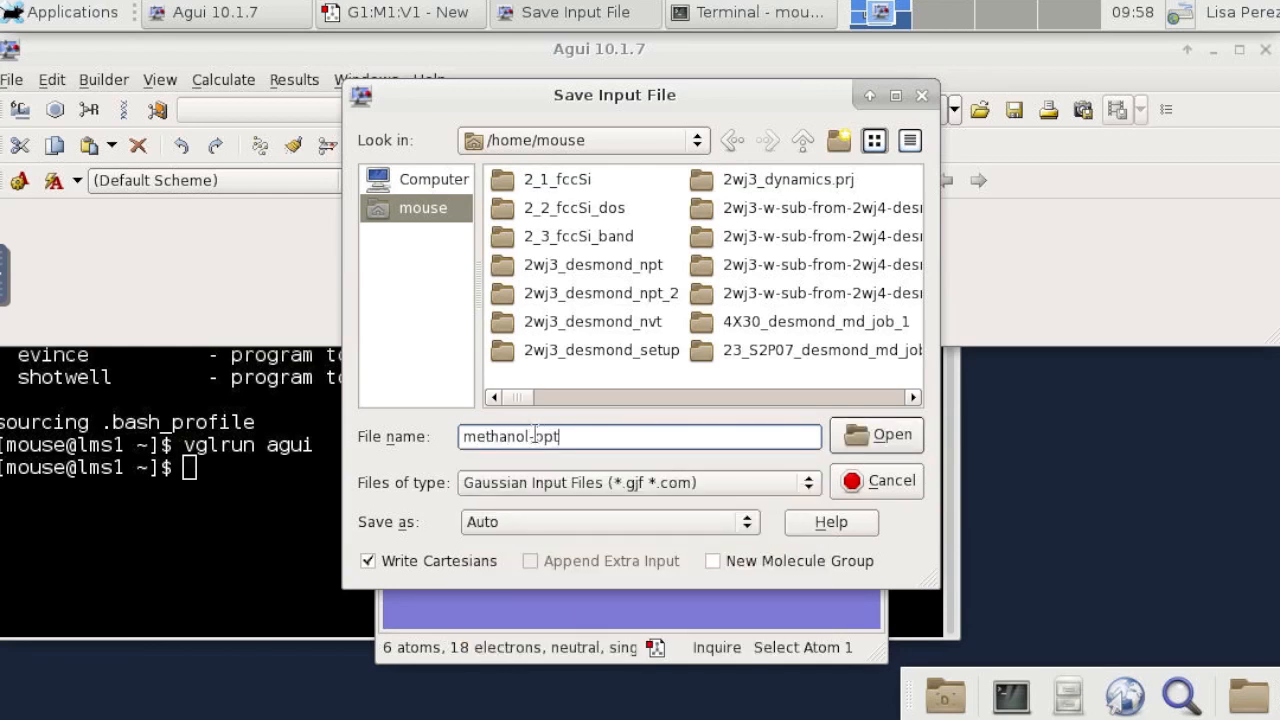
type("-freq.com")
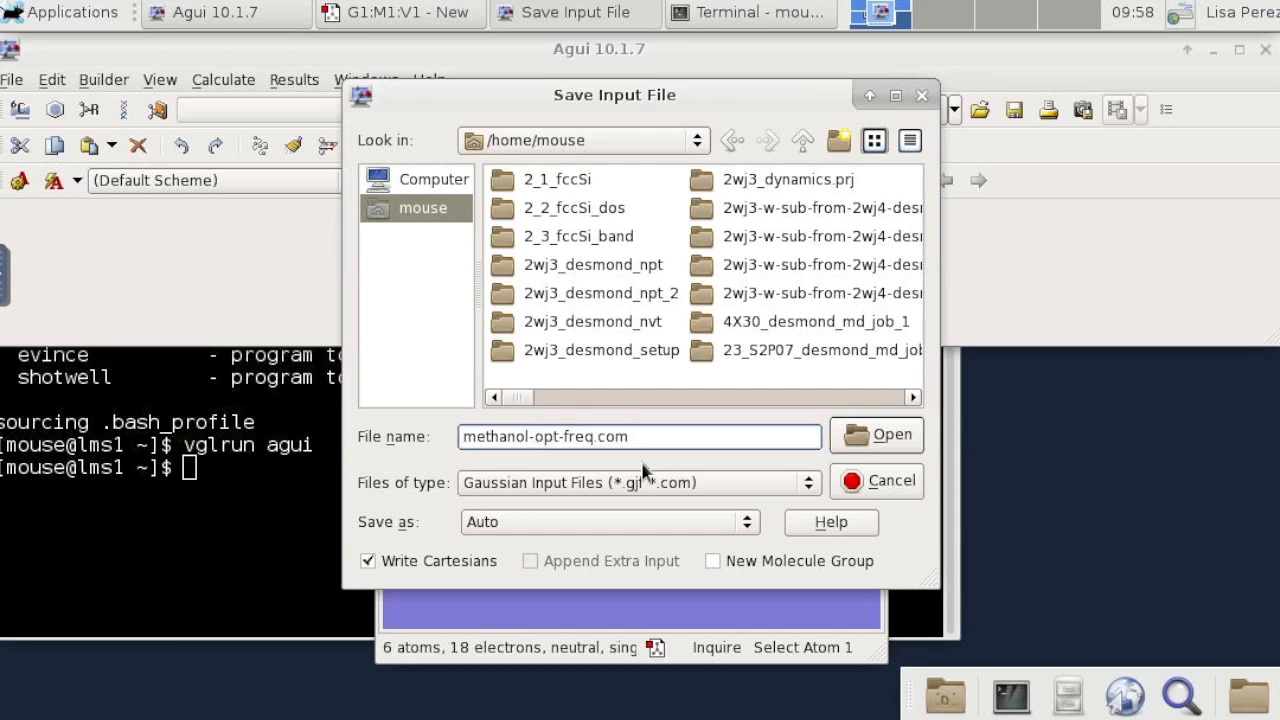
mouse_move(612, 498)
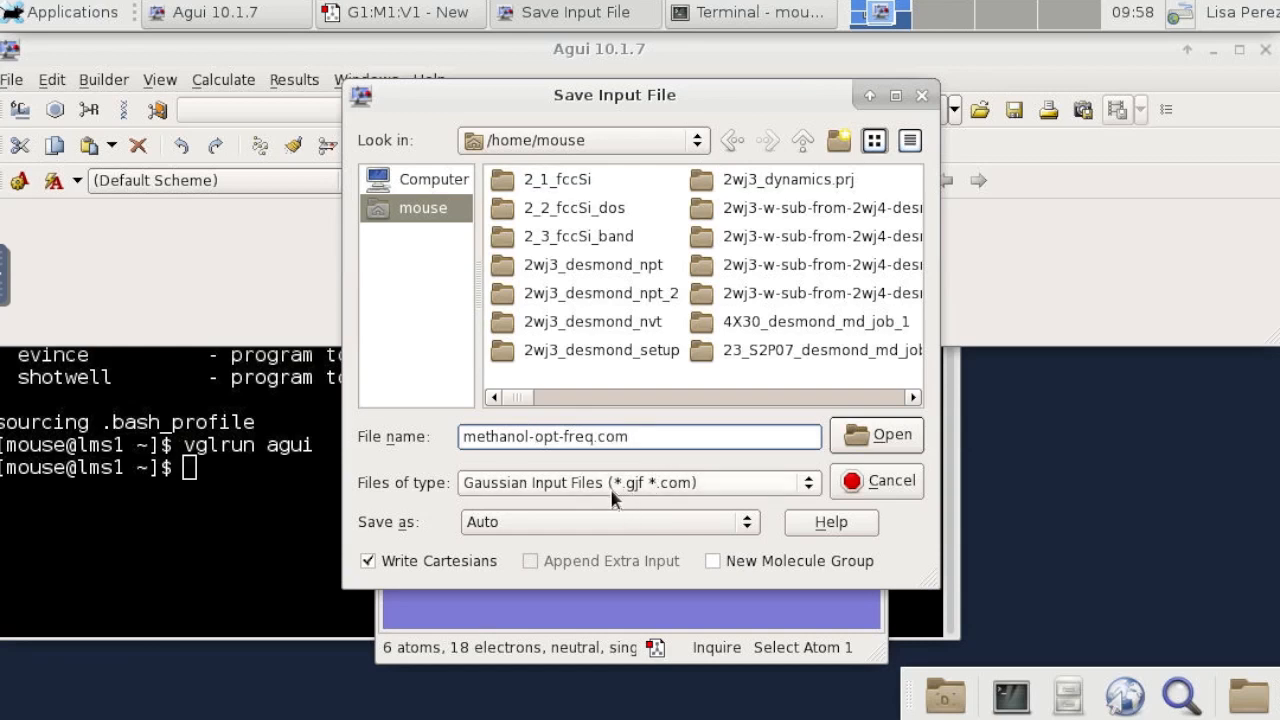
left_click(530, 436)
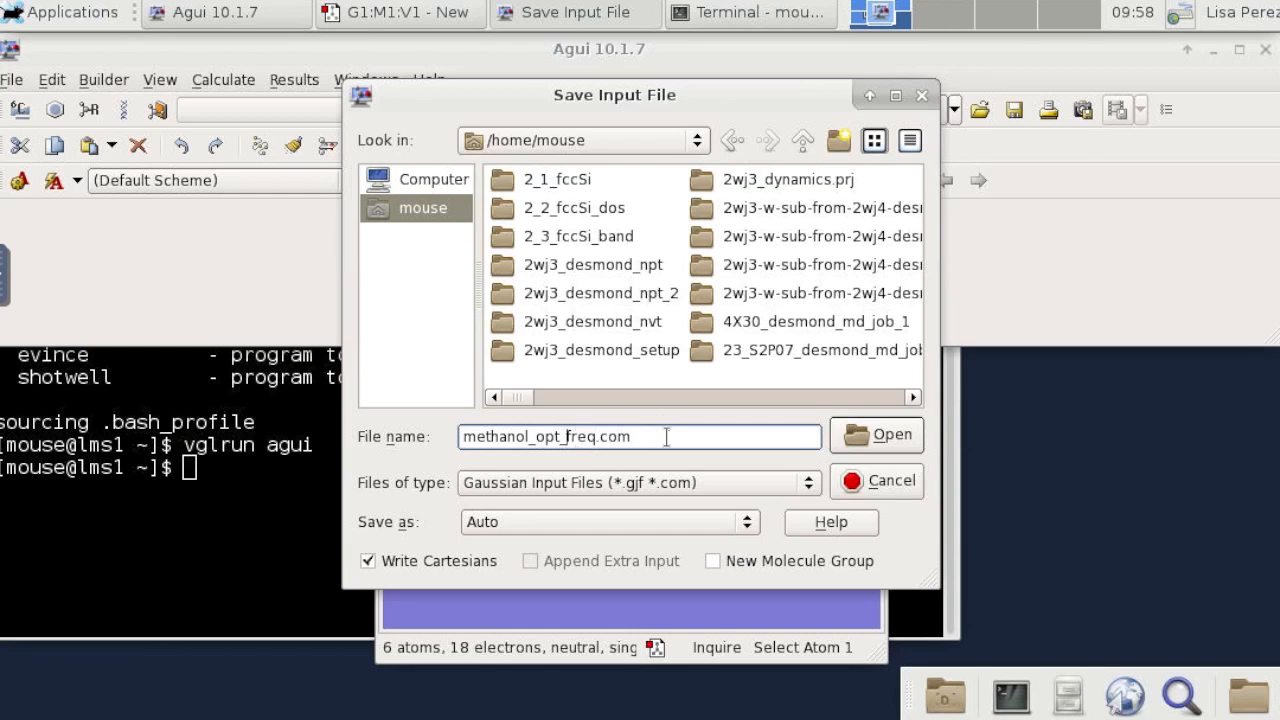
mouse_move(690, 432)
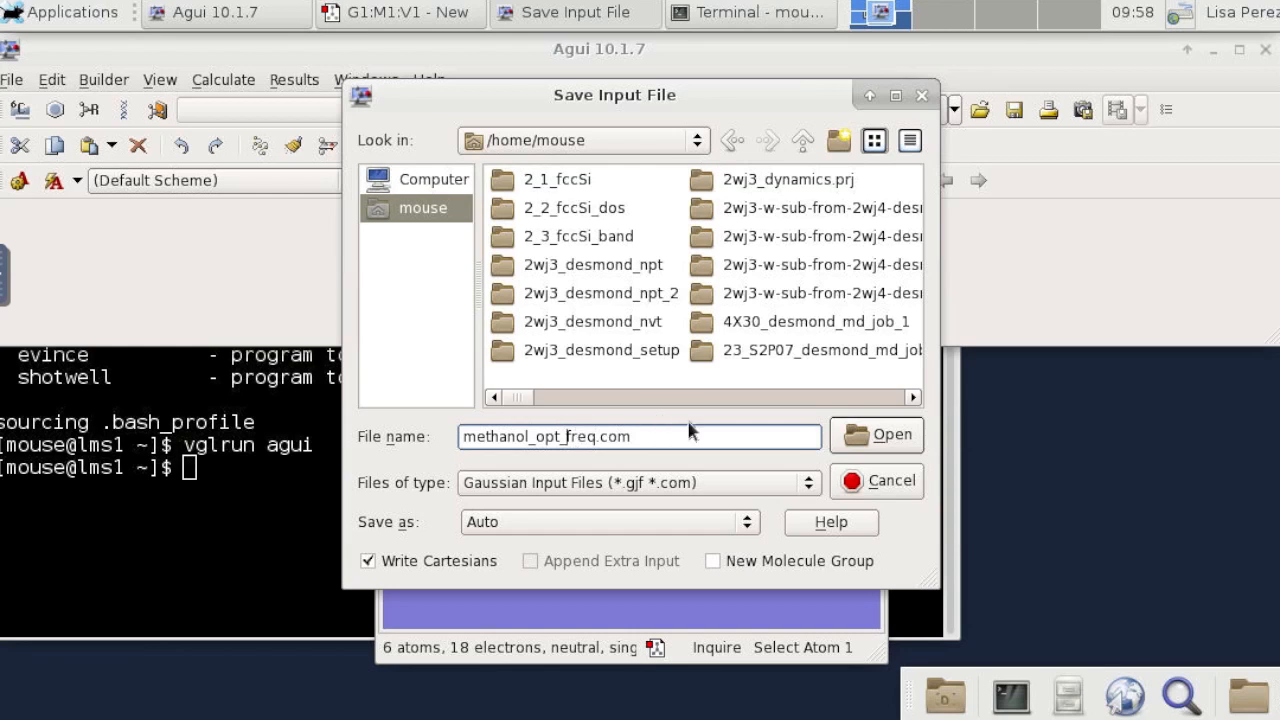
mouse_move(688, 430)
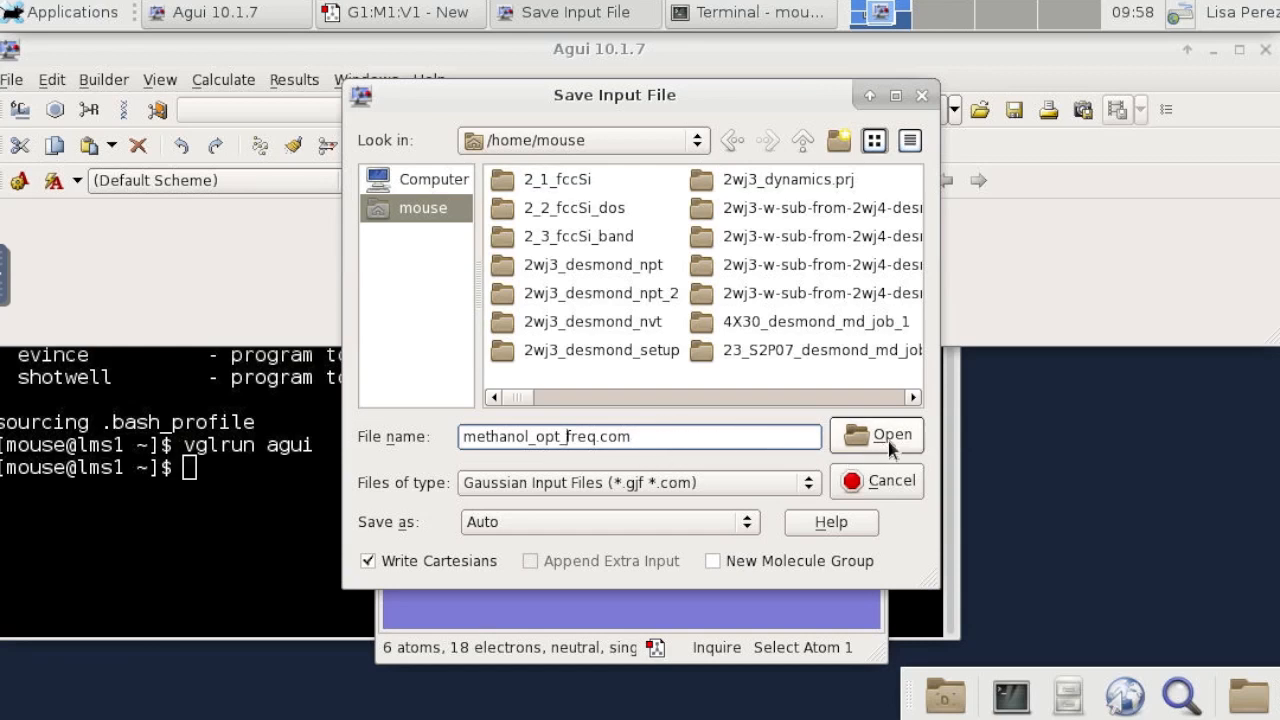
left_click(884, 436)
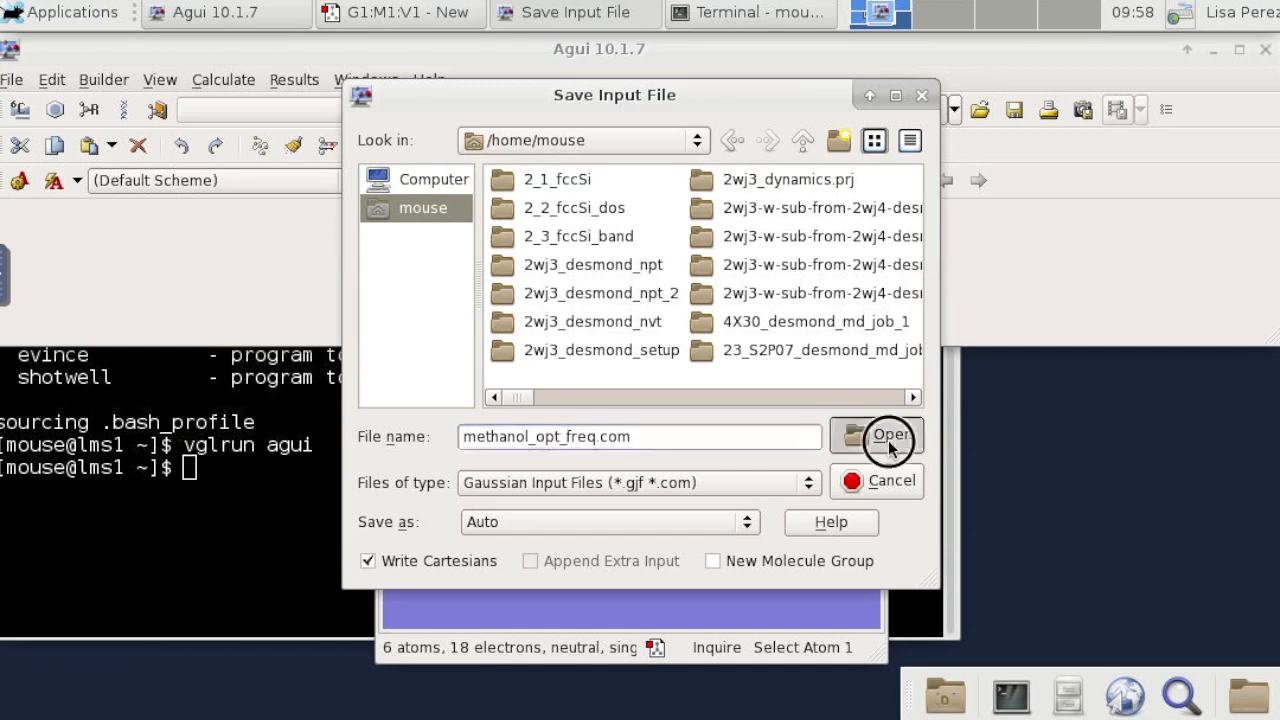
left_click(888, 436)
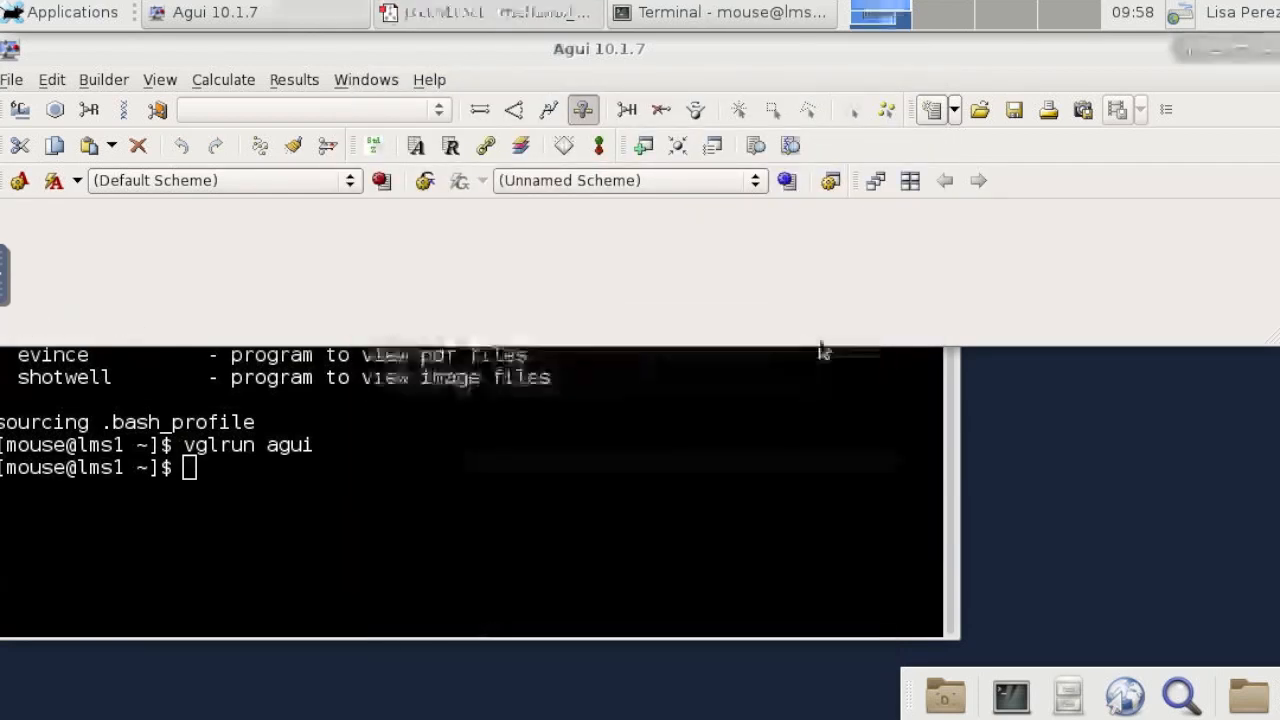
left_click(720, 12)
type("cd")
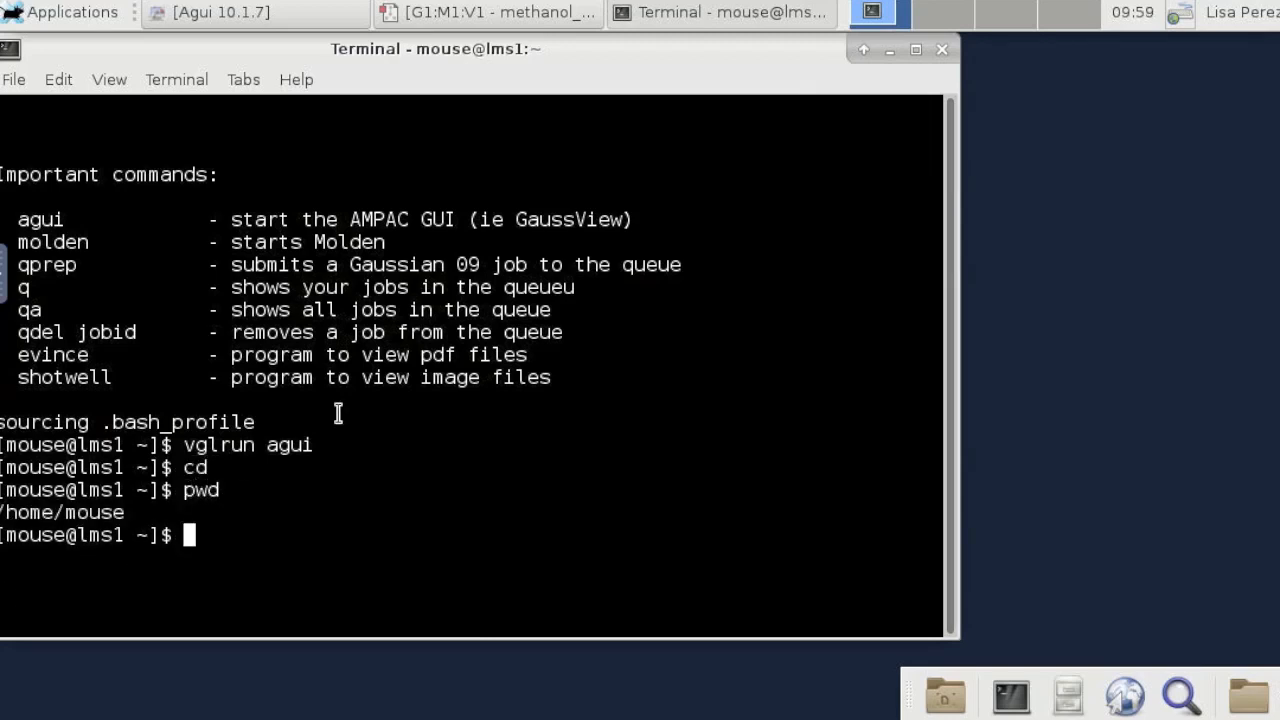
mouse_move(548, 332)
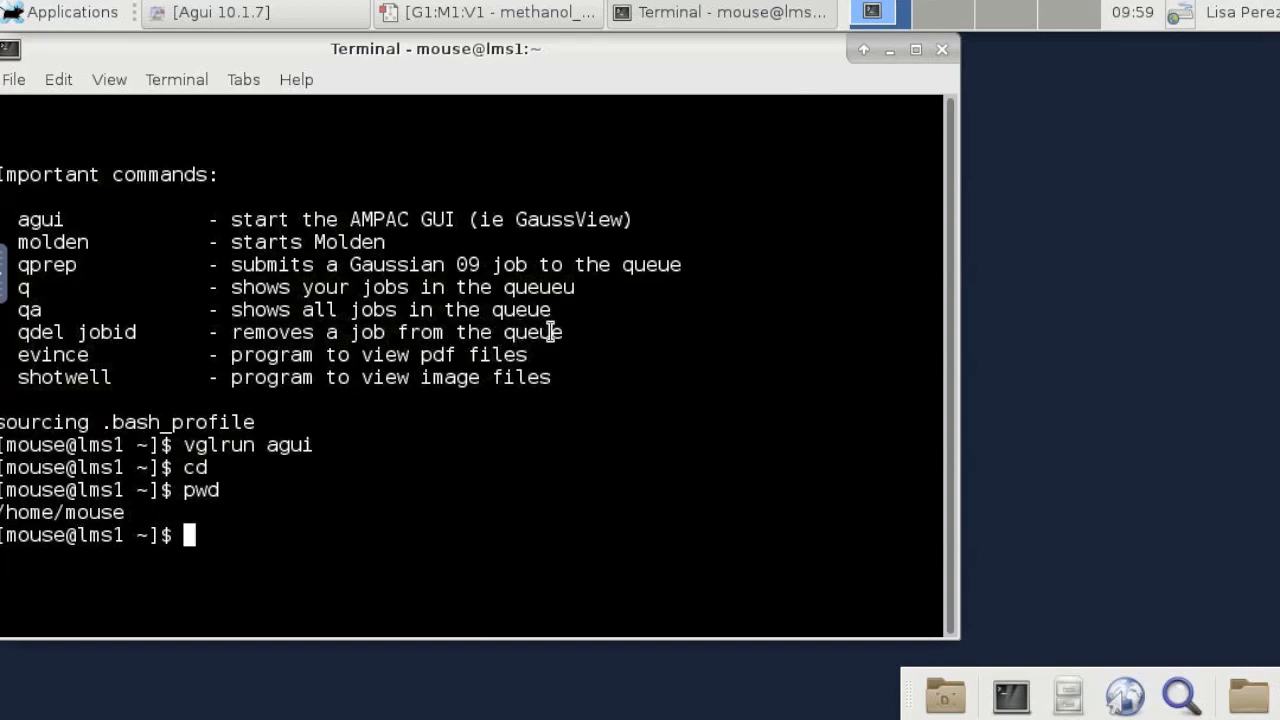
Open methanol_opt_freq.com in vi after abandoning a misspelled attempt and listing the files.
type("vi")
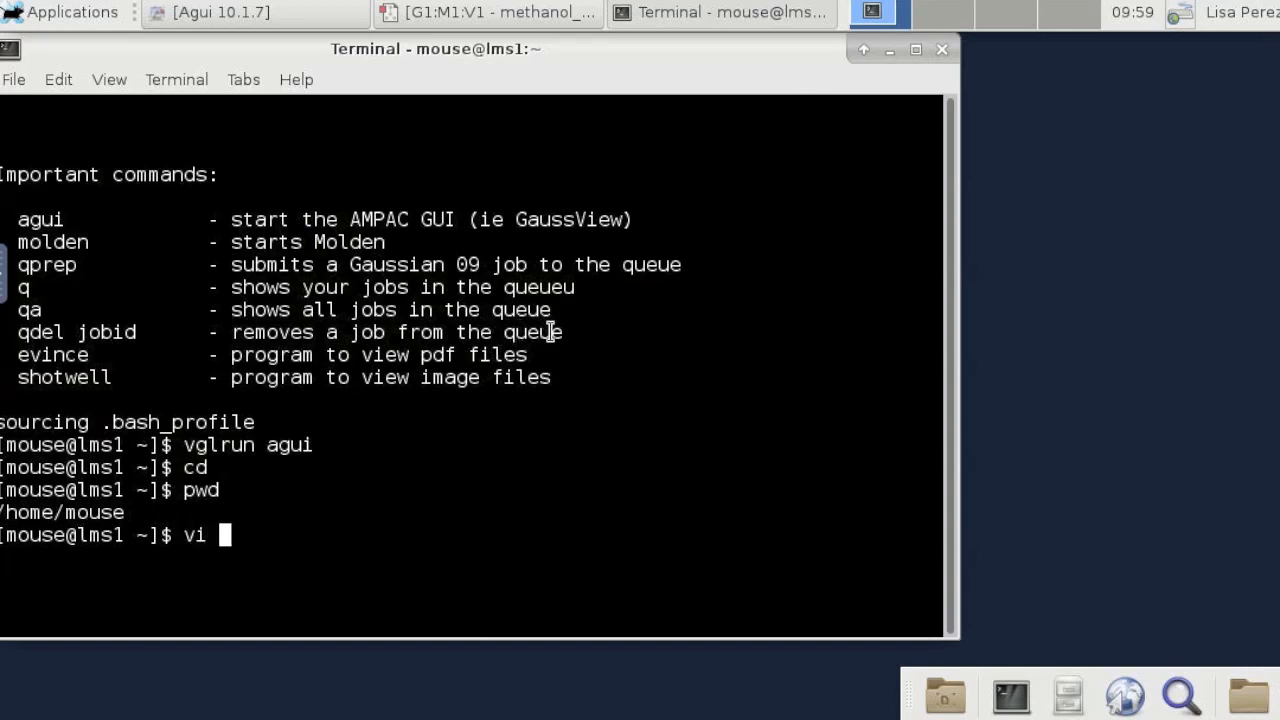
type("me")
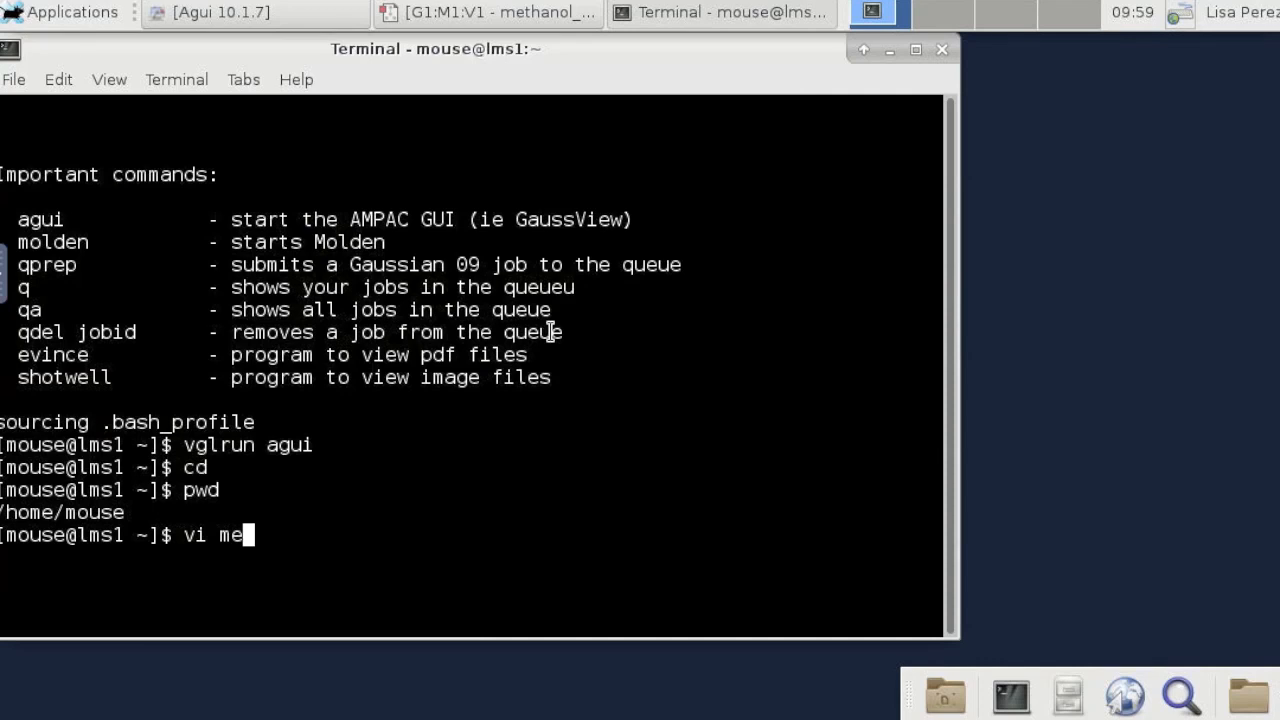
type("thanol")
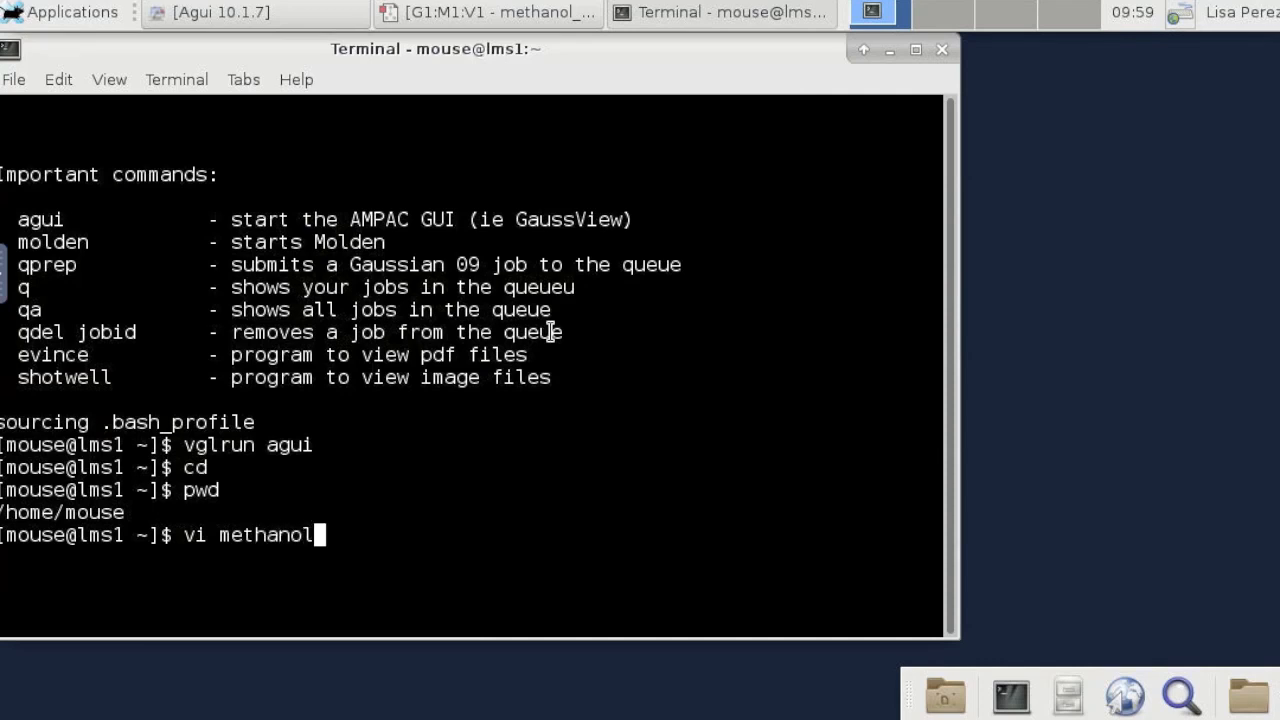
type("-op")
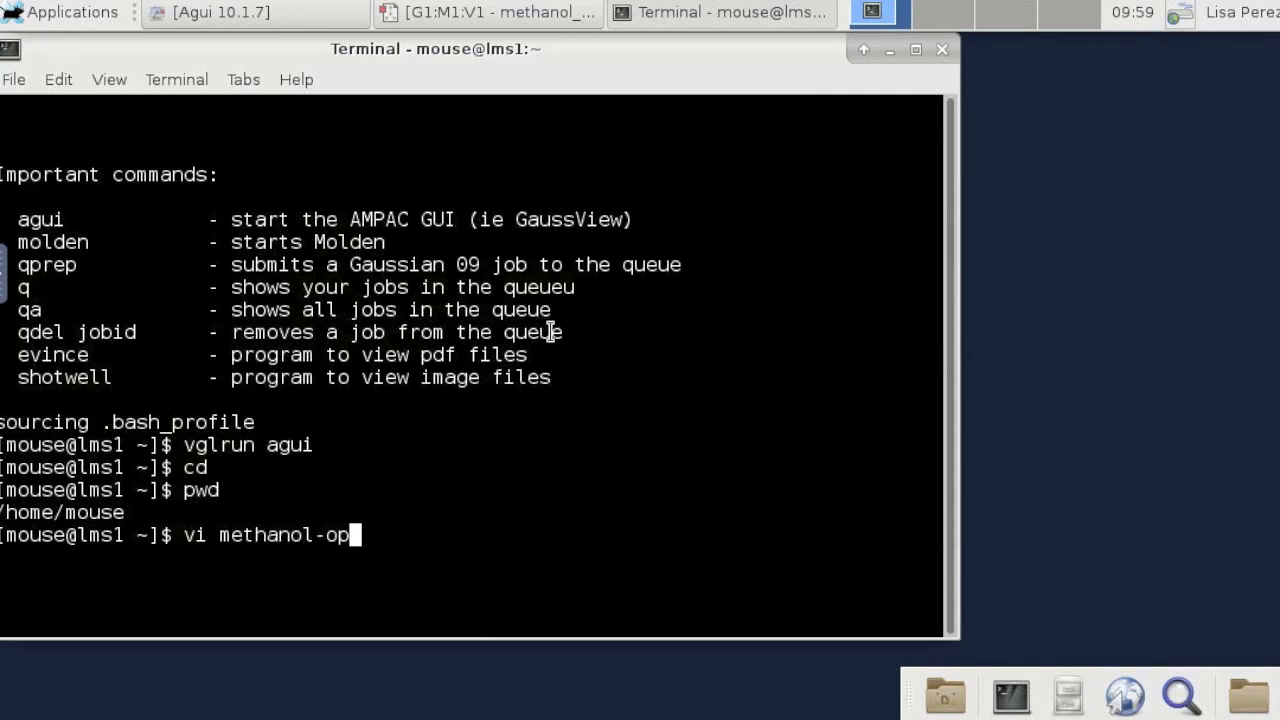
type("t")
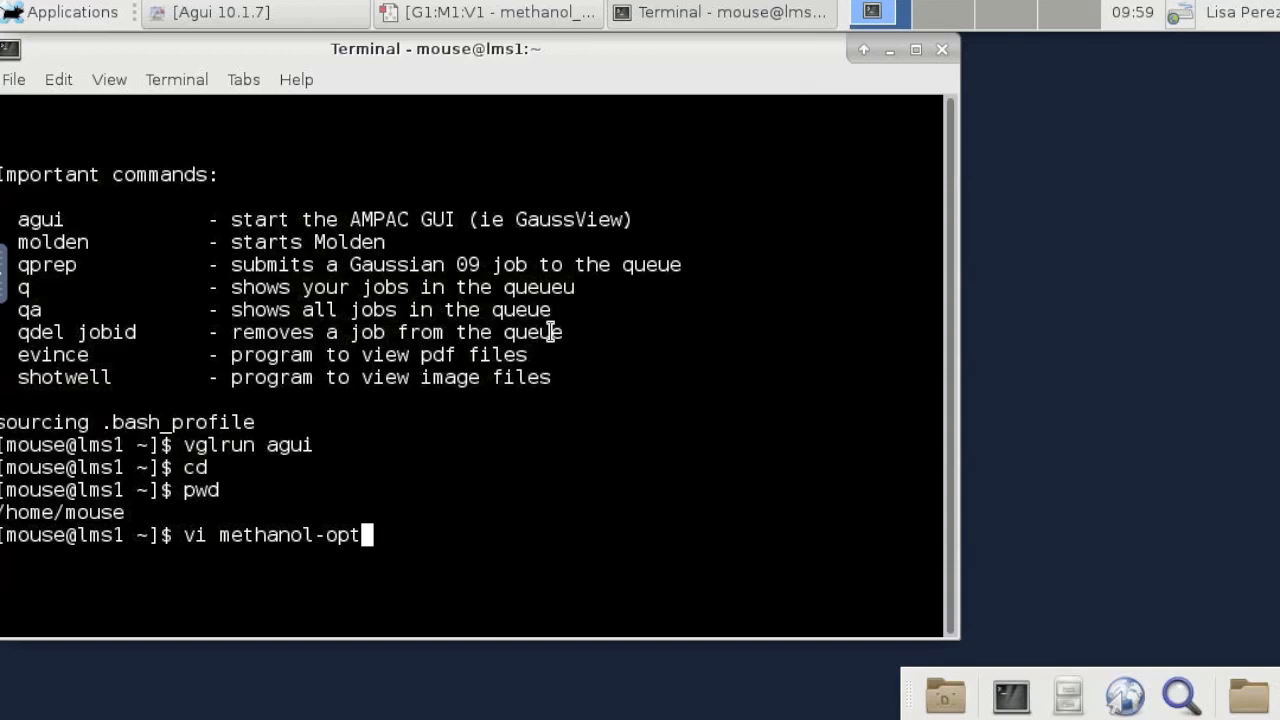
key("BackSpace")
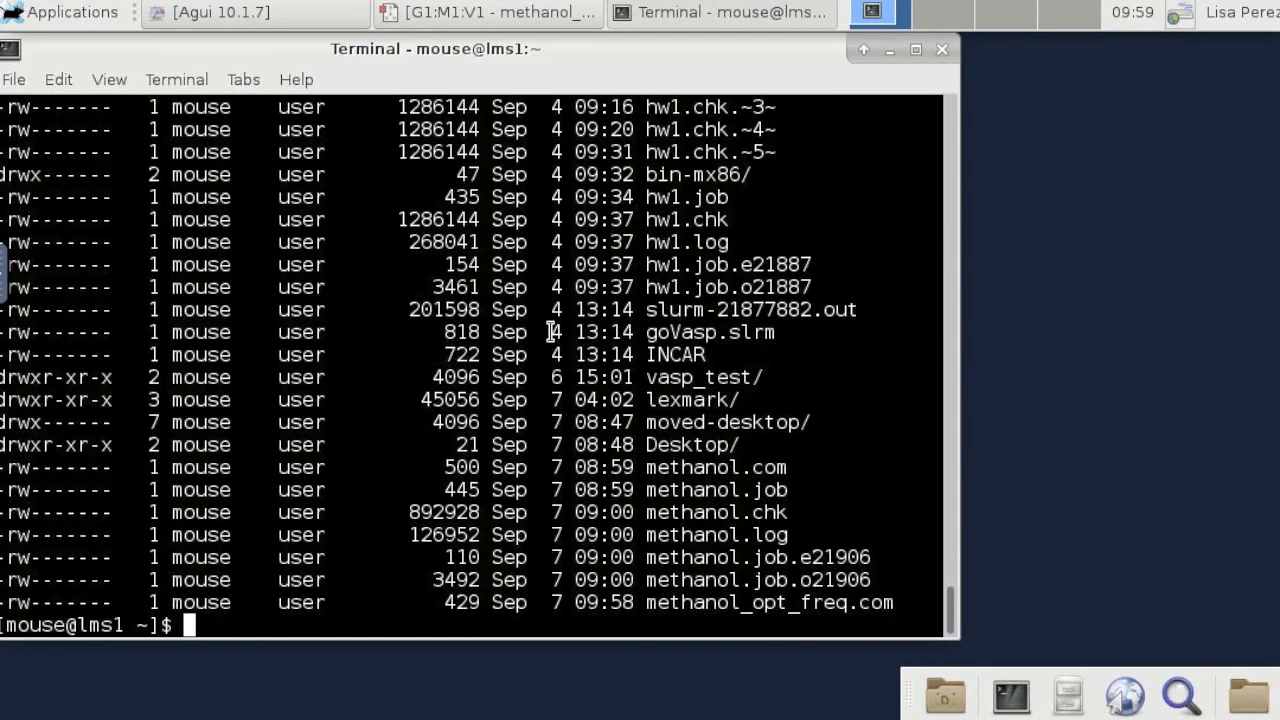
type("vi methan")
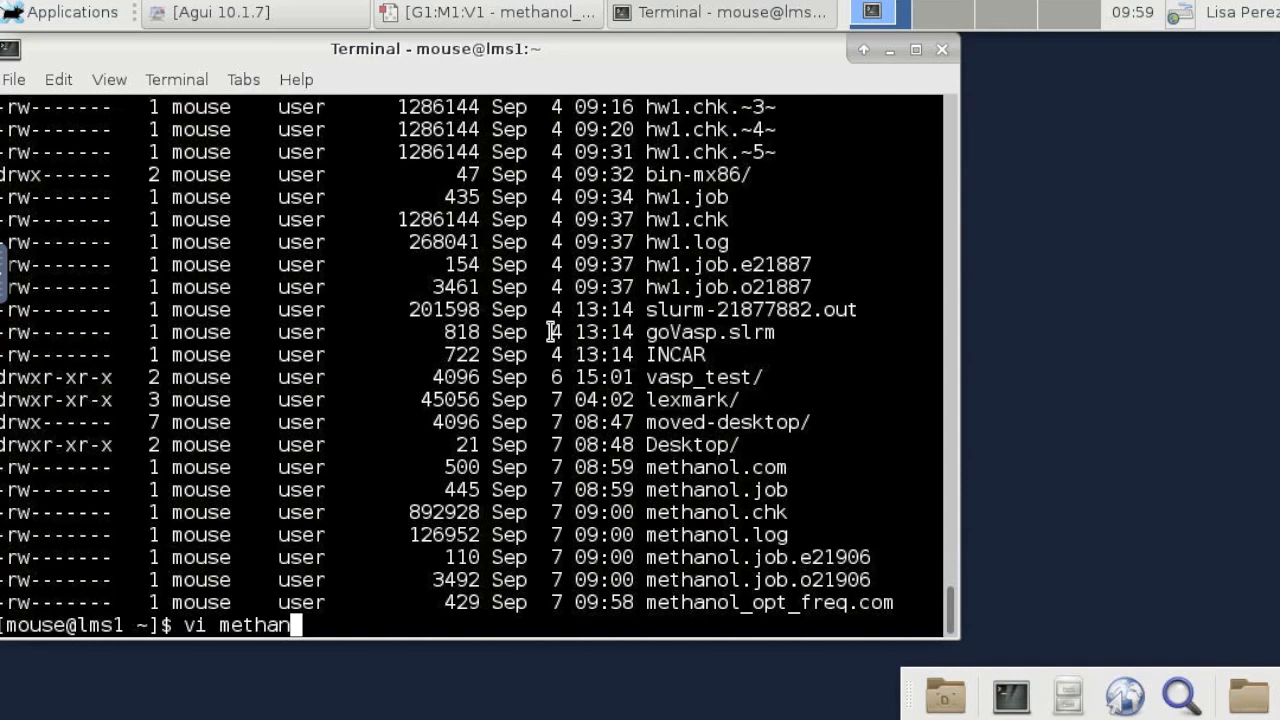
type("_opt")
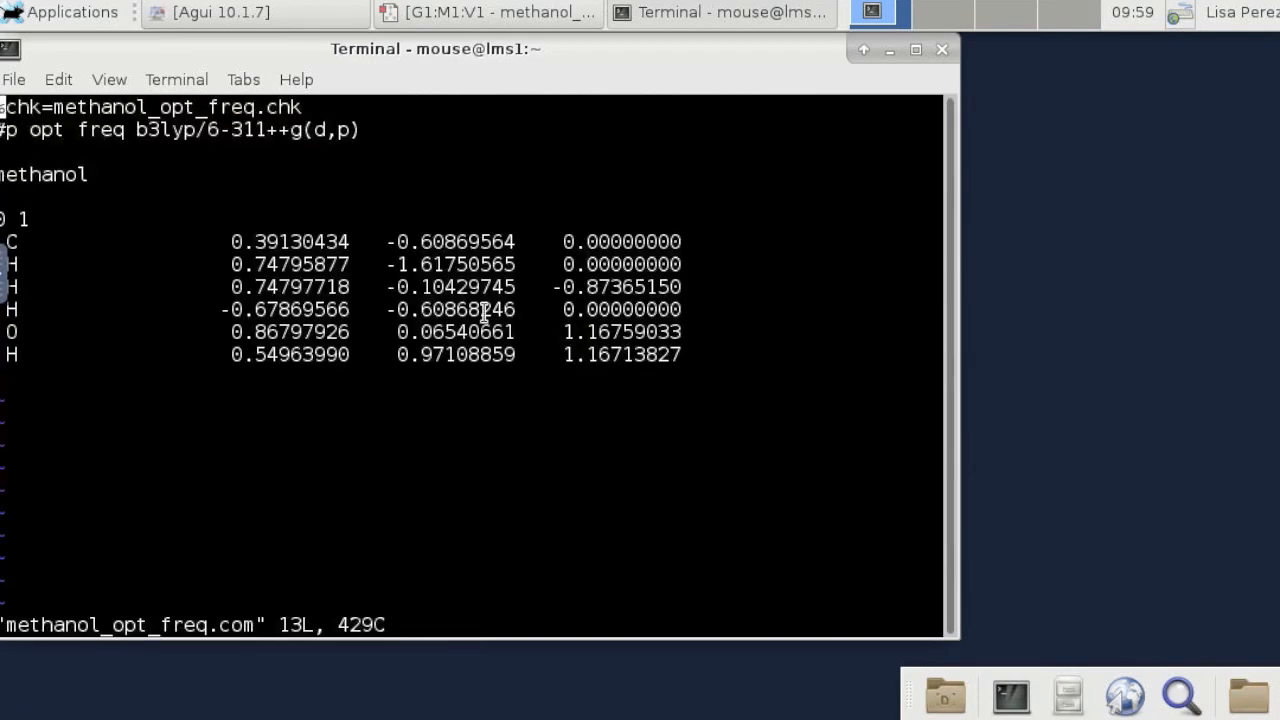
Move the terminal window toward the screen centre while reviewing the file in vi.
left_click_drag(436, 48, 512, 74)
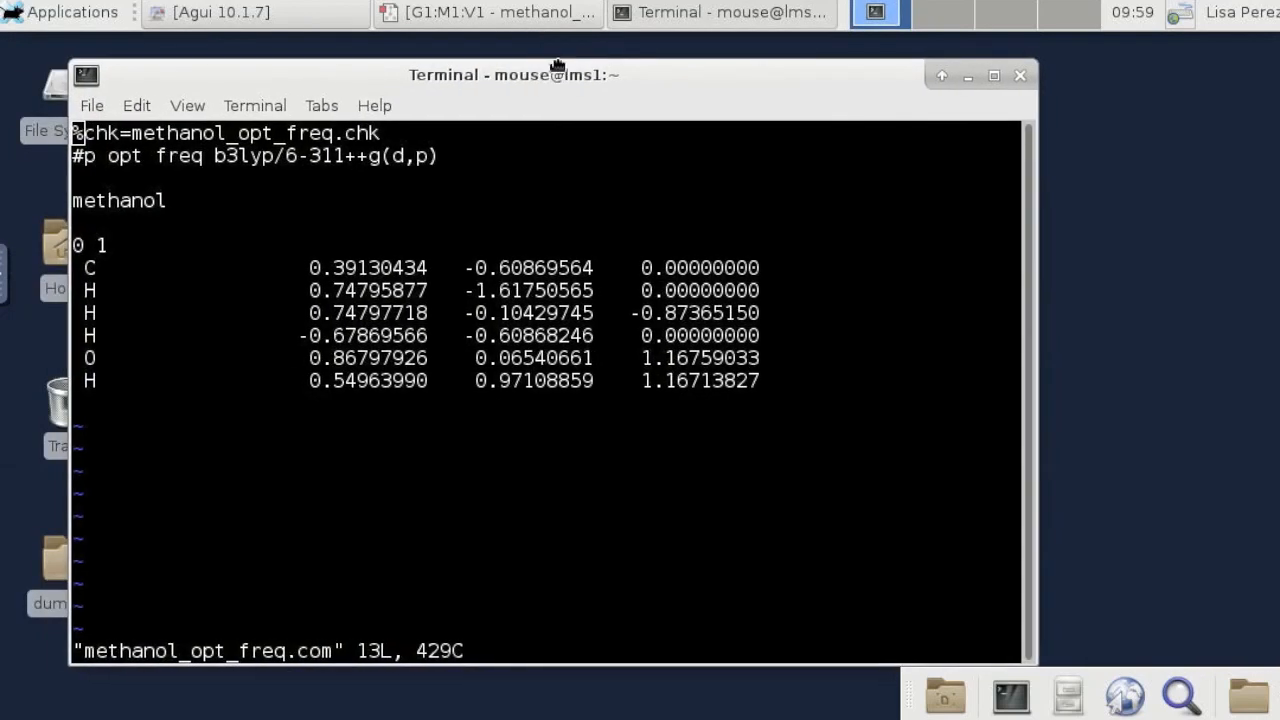
mouse_move(536, 136)
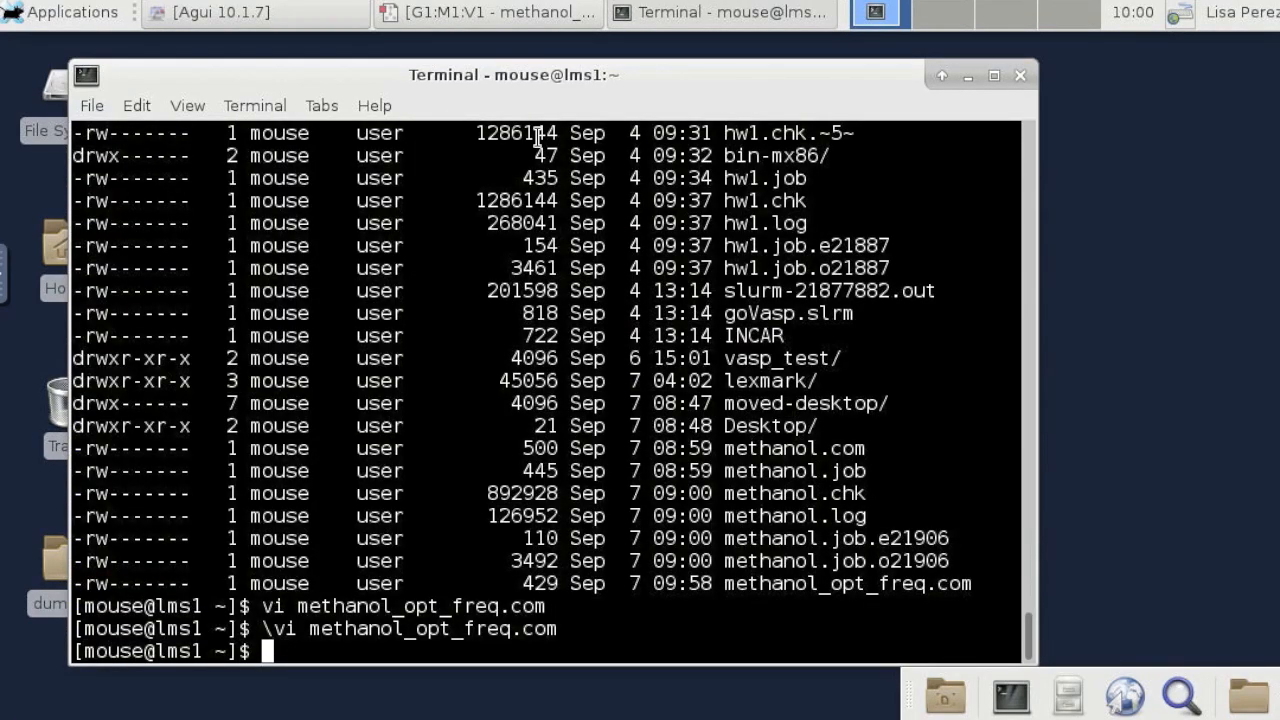
Submit methanol_opt_freq.com with qprep, answering y, as job 21909 in the sl7 queue.
type("qprep me")
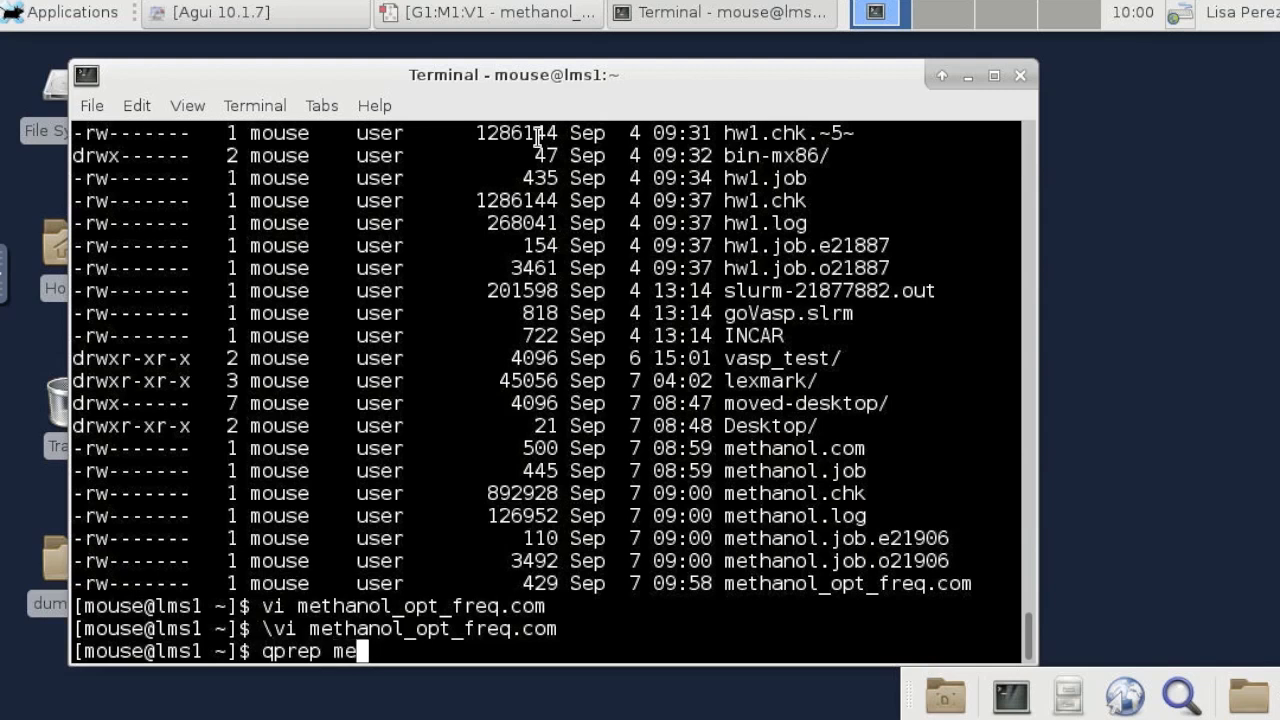
type("thanol_")
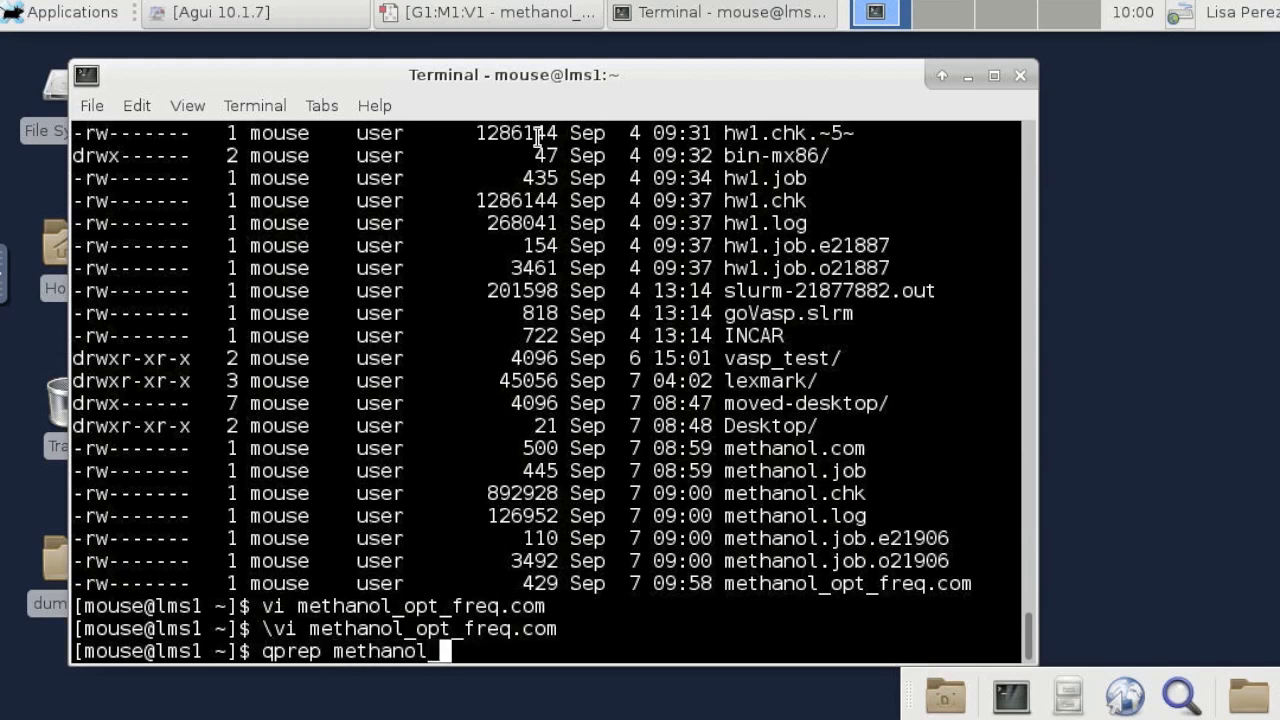
type("opt_freq.c")
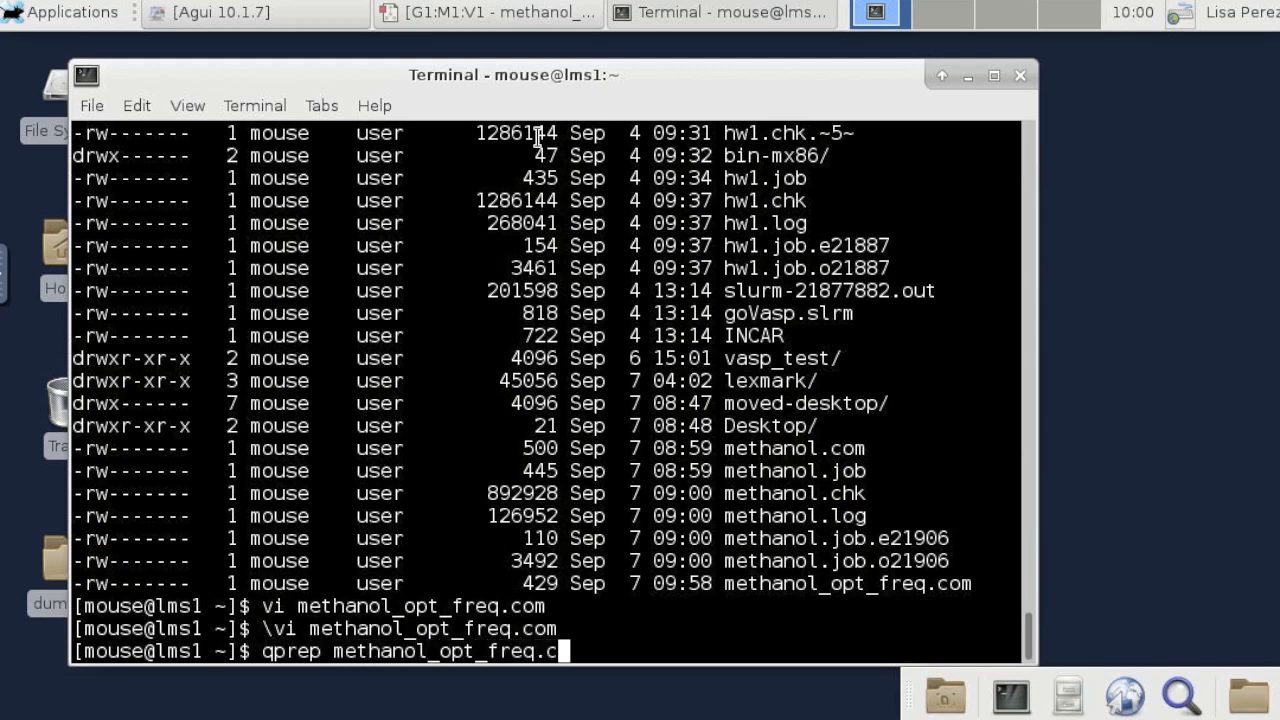
type("om")
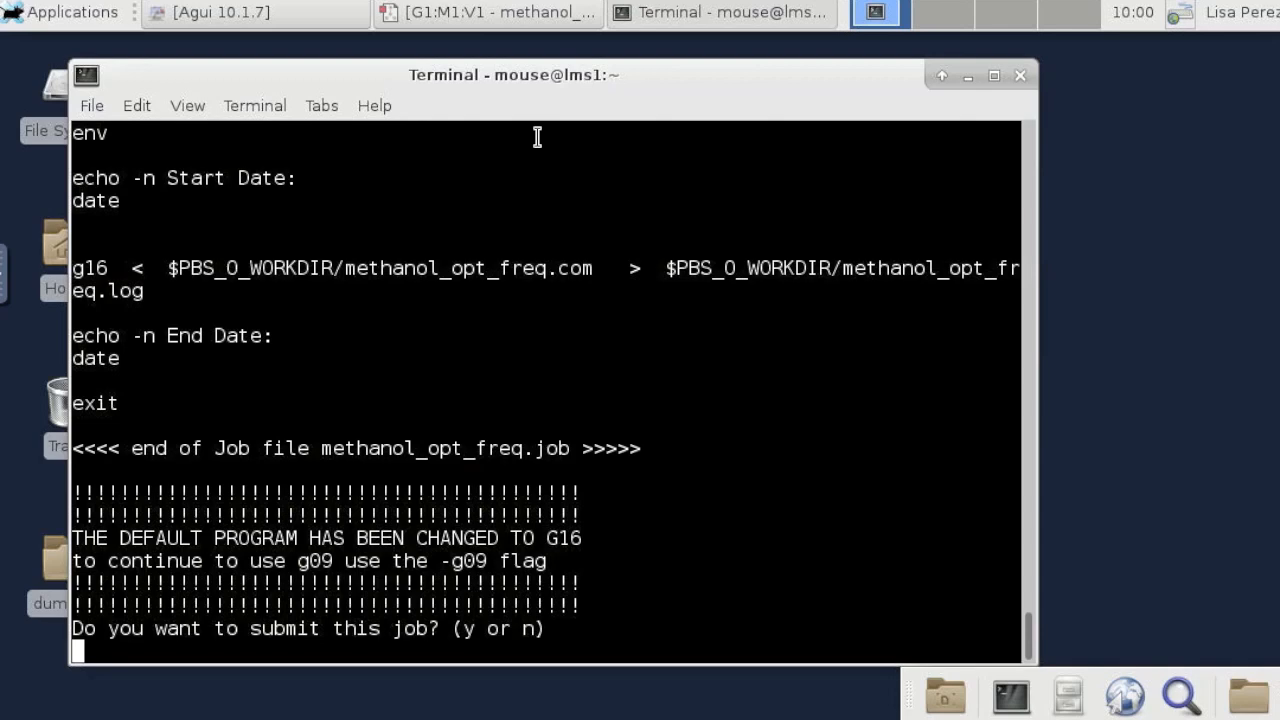
type("y")
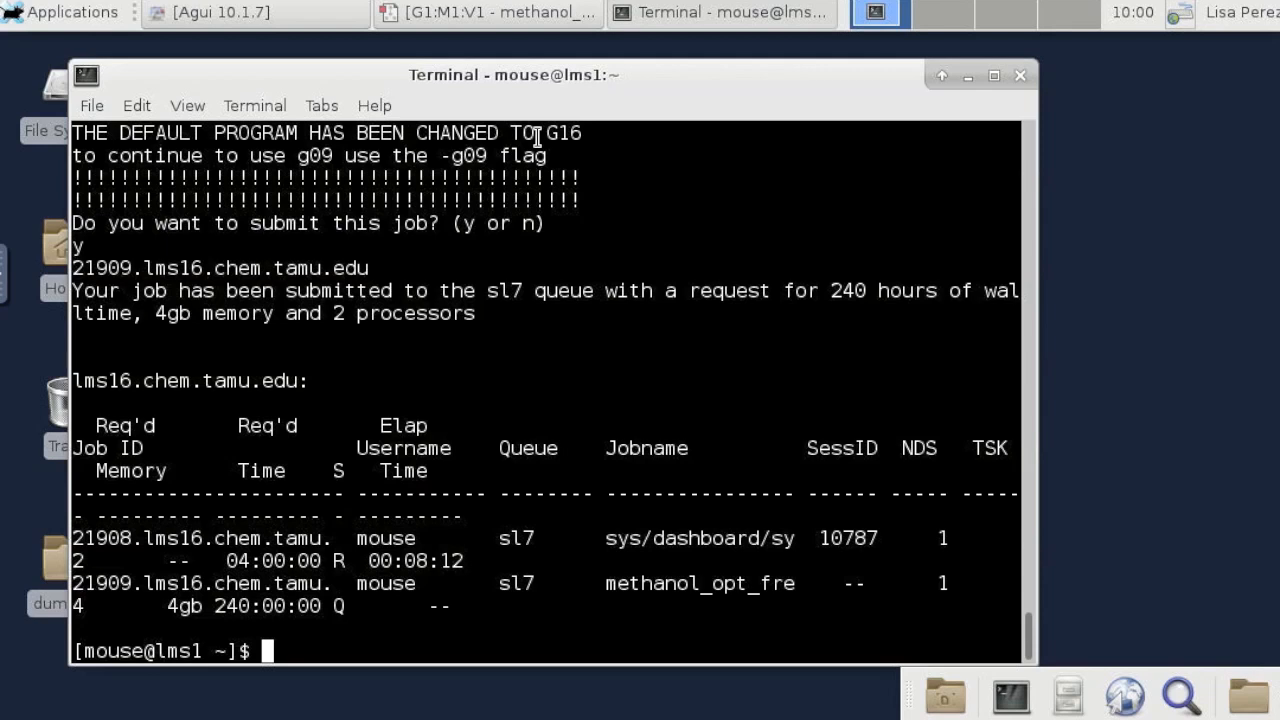
mouse_move(1044, 360)
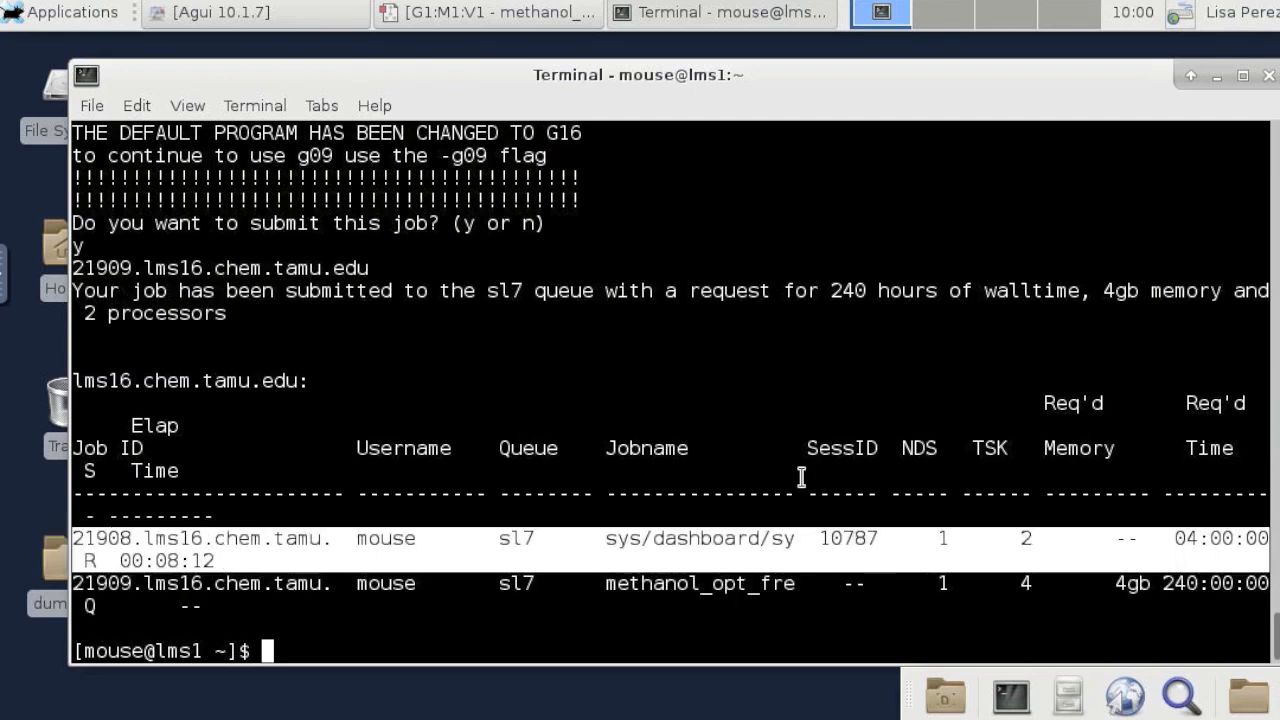
mouse_move(780, 410)
type("q")
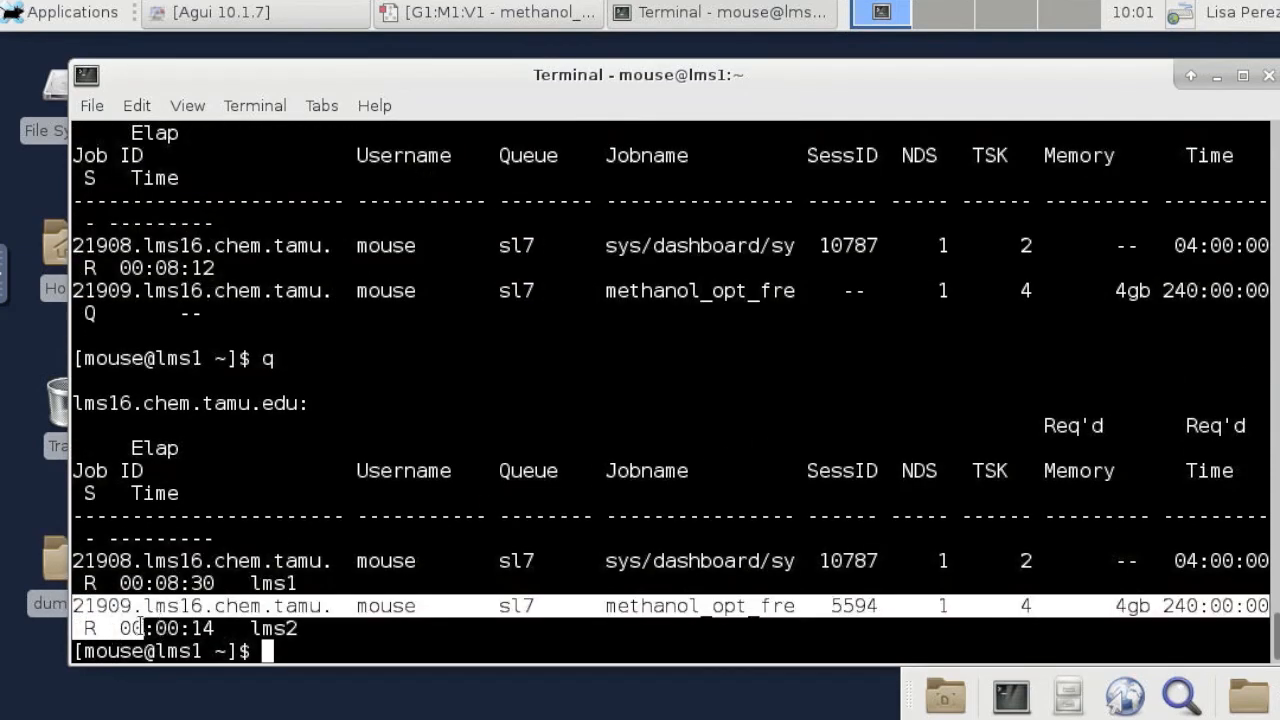
Follow methanol_opt_freq.log with tail -f until Normal termination, then stop with Ctrl+C.
type("tail")
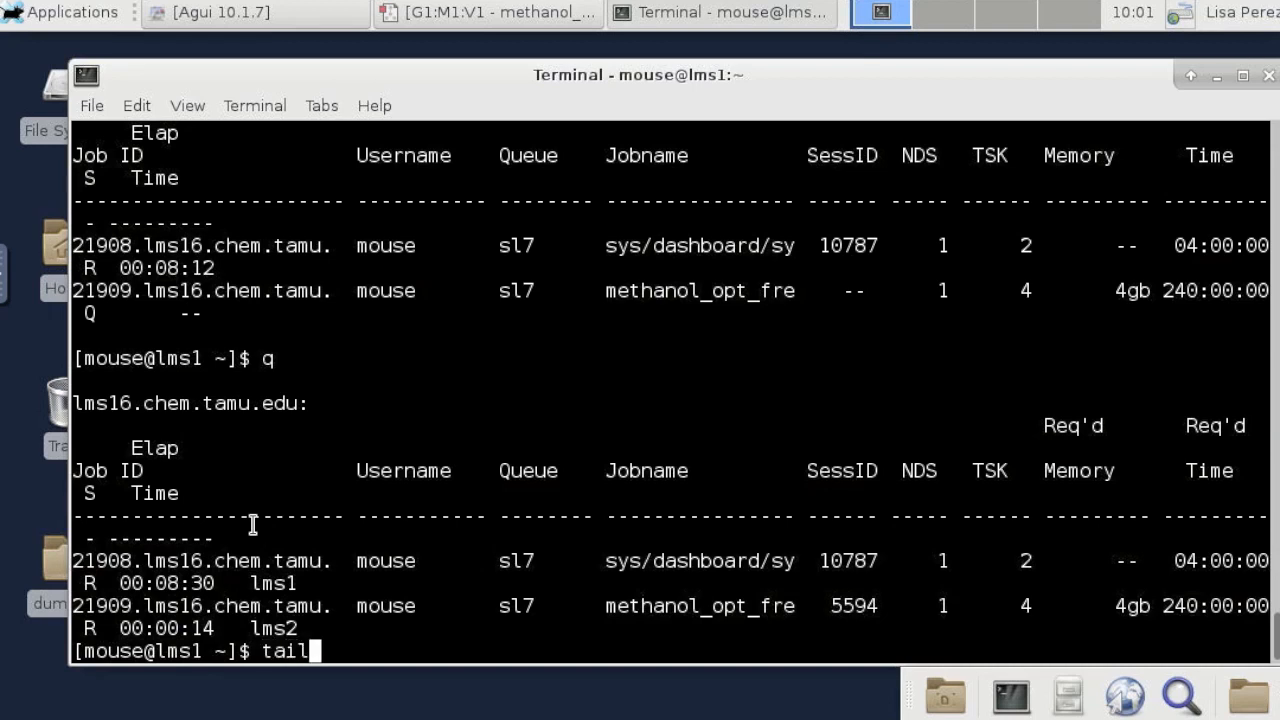
type("-f")
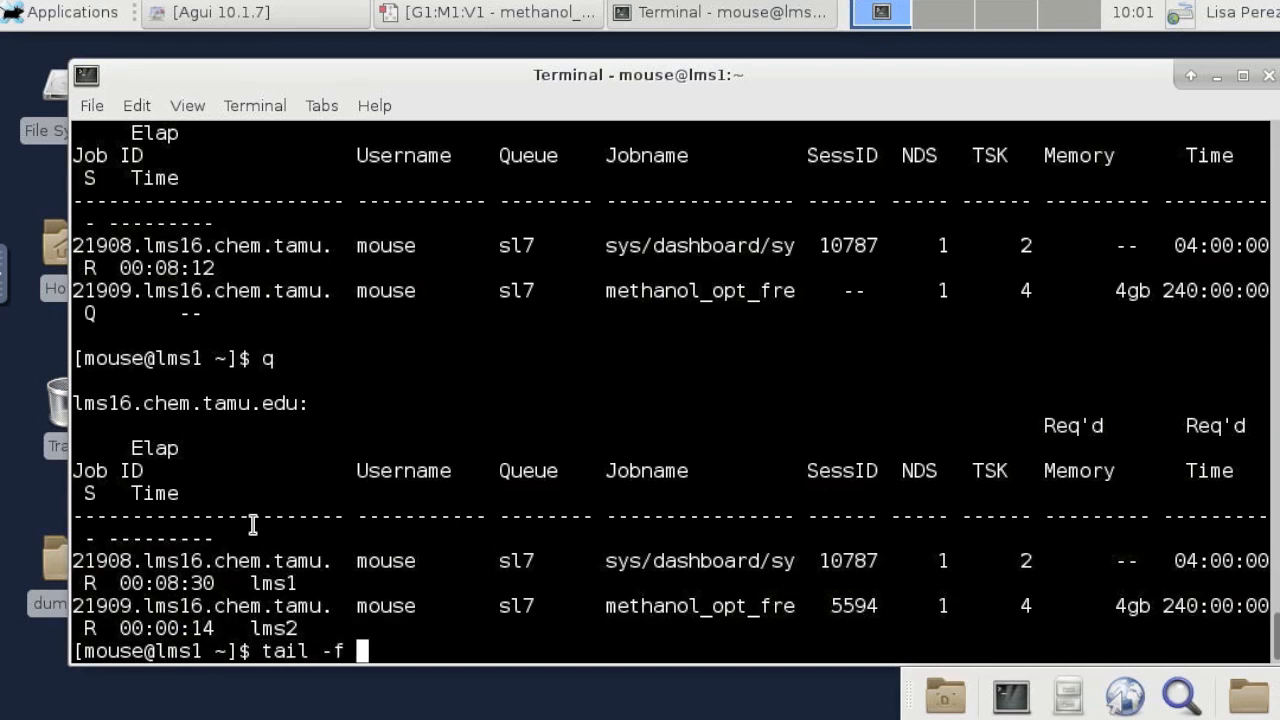
type("m")
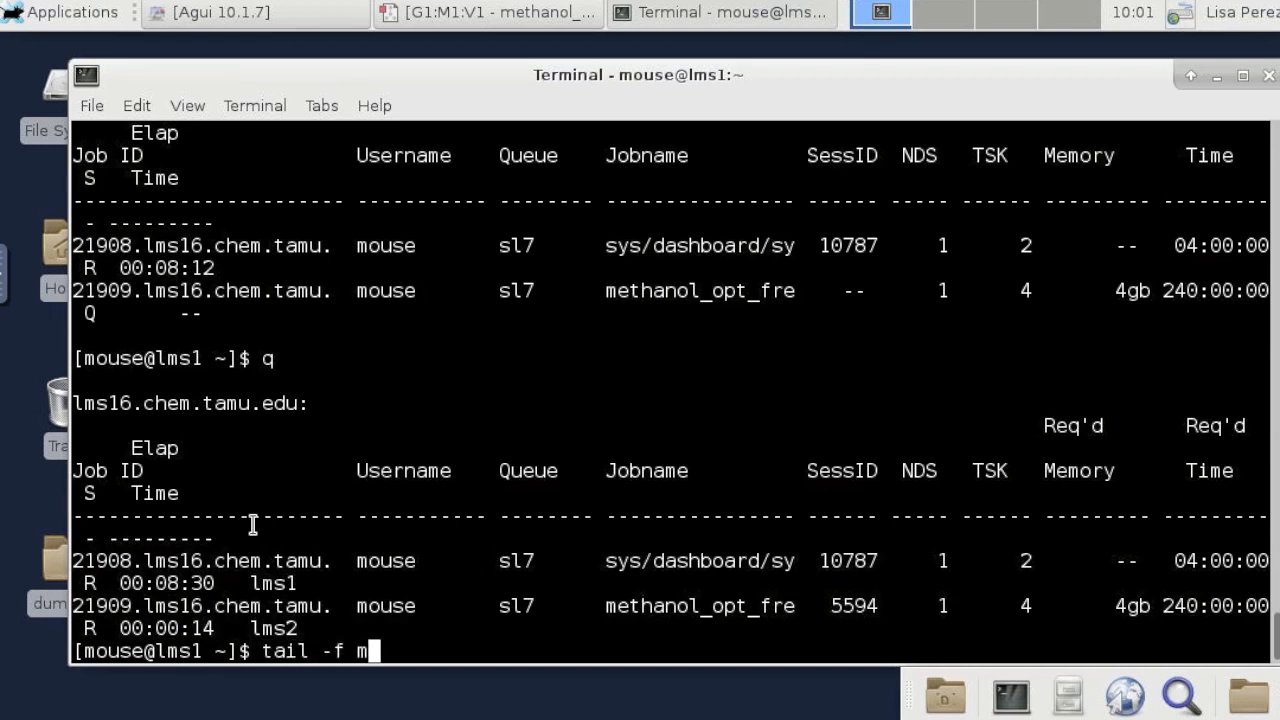
type("ethan")
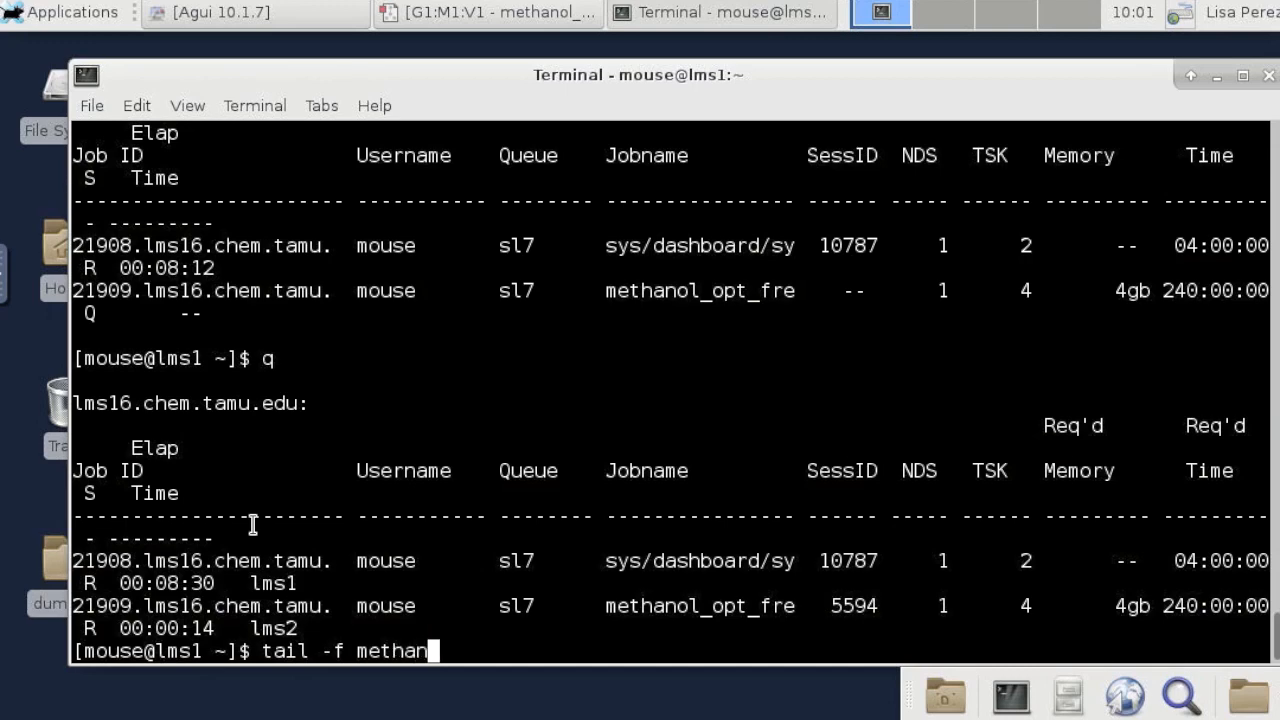
type("ol_opt_freq.log")
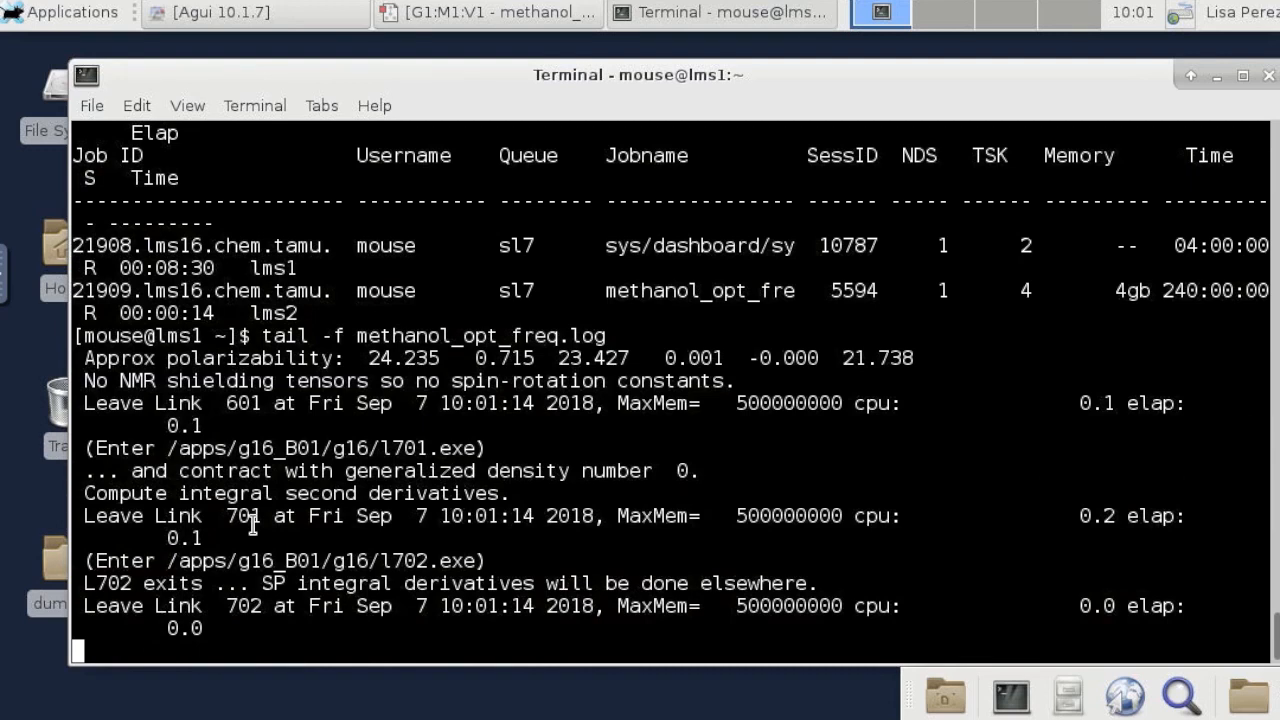
scroll("down", 3)
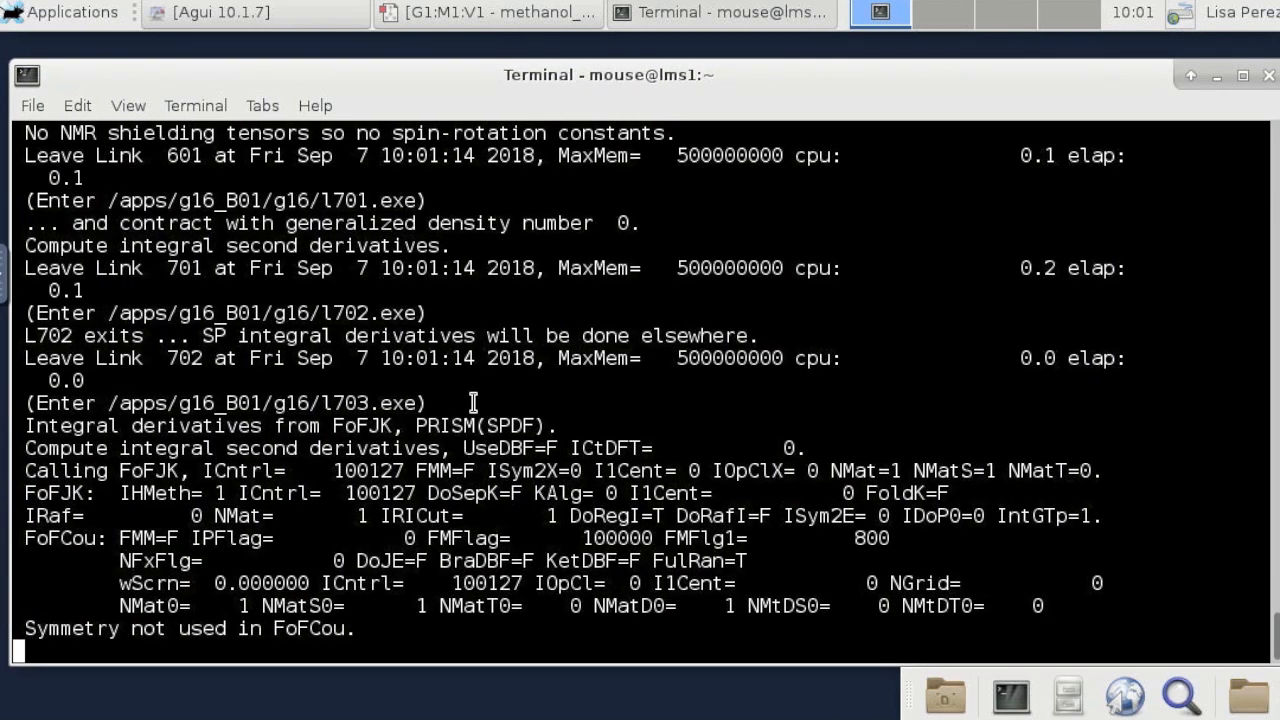
scroll("down", 3)
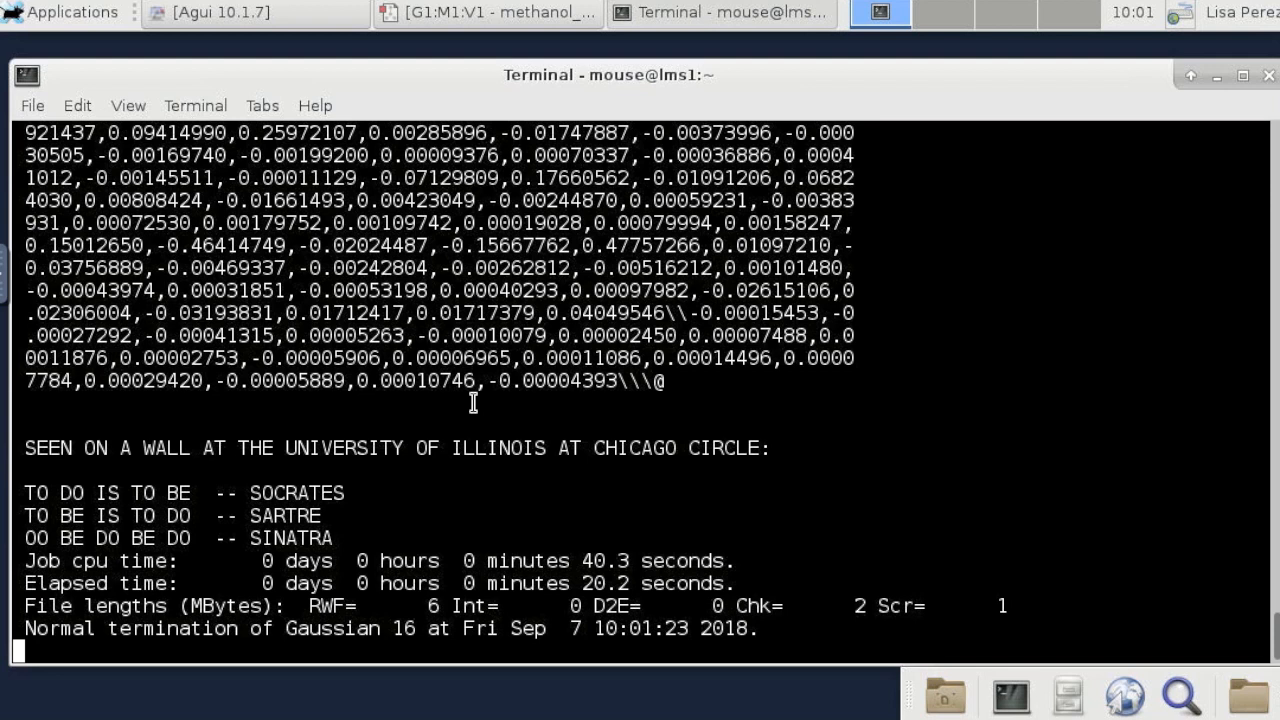
mouse_move(232, 628)
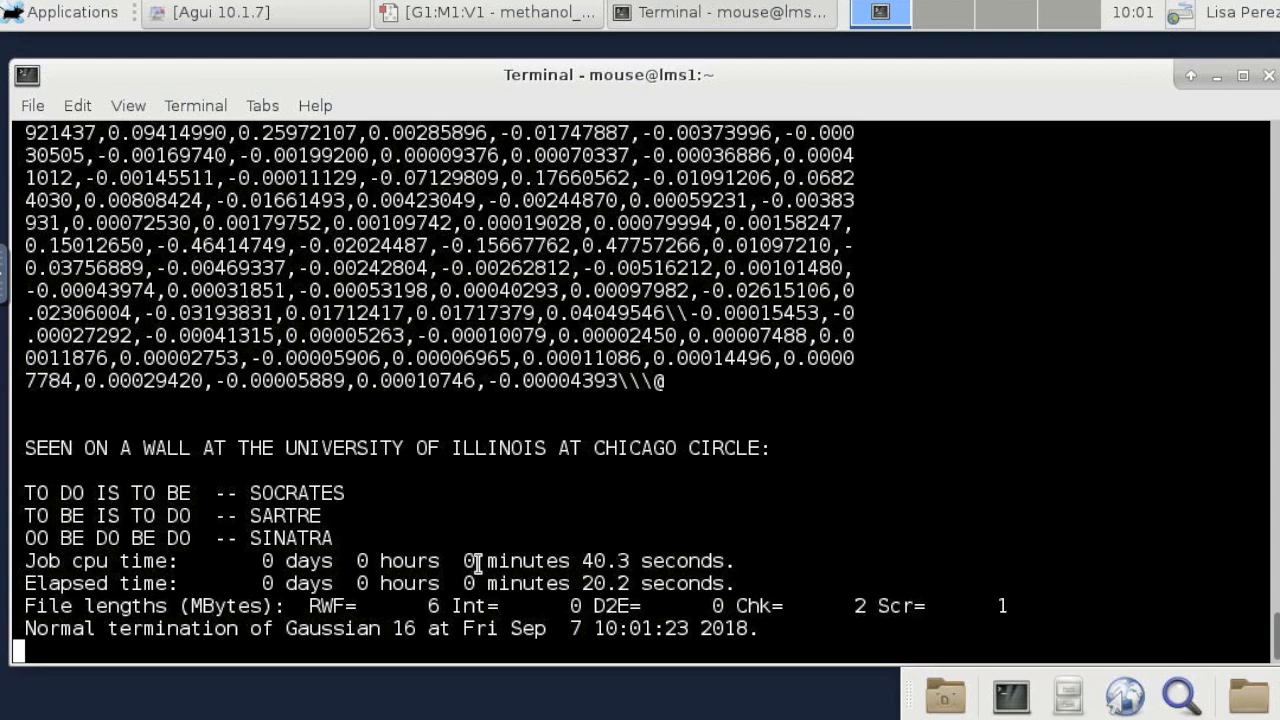
key("ctrl+c")
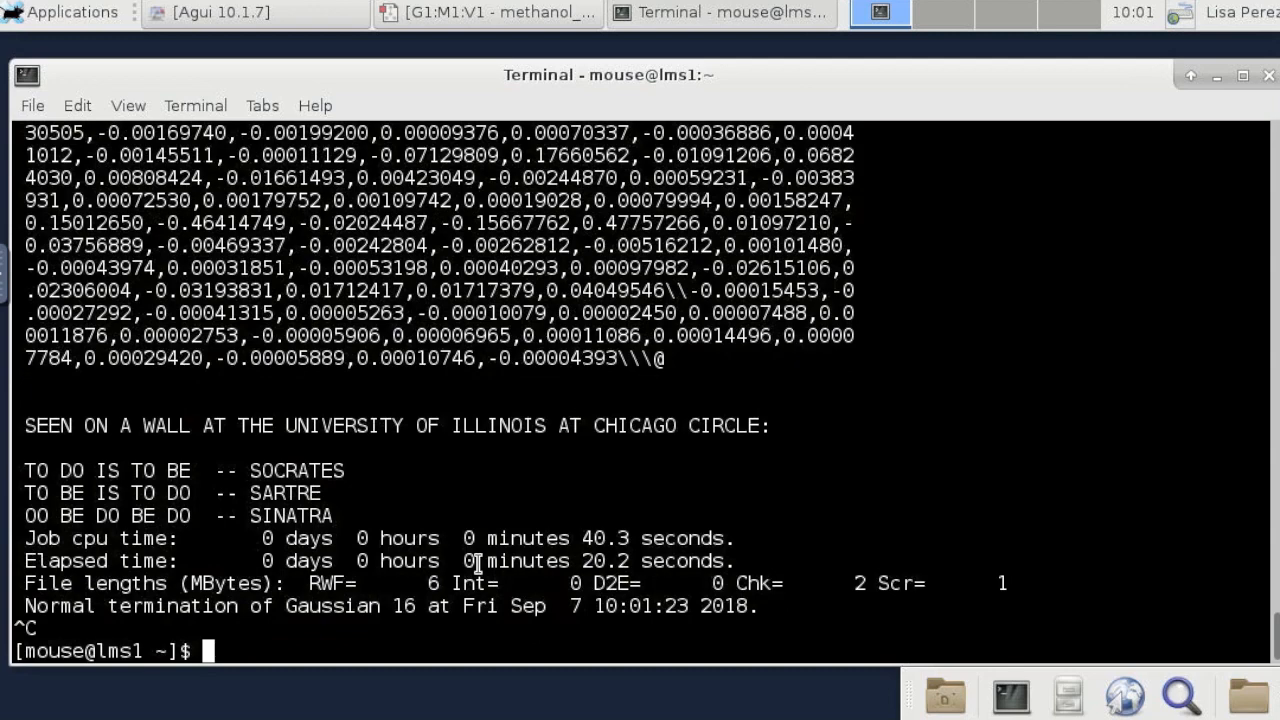